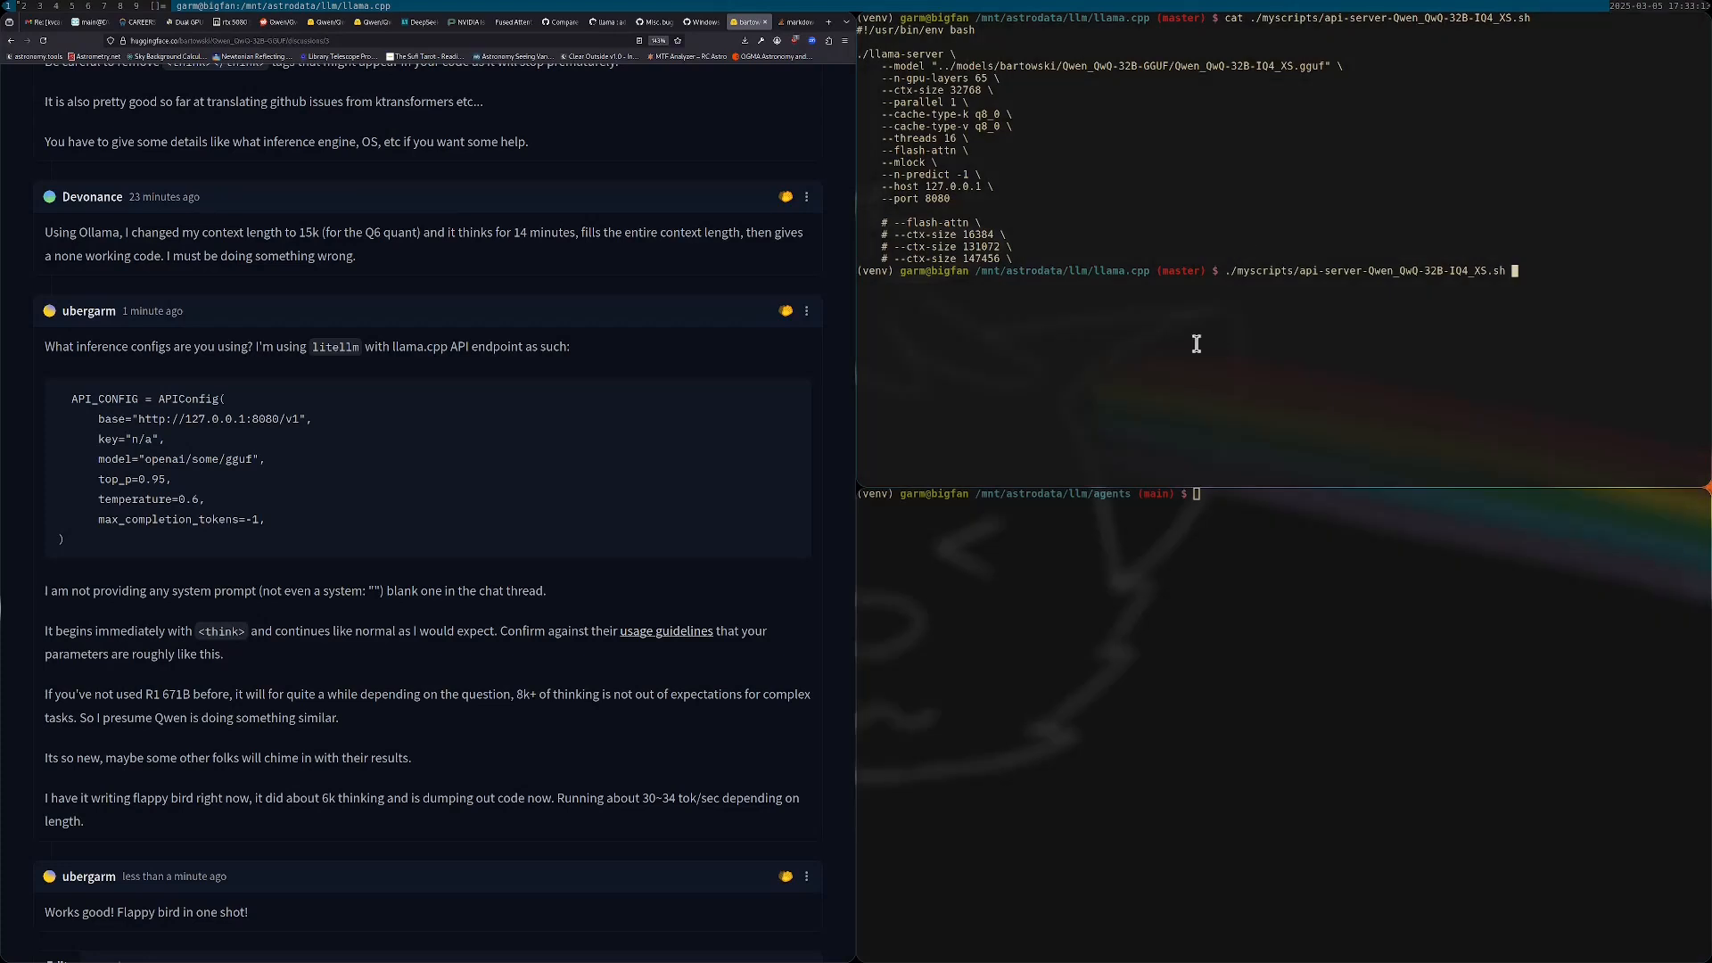
- Save the QwQ-32B benchmark chart image from the model card and view it full size from Downloads
left_click(295, 22)
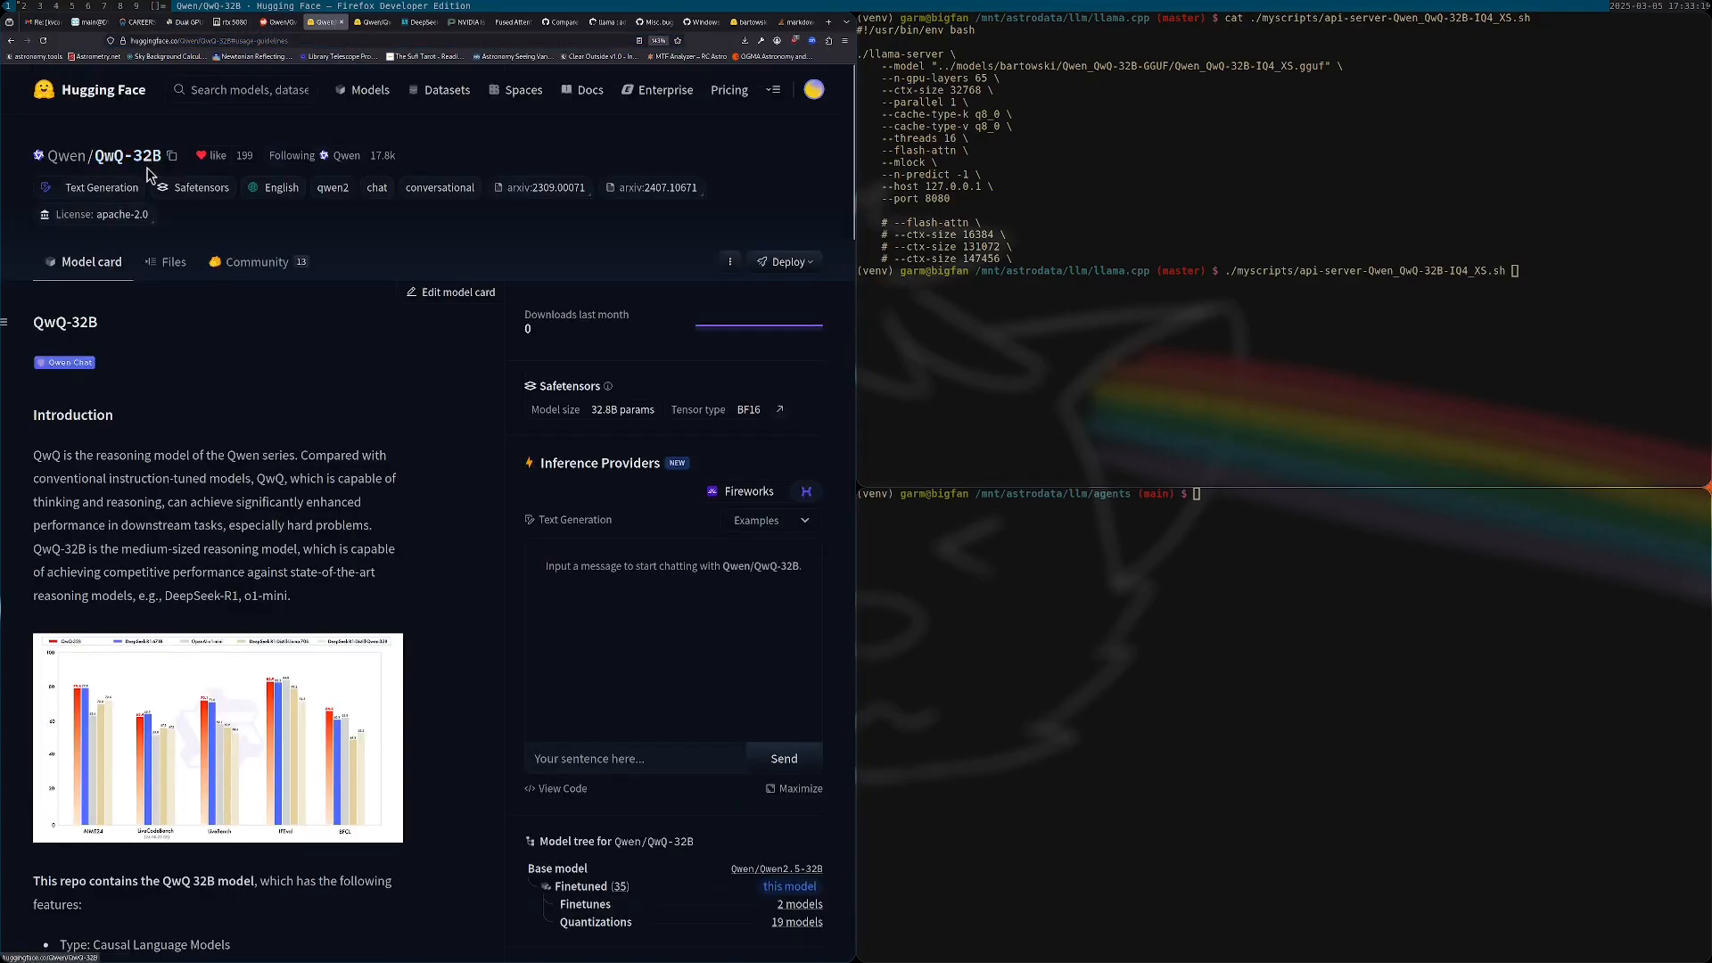
right_click(237, 557)
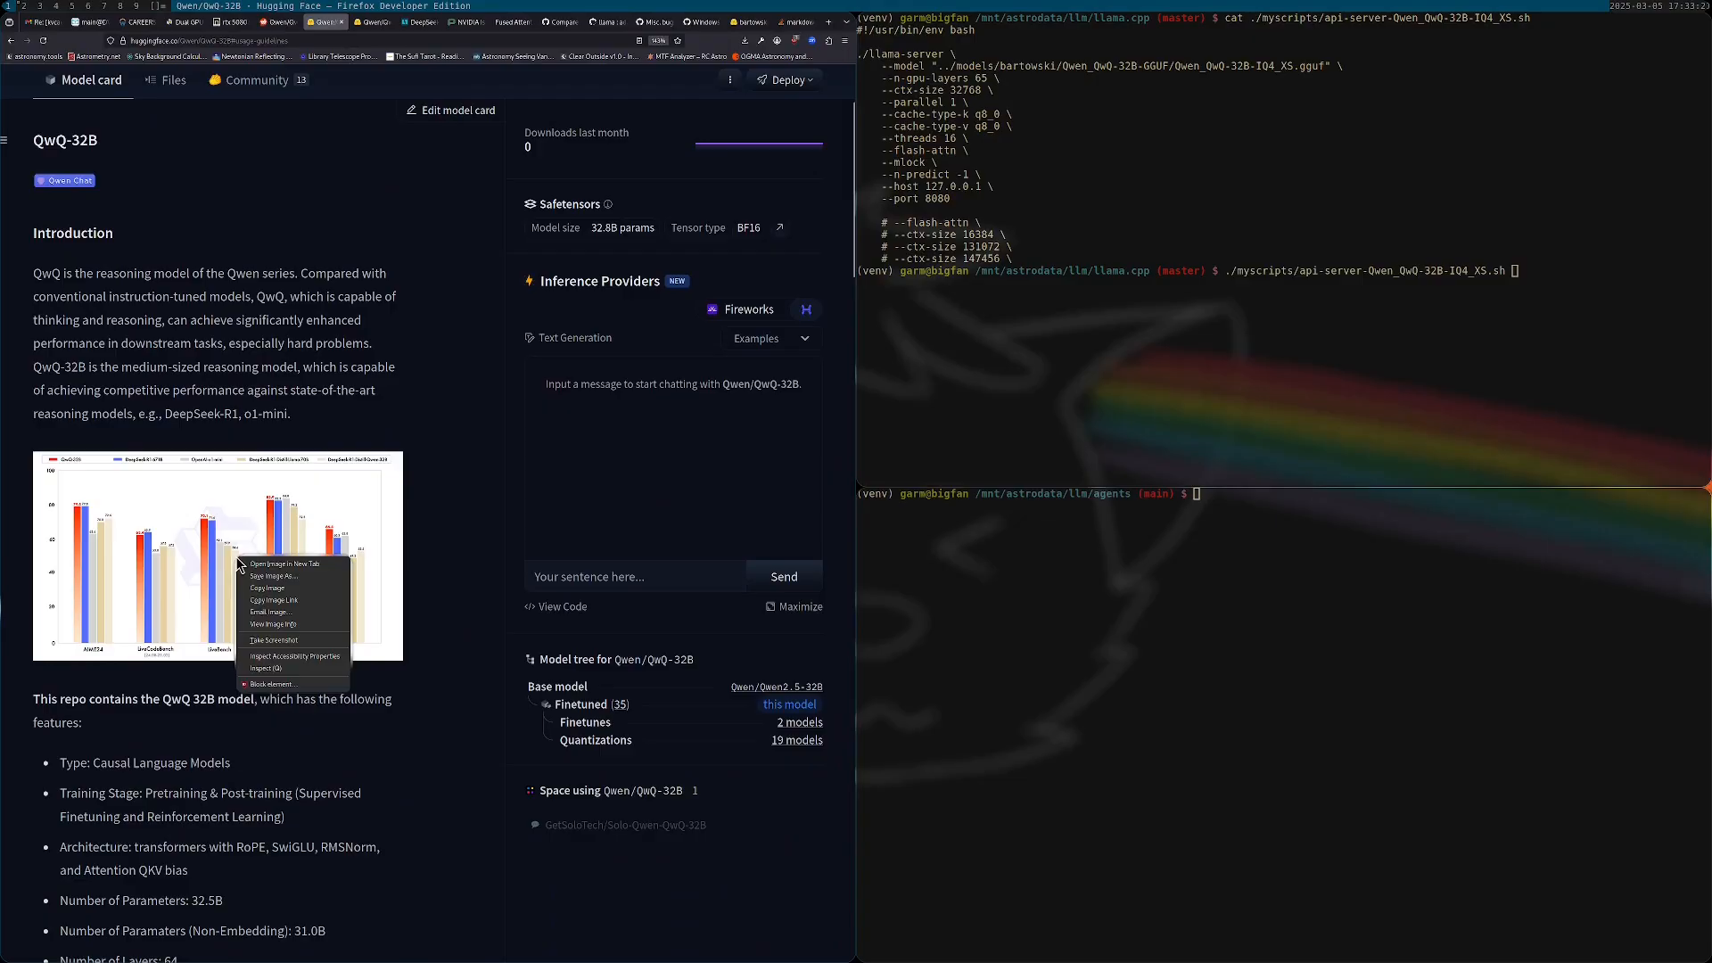
left_click(275, 576)
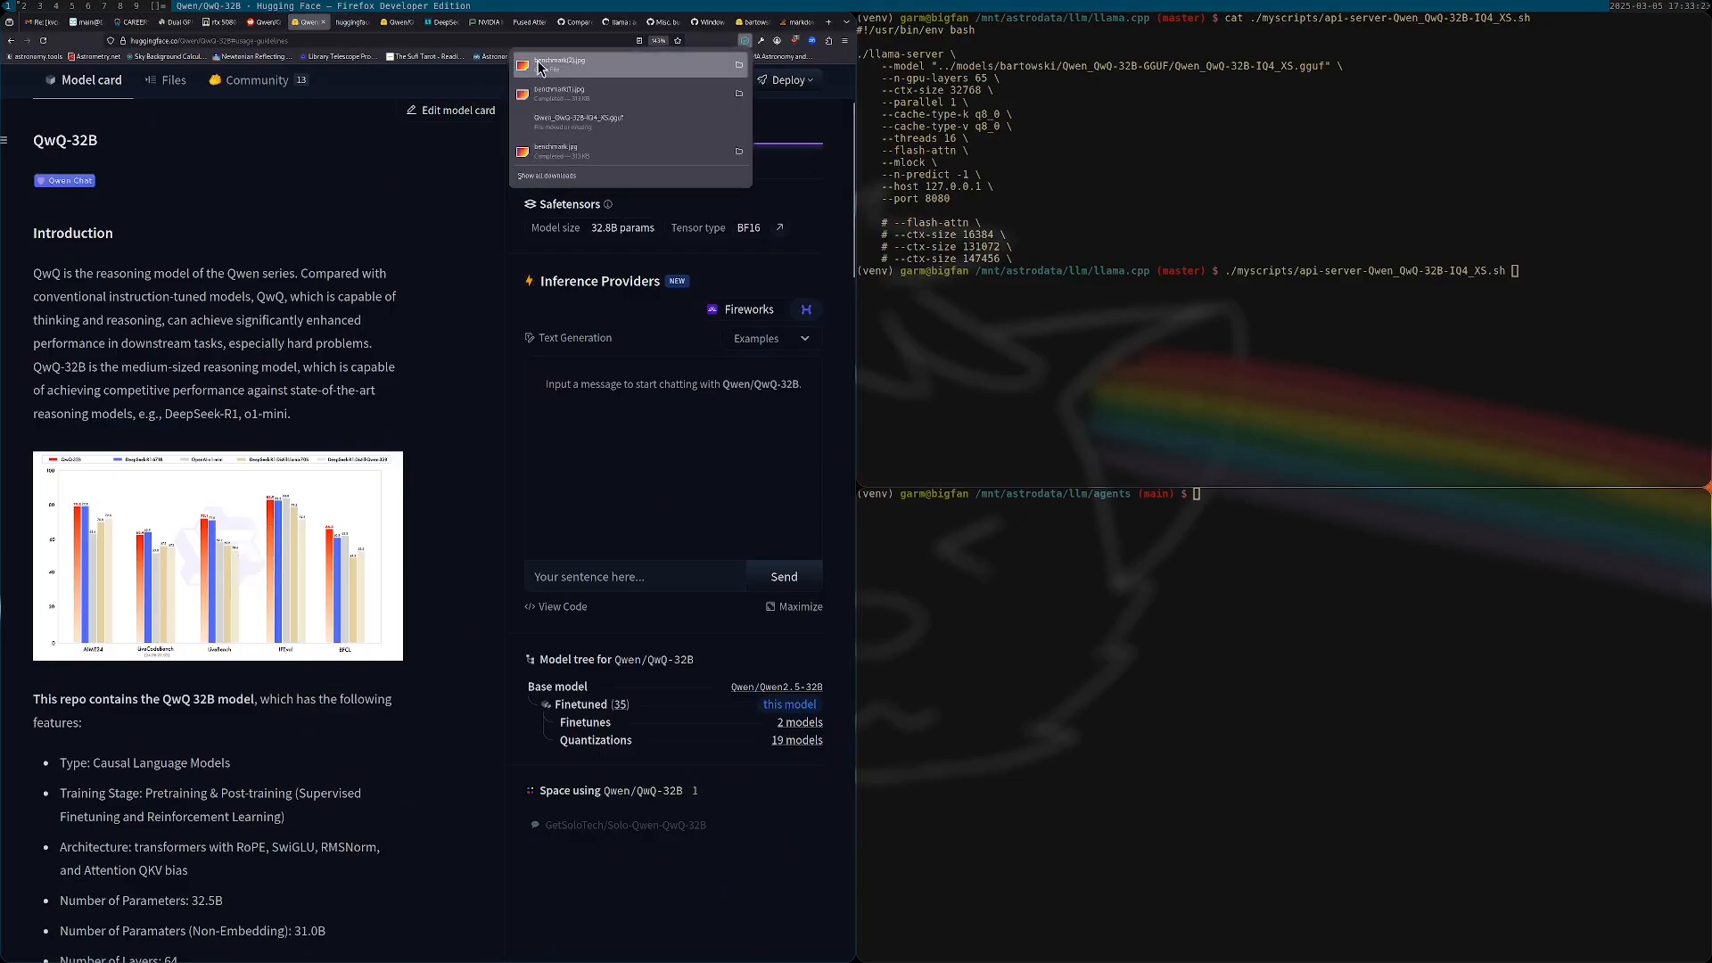
left_click(558, 62)
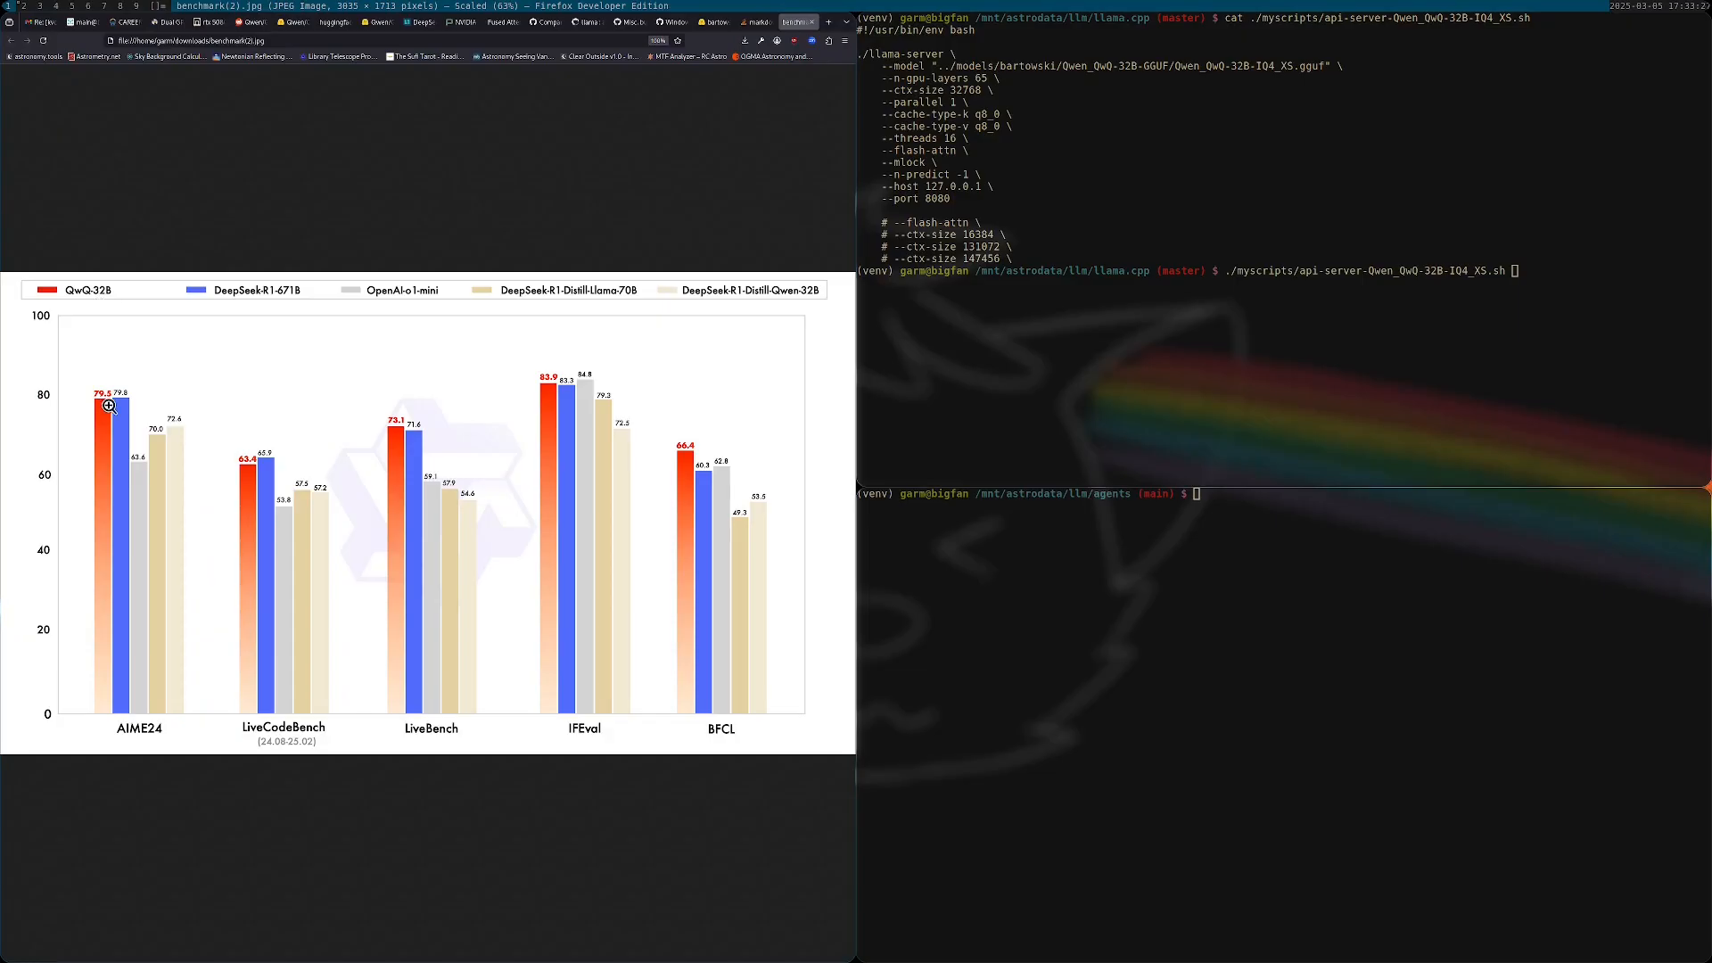
mouse_move(273, 412)
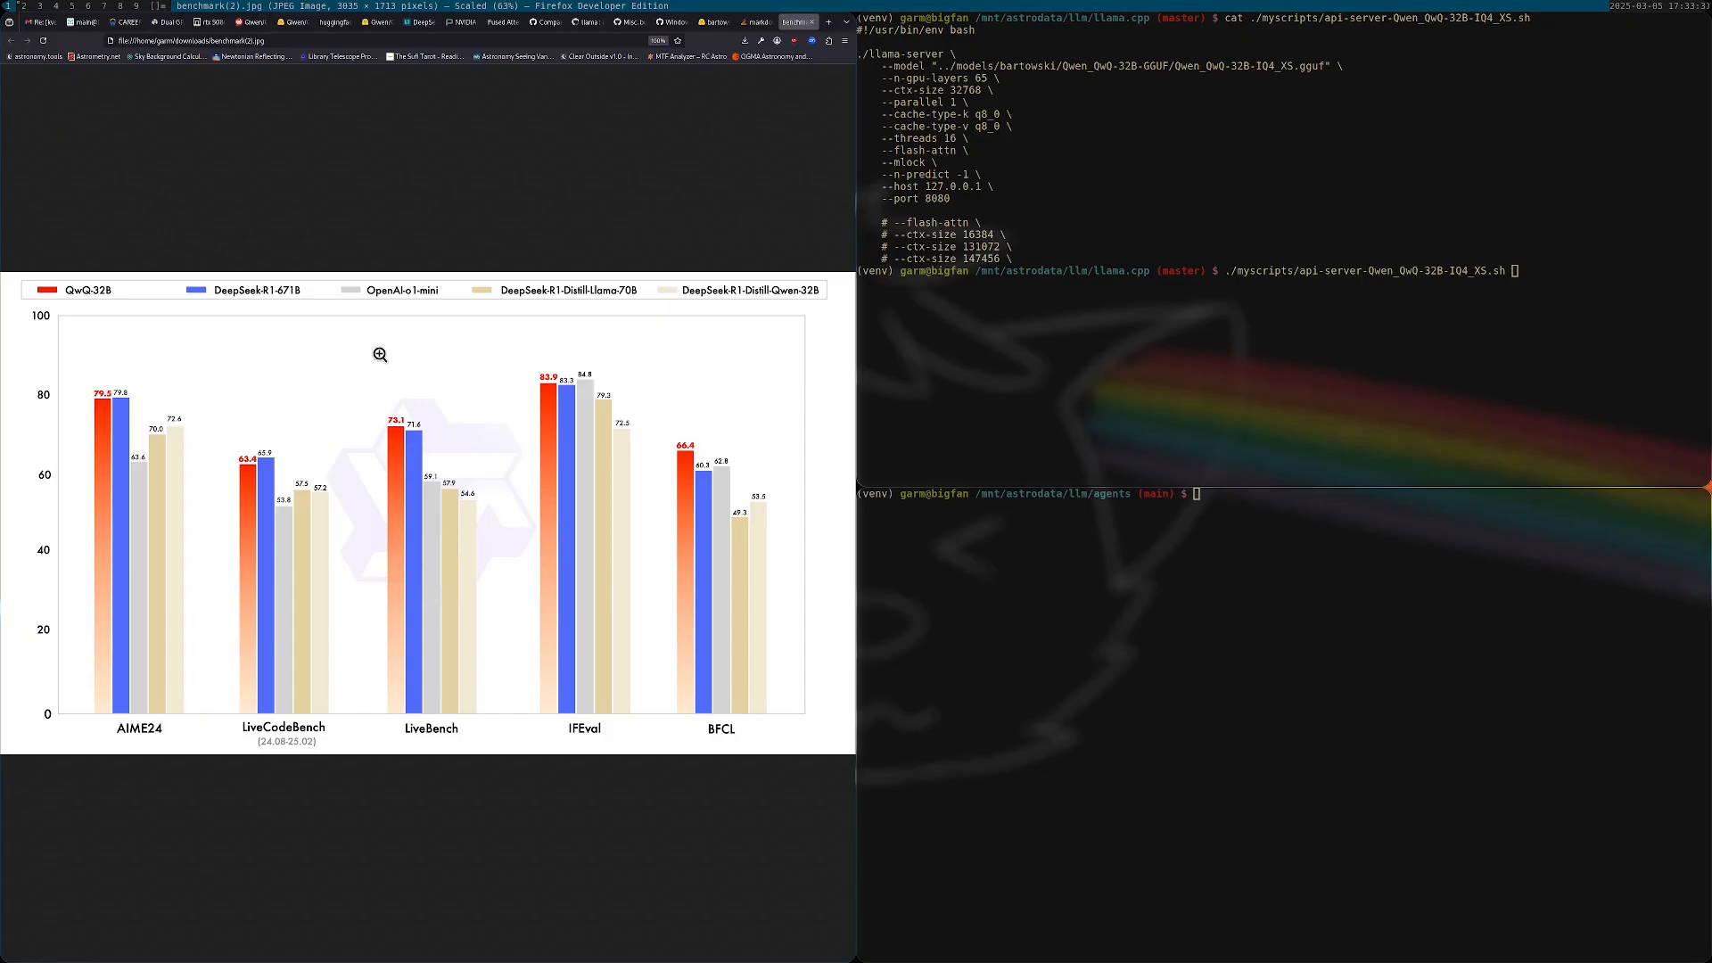
mouse_move(419, 432)
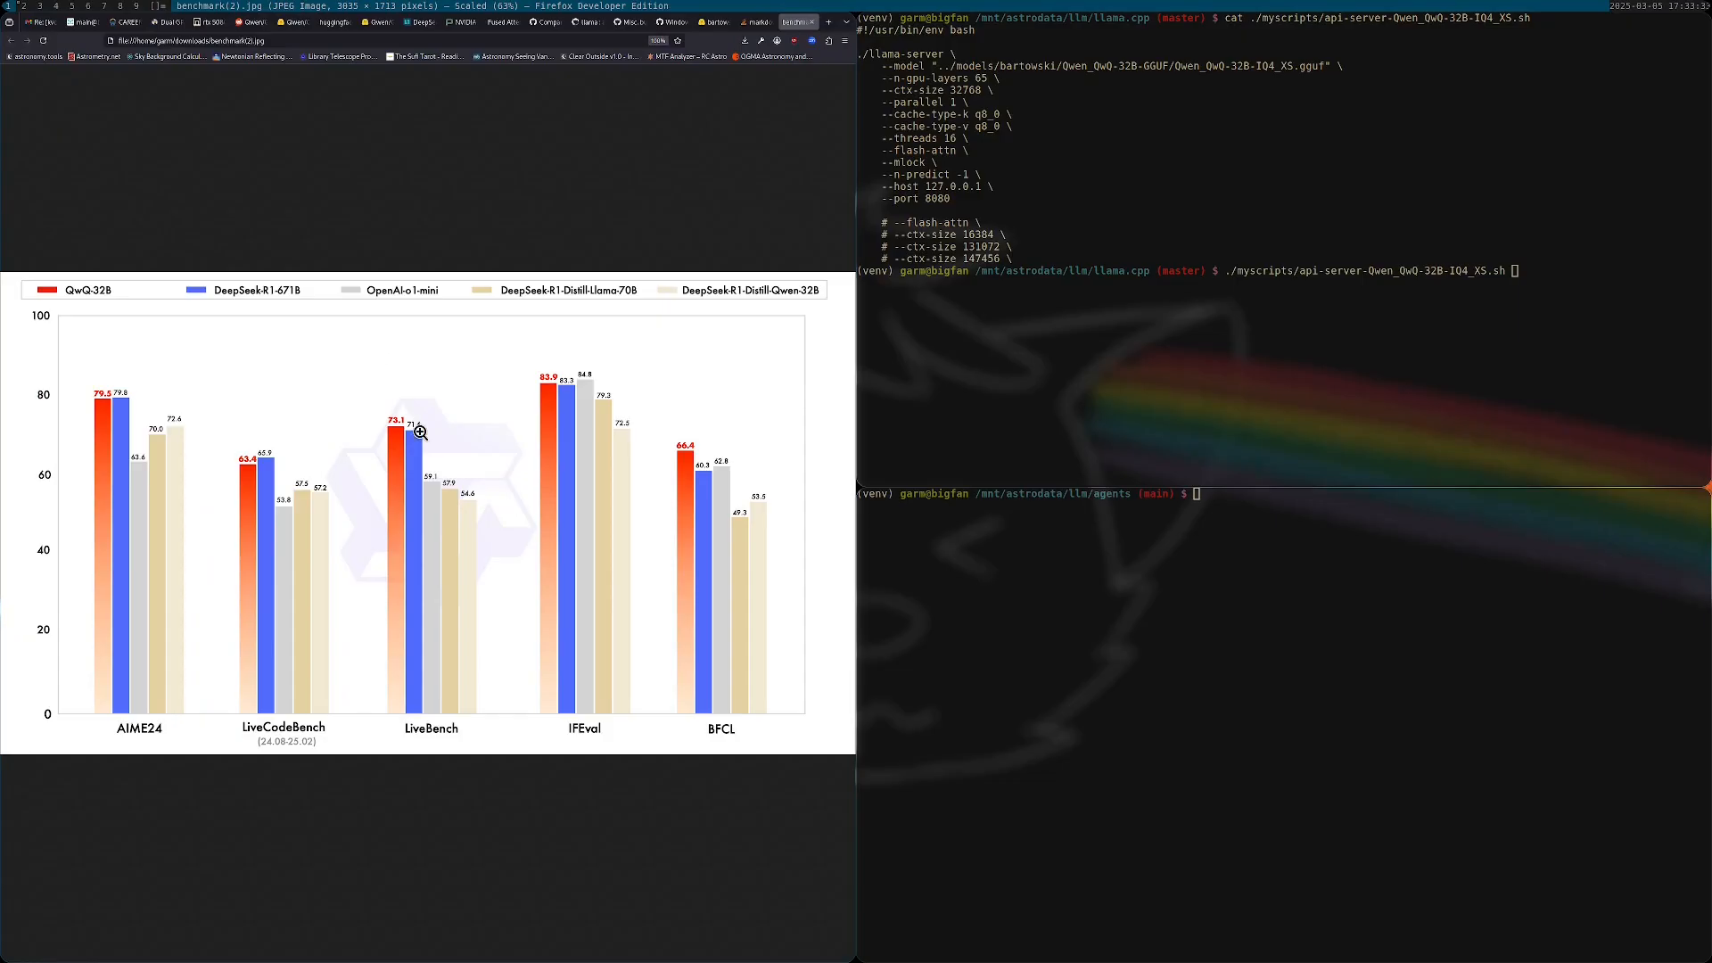
mouse_move(458, 356)
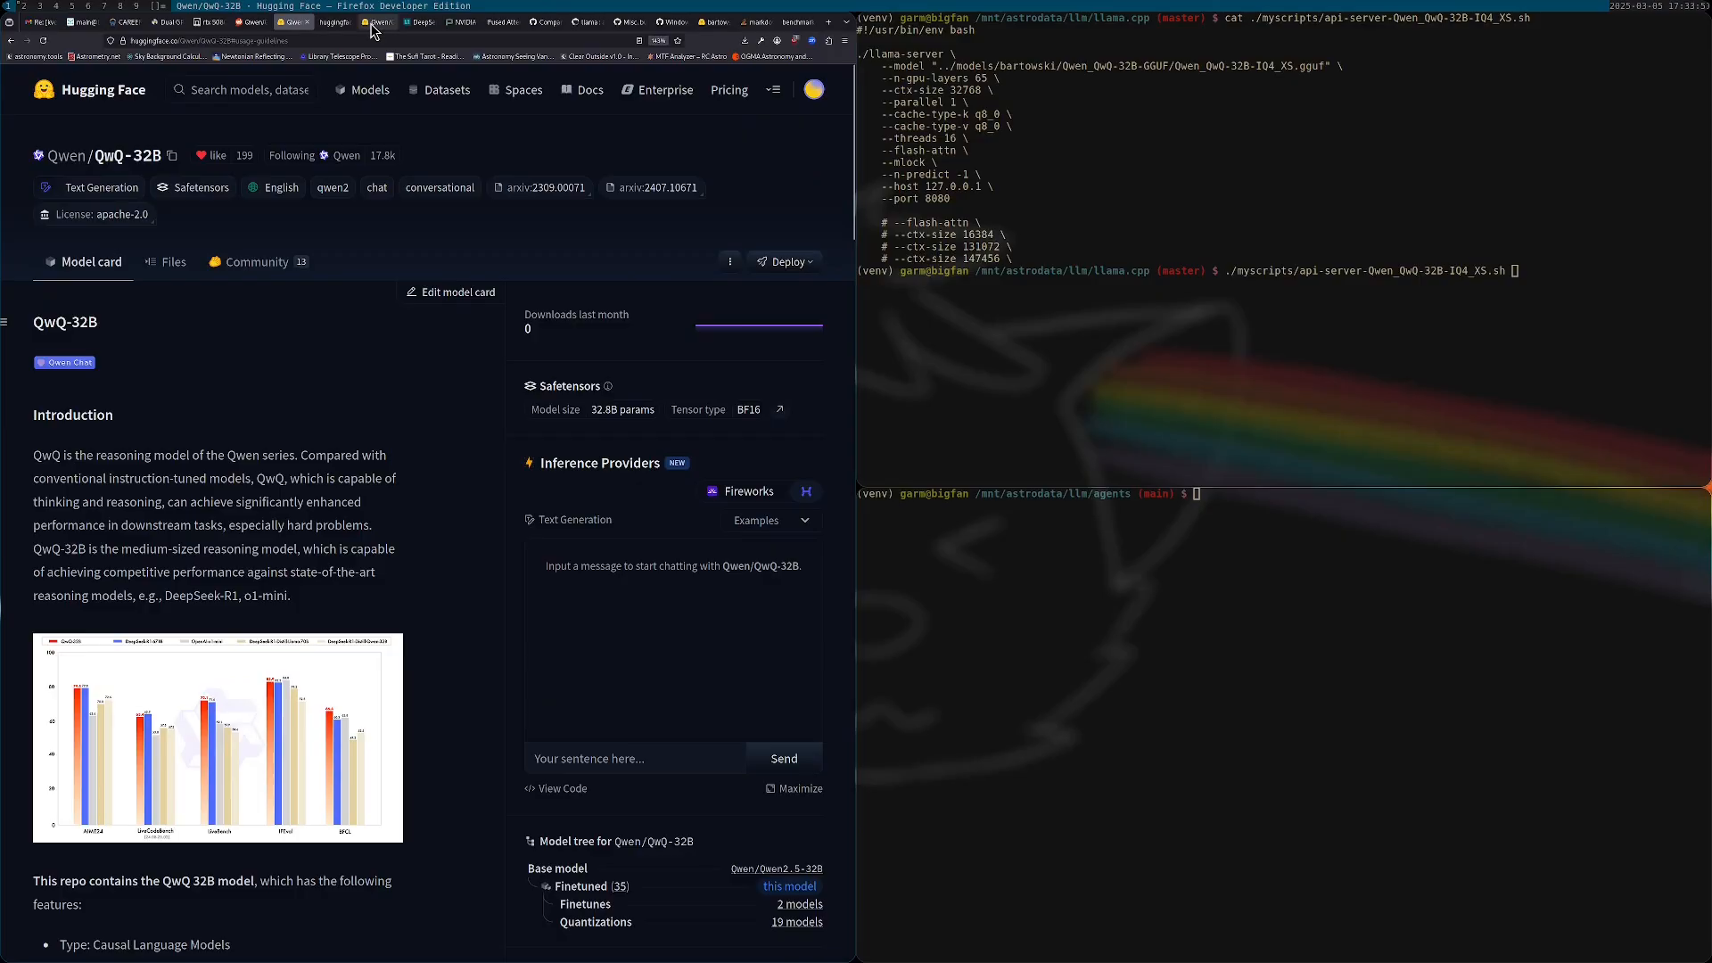
mouse_move(715, 21)
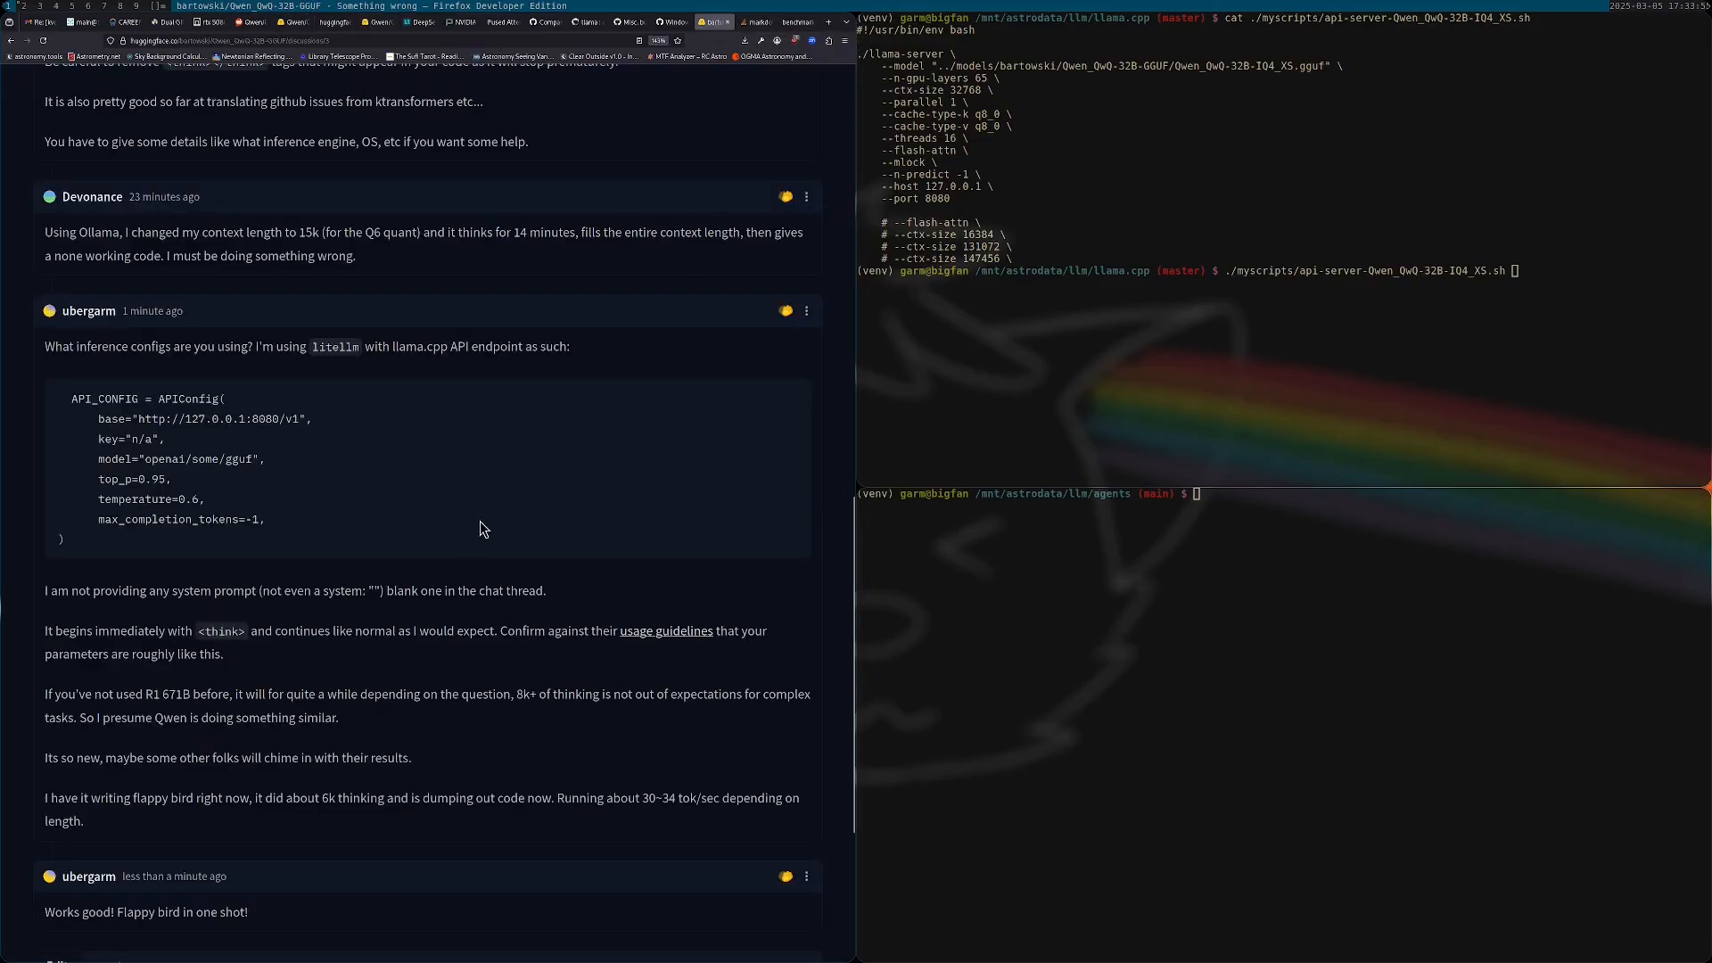
mouse_move(487, 562)
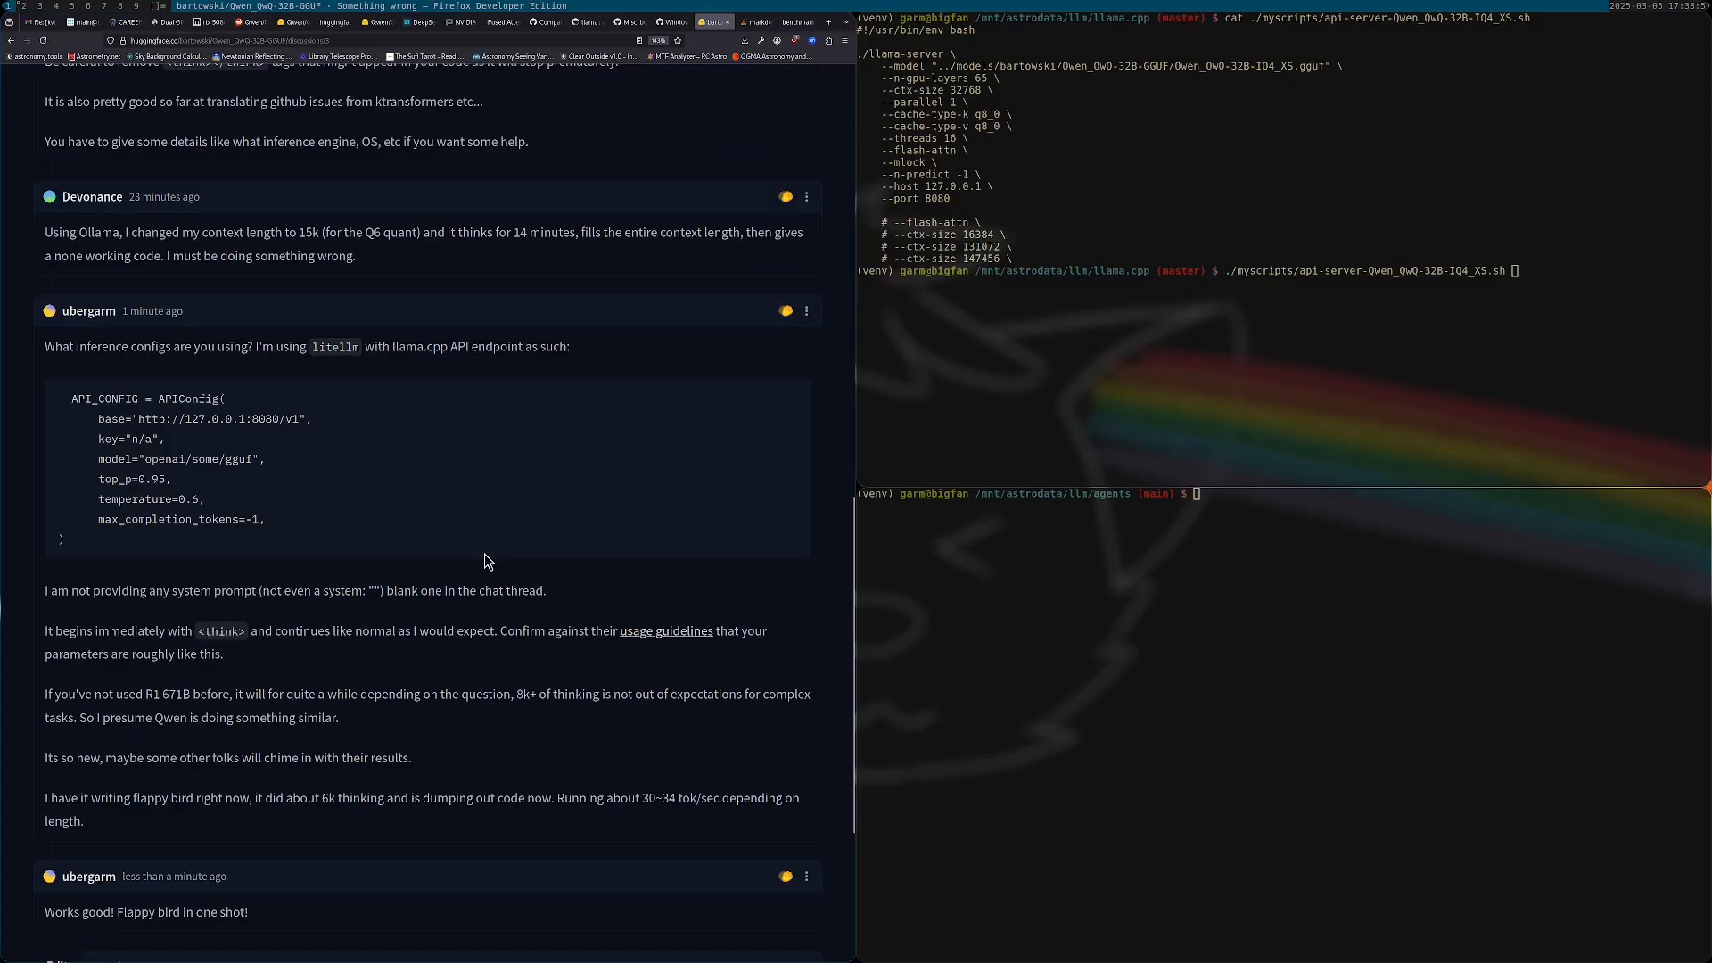
- Read the llama-server settings in the bartowski GGUF 'Something wrong' thread, then return to the model card
scroll("up", 3)
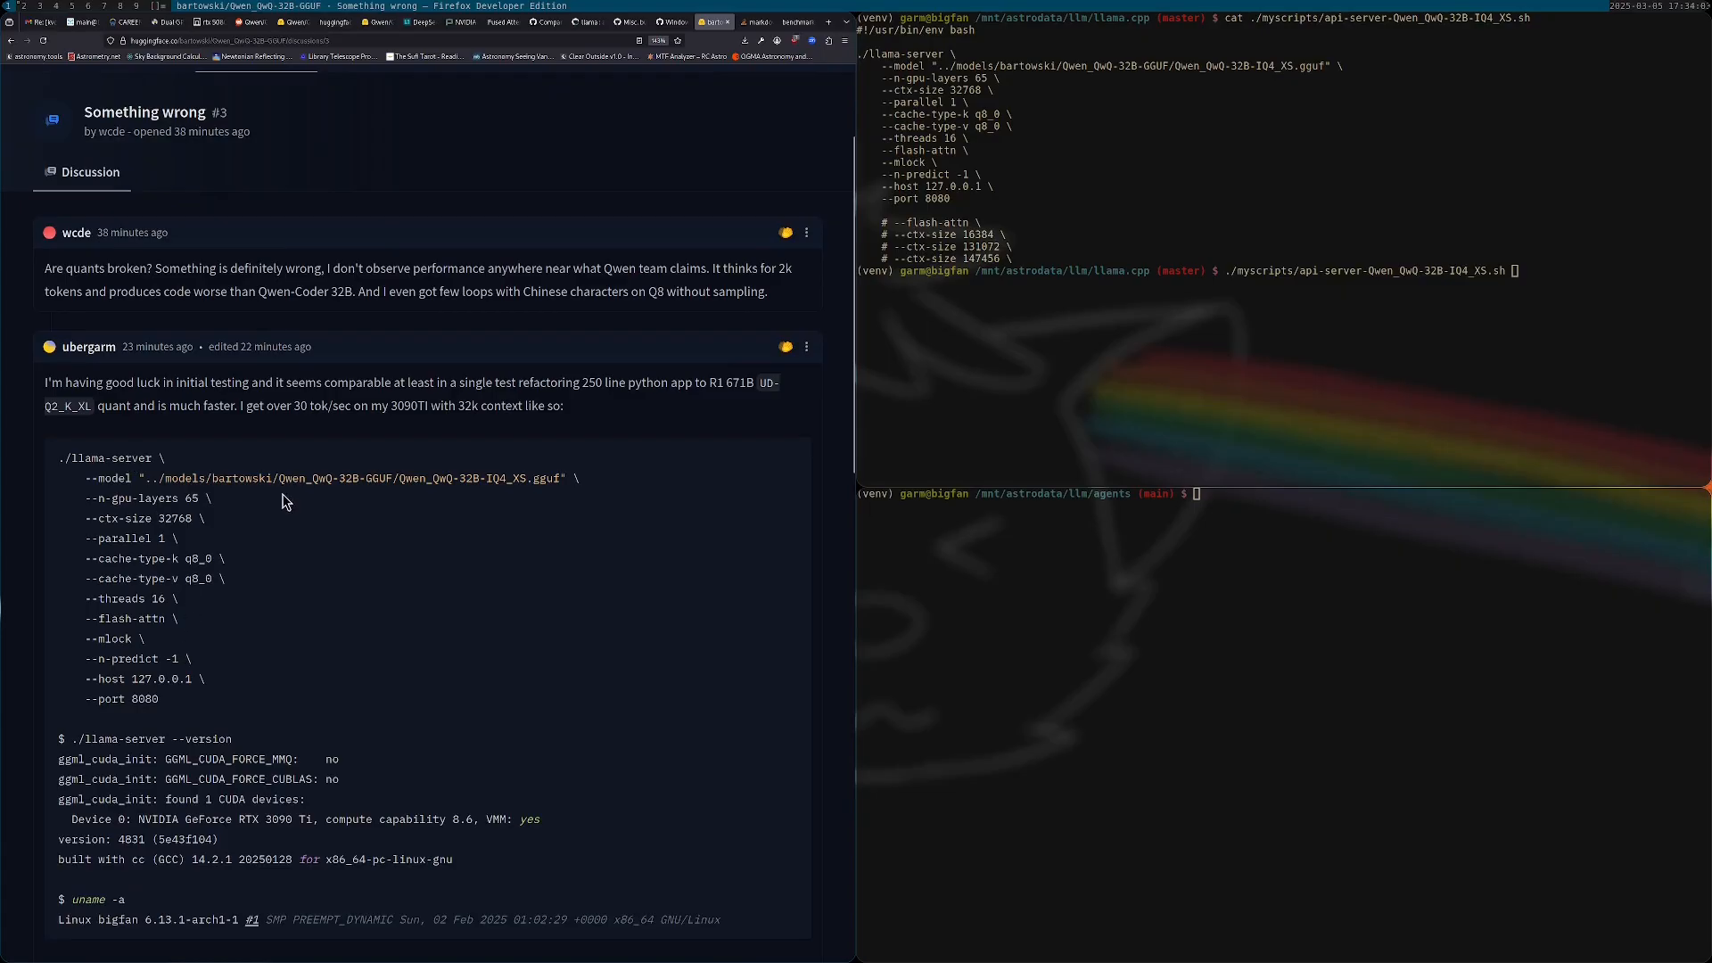
scroll("down", 3)
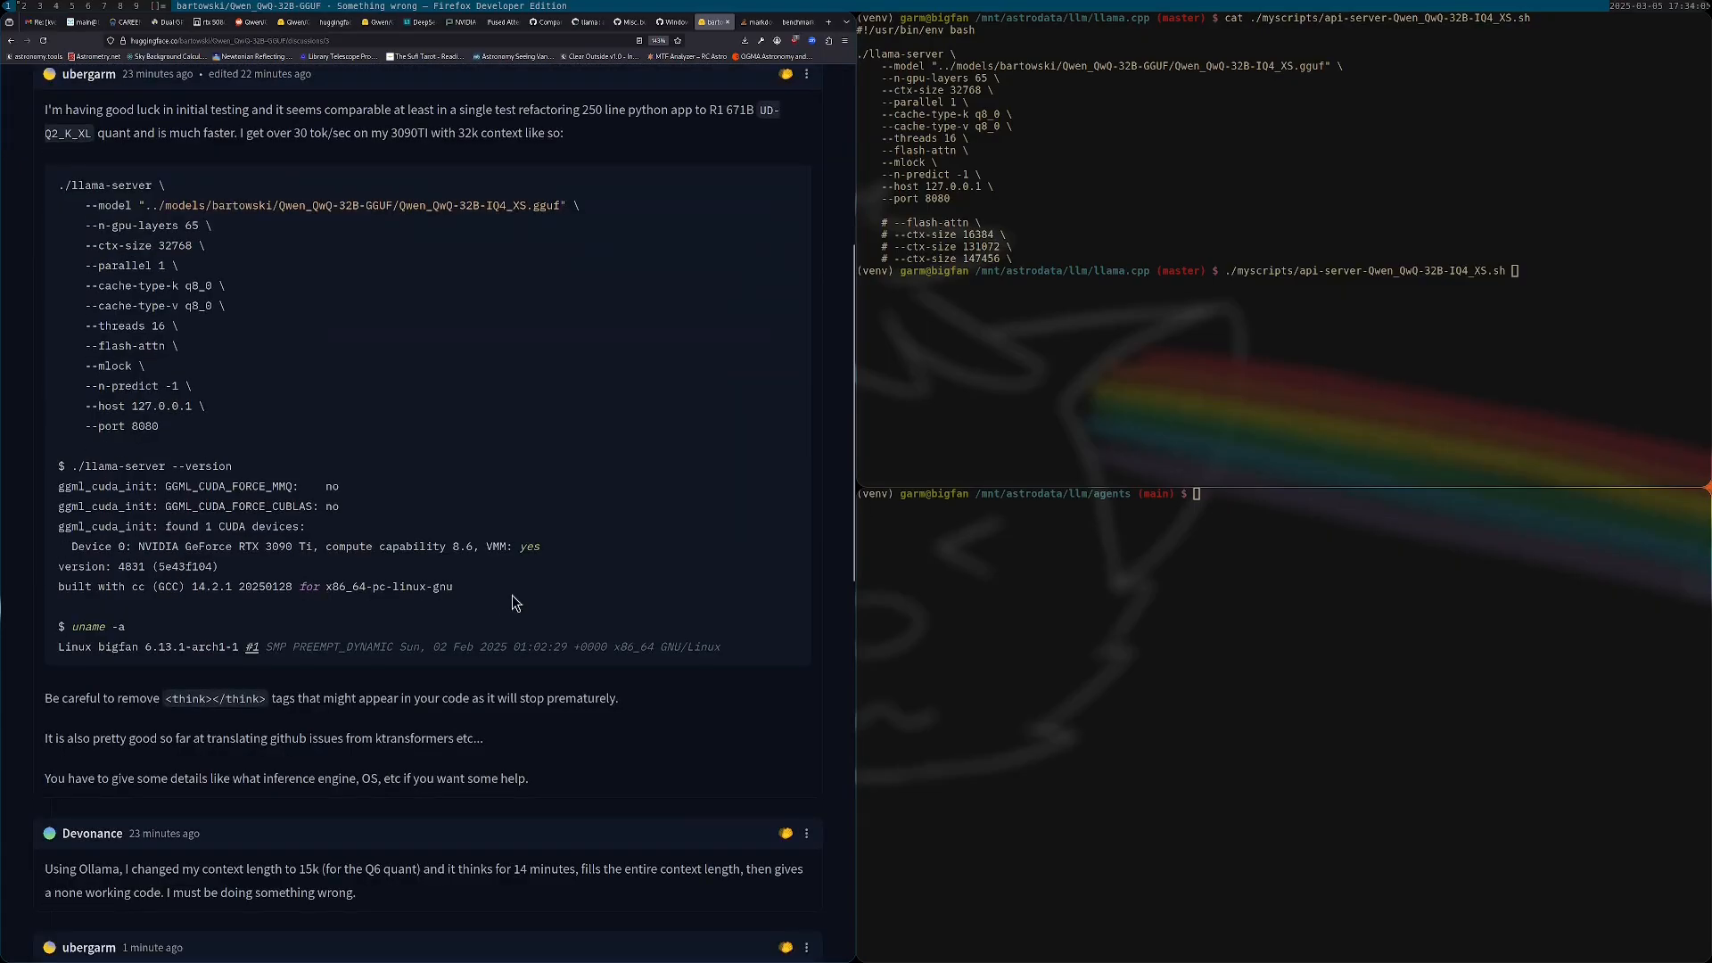
scroll("down", 3)
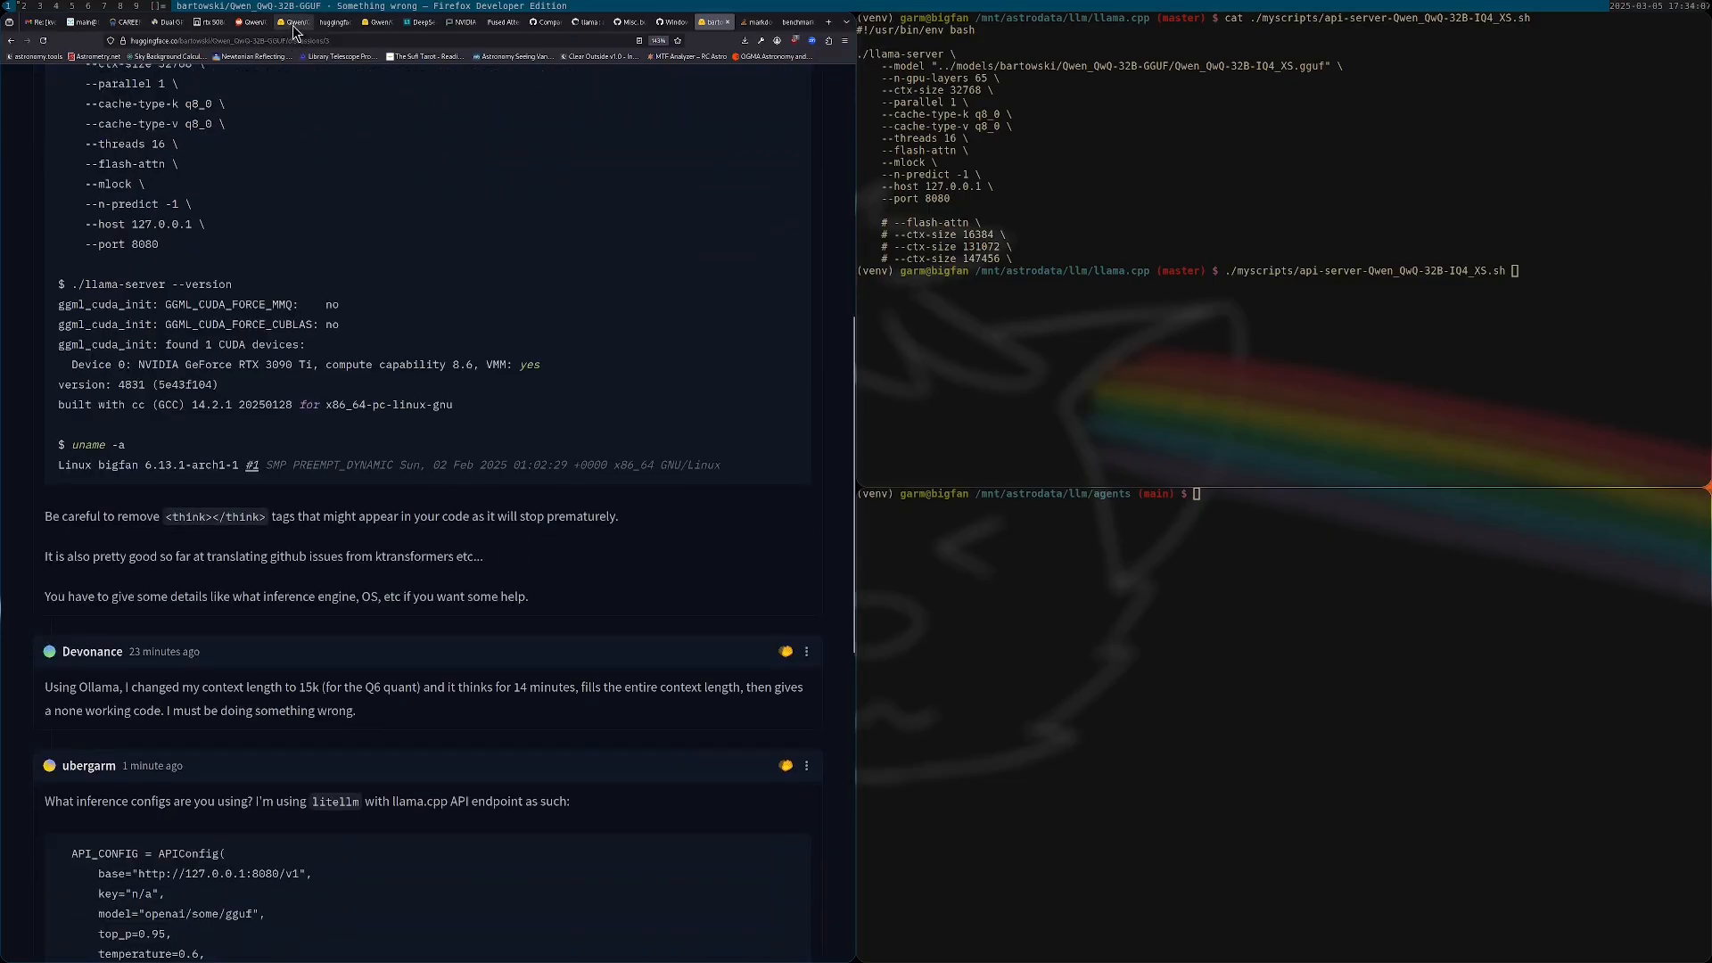
left_click(294, 22)
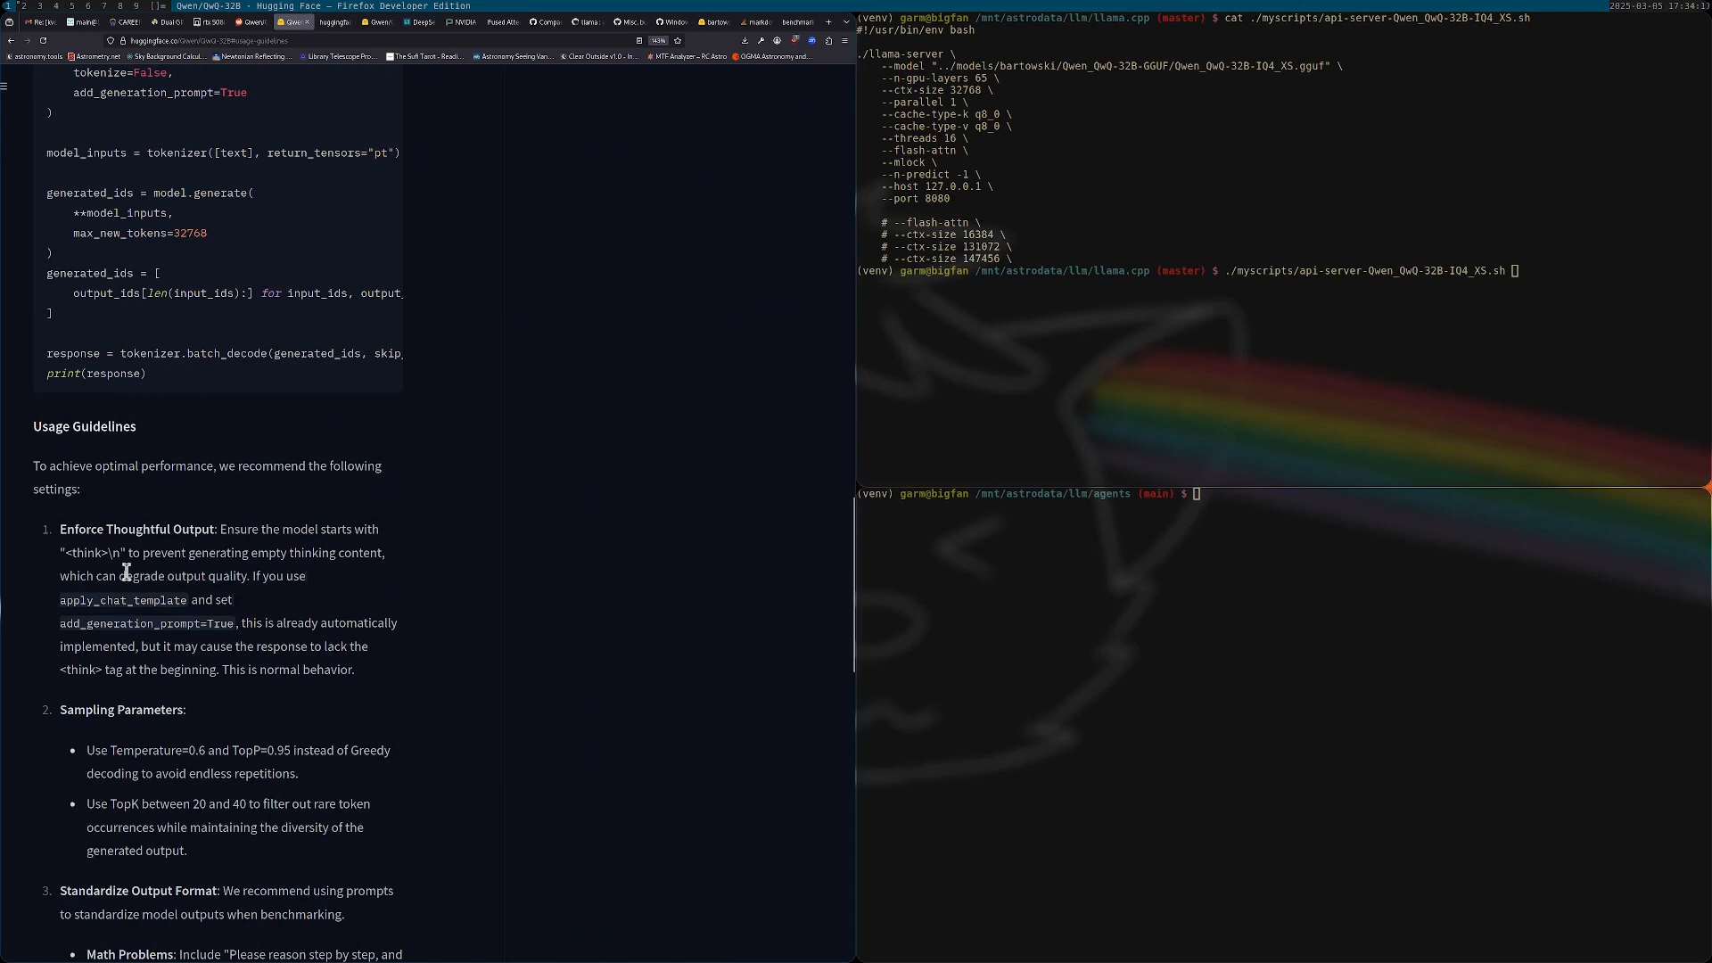
- Review the Usage Guidelines' recommended sampling parameters down to the output format and YaRN config.json guidance
scroll("down", 3)
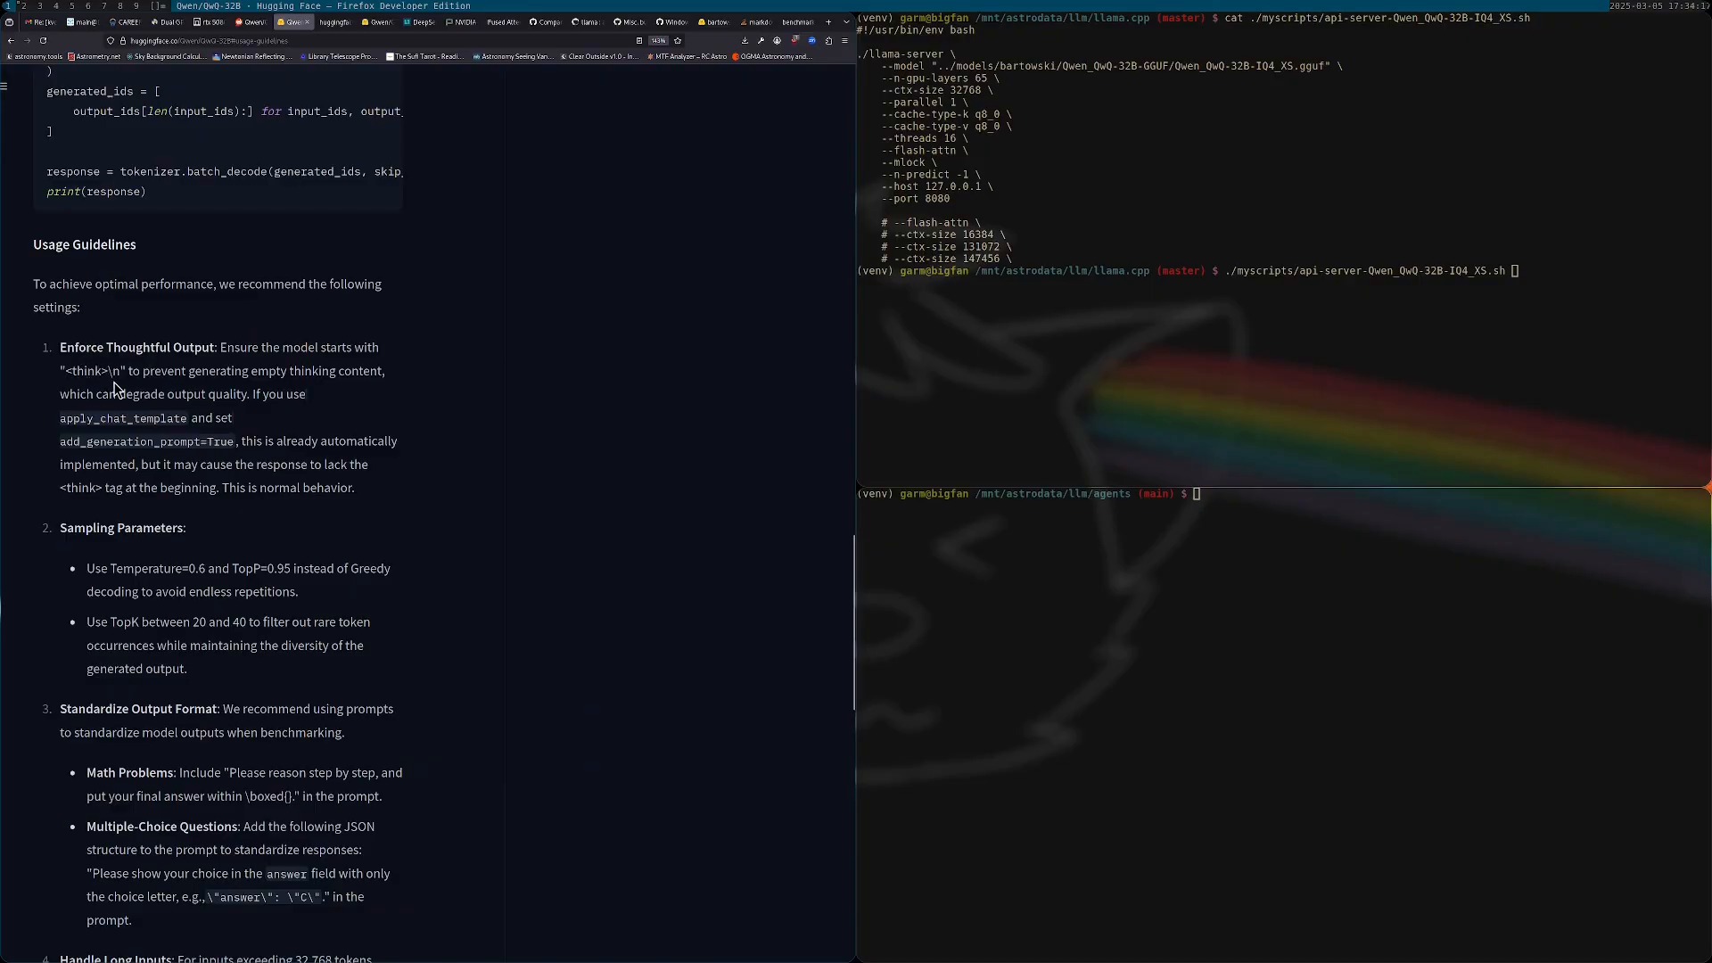
scroll("down", 3)
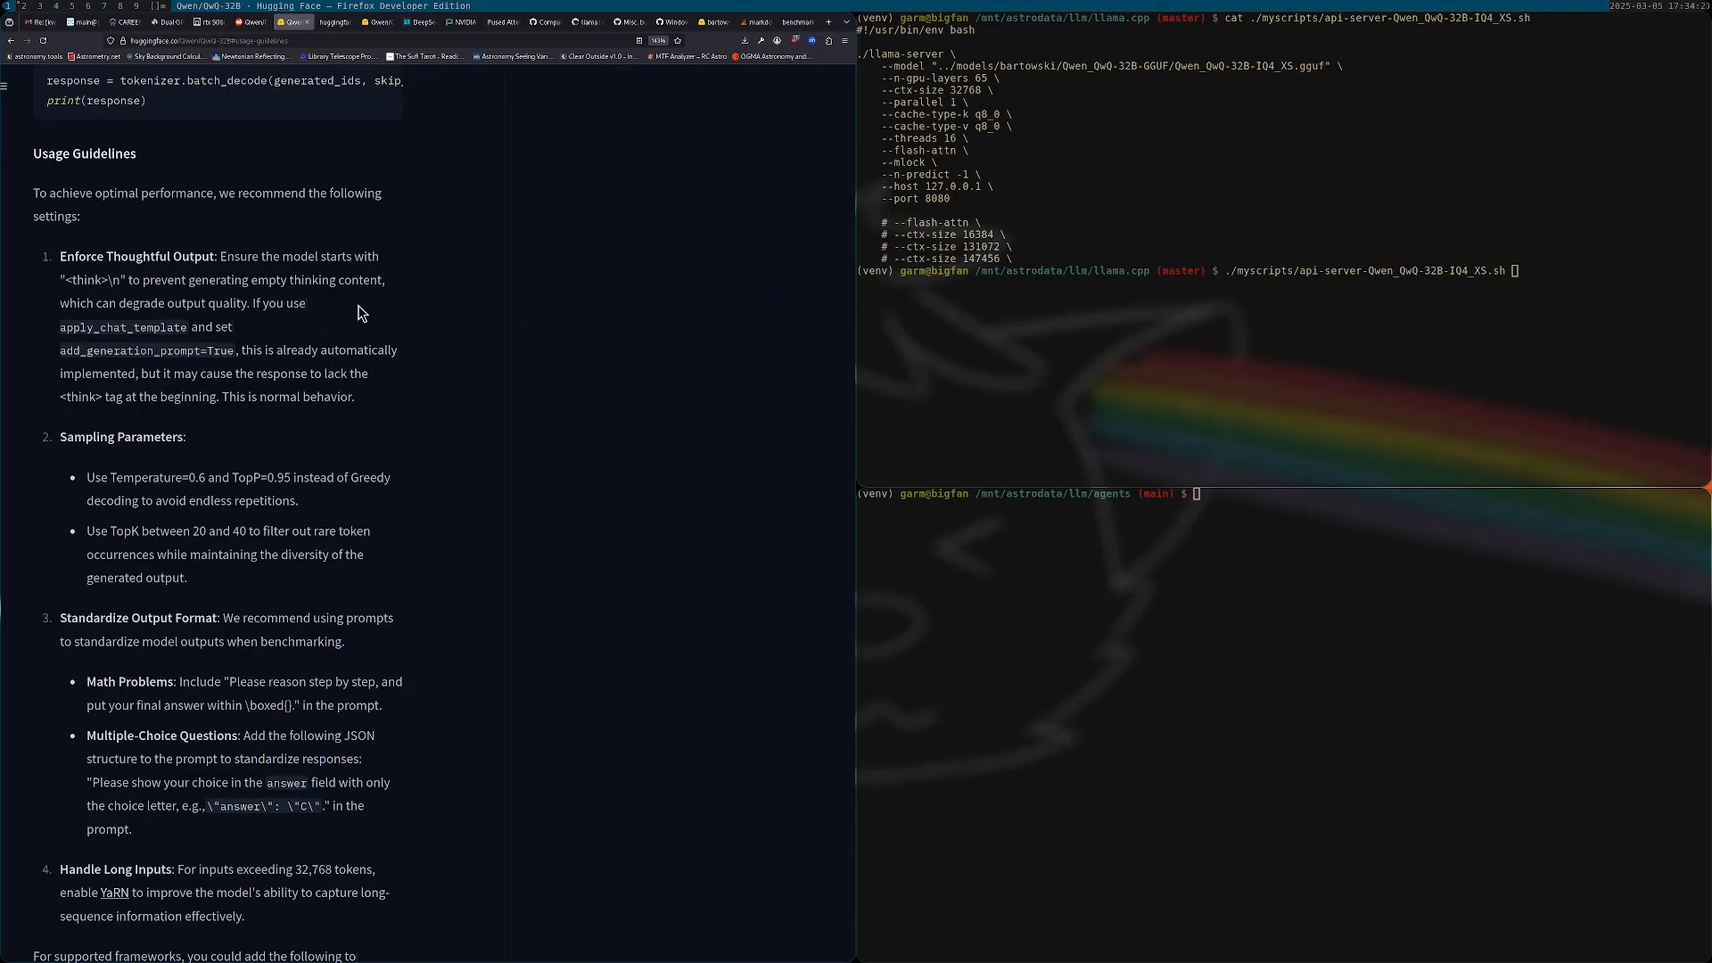
double_click(196, 478)
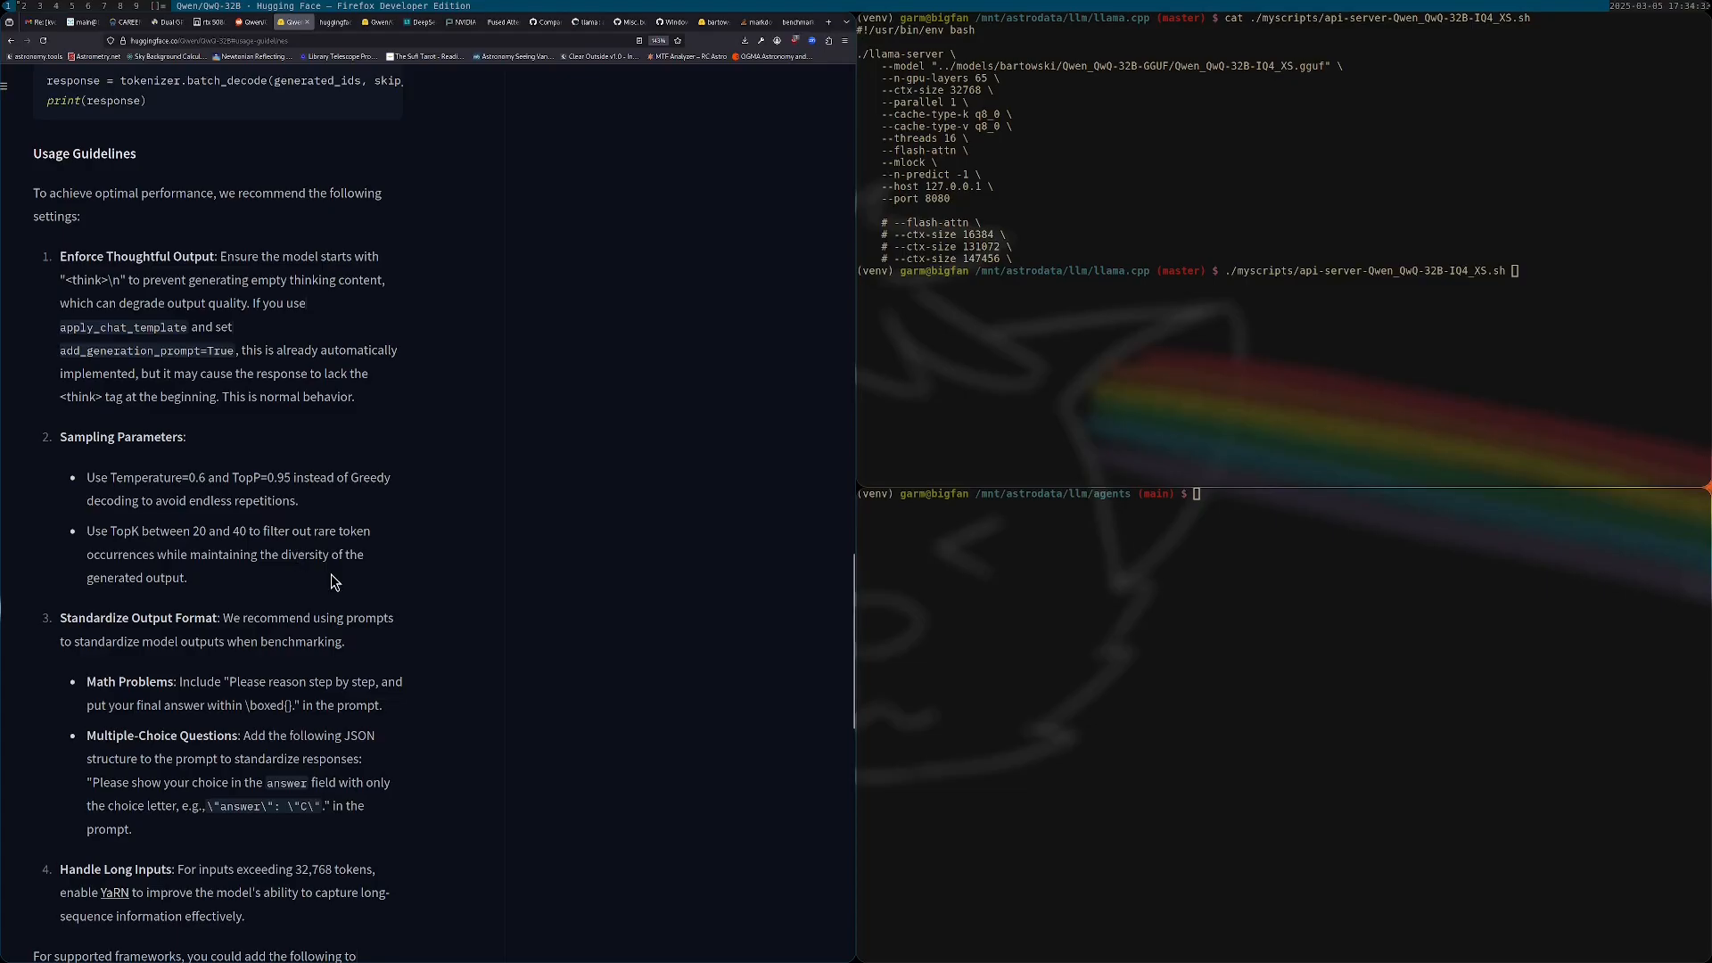
scroll("down", 3)
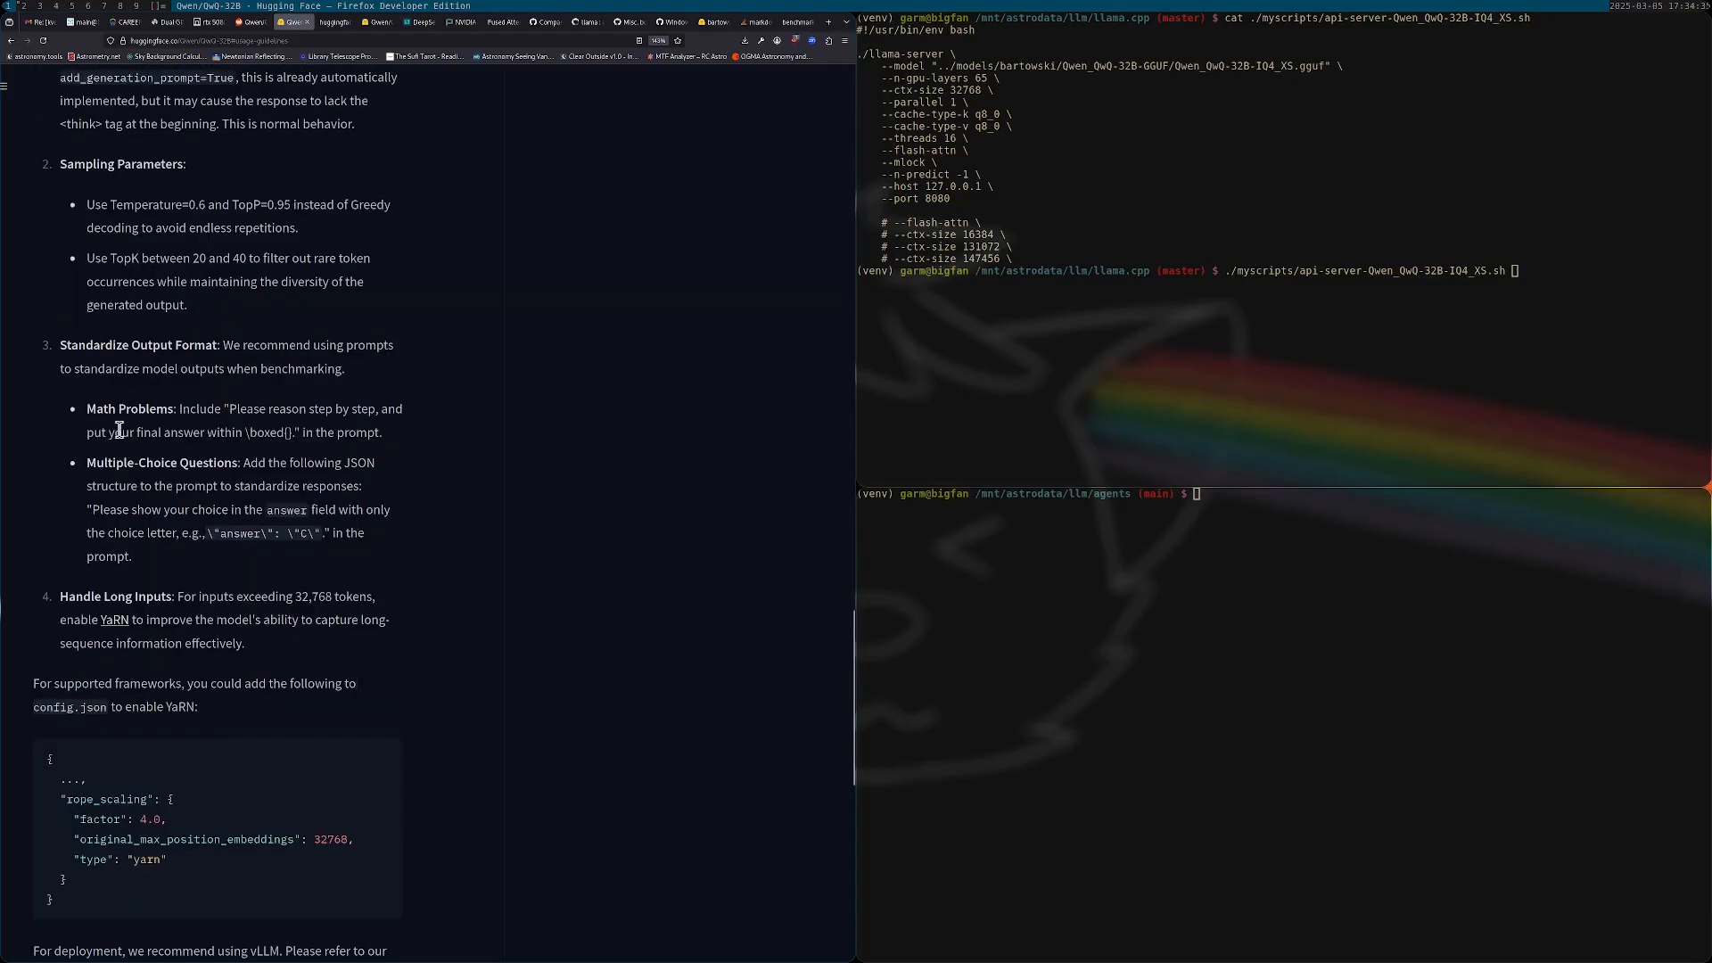
mouse_move(283, 338)
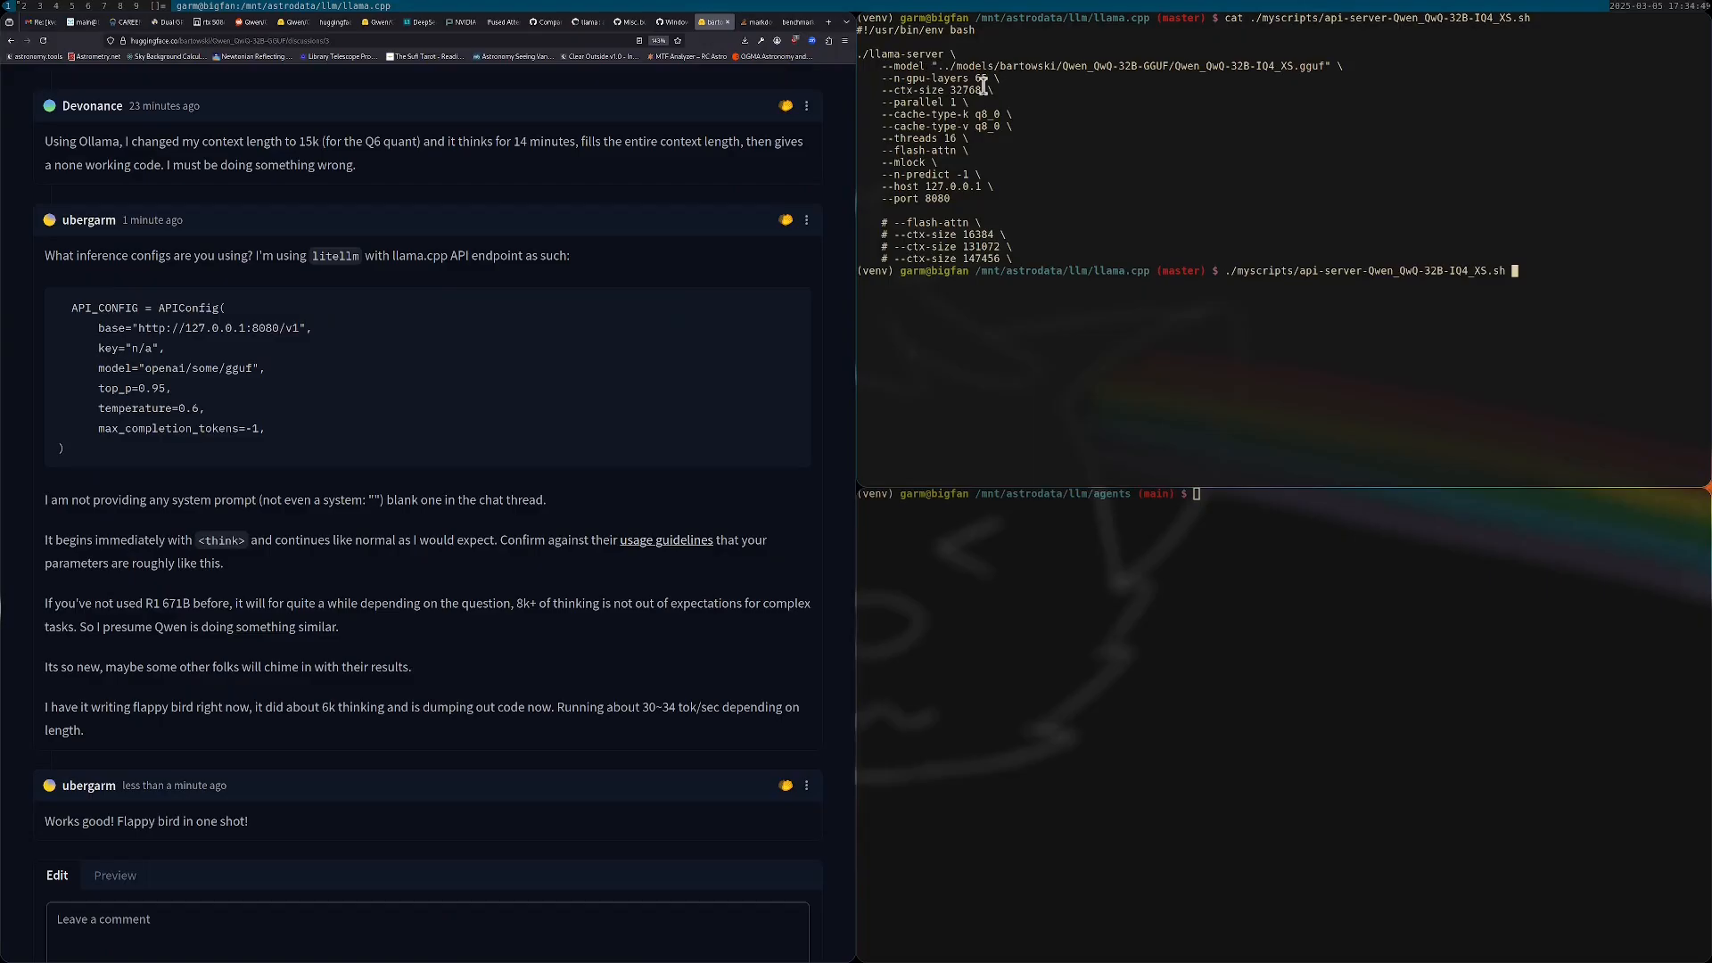
mouse_move(947, 148)
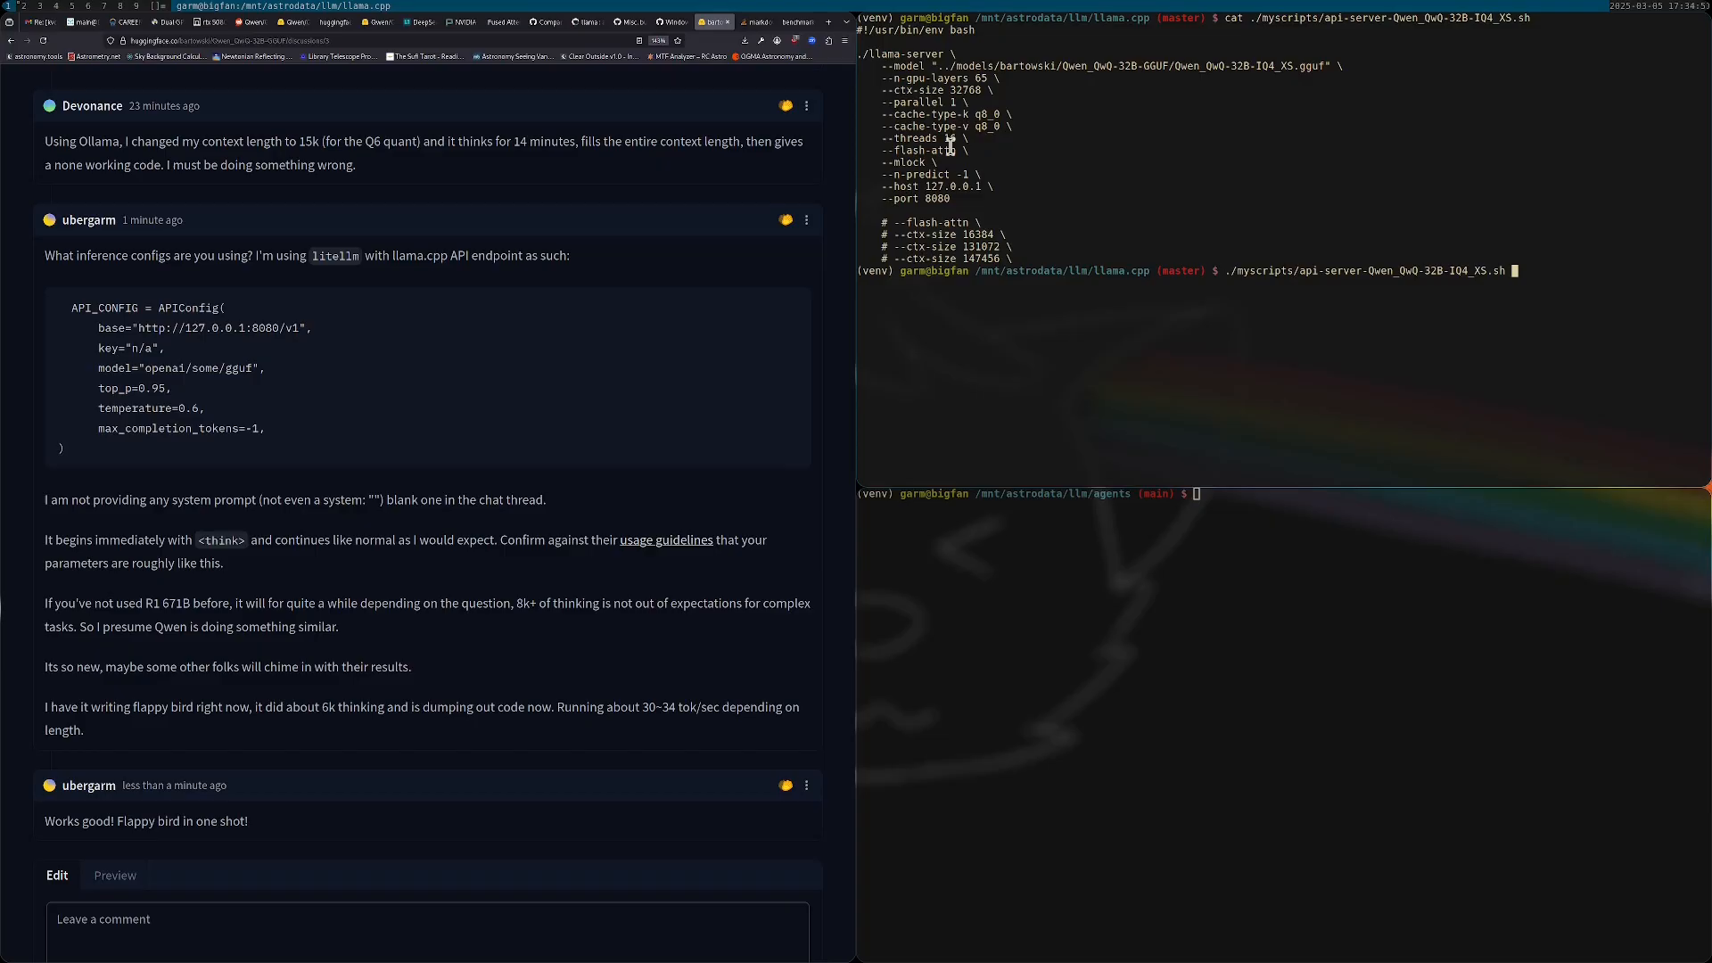
mouse_move(1022, 116)
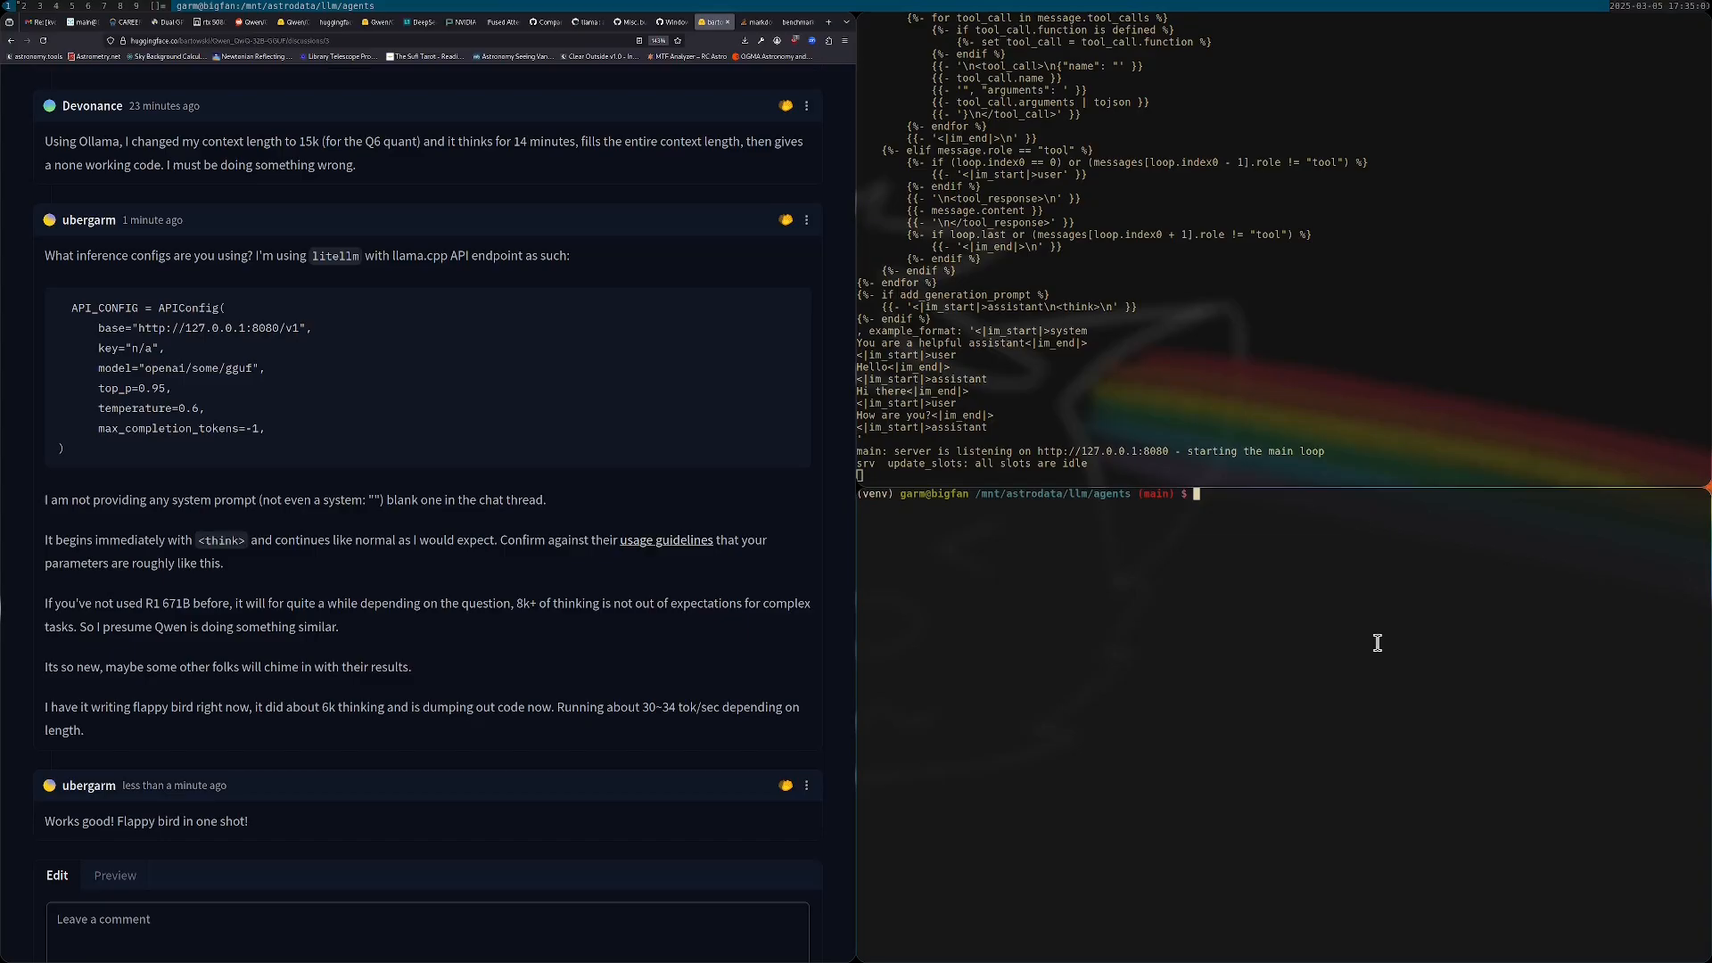
- Install pygame with uv, start dchat.py and ask QwQ-32B to write a Flappy Bird pygame script
type("uv pip install pygame")
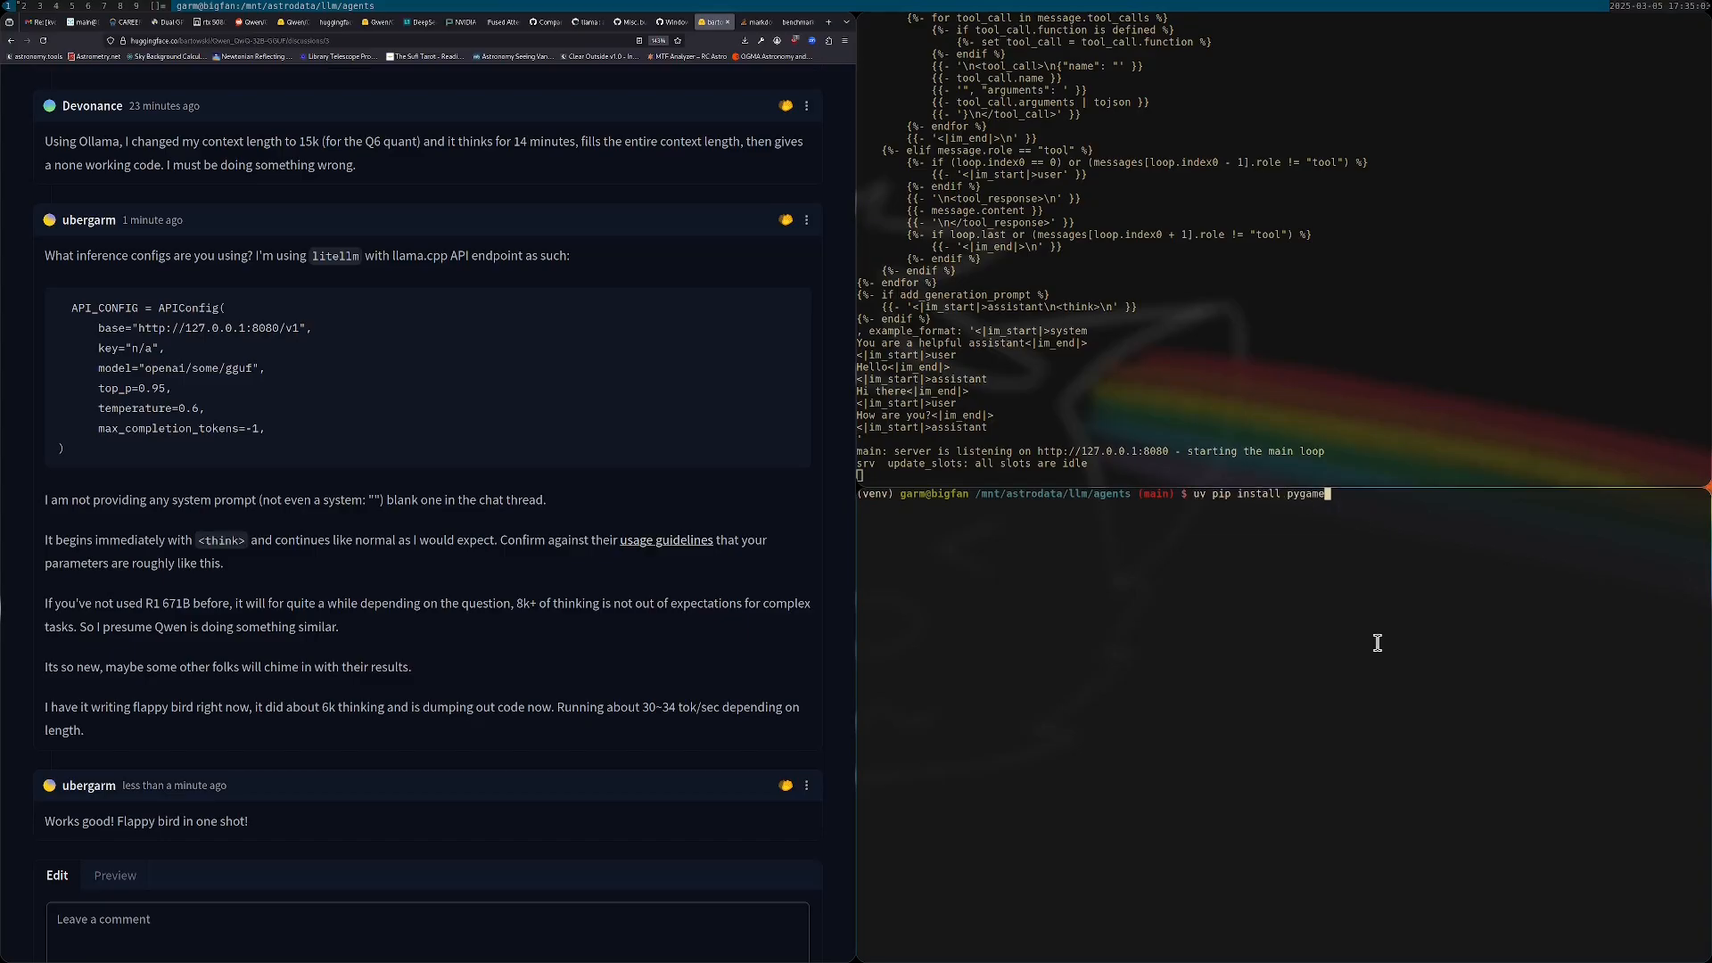
type("python dchat.py")
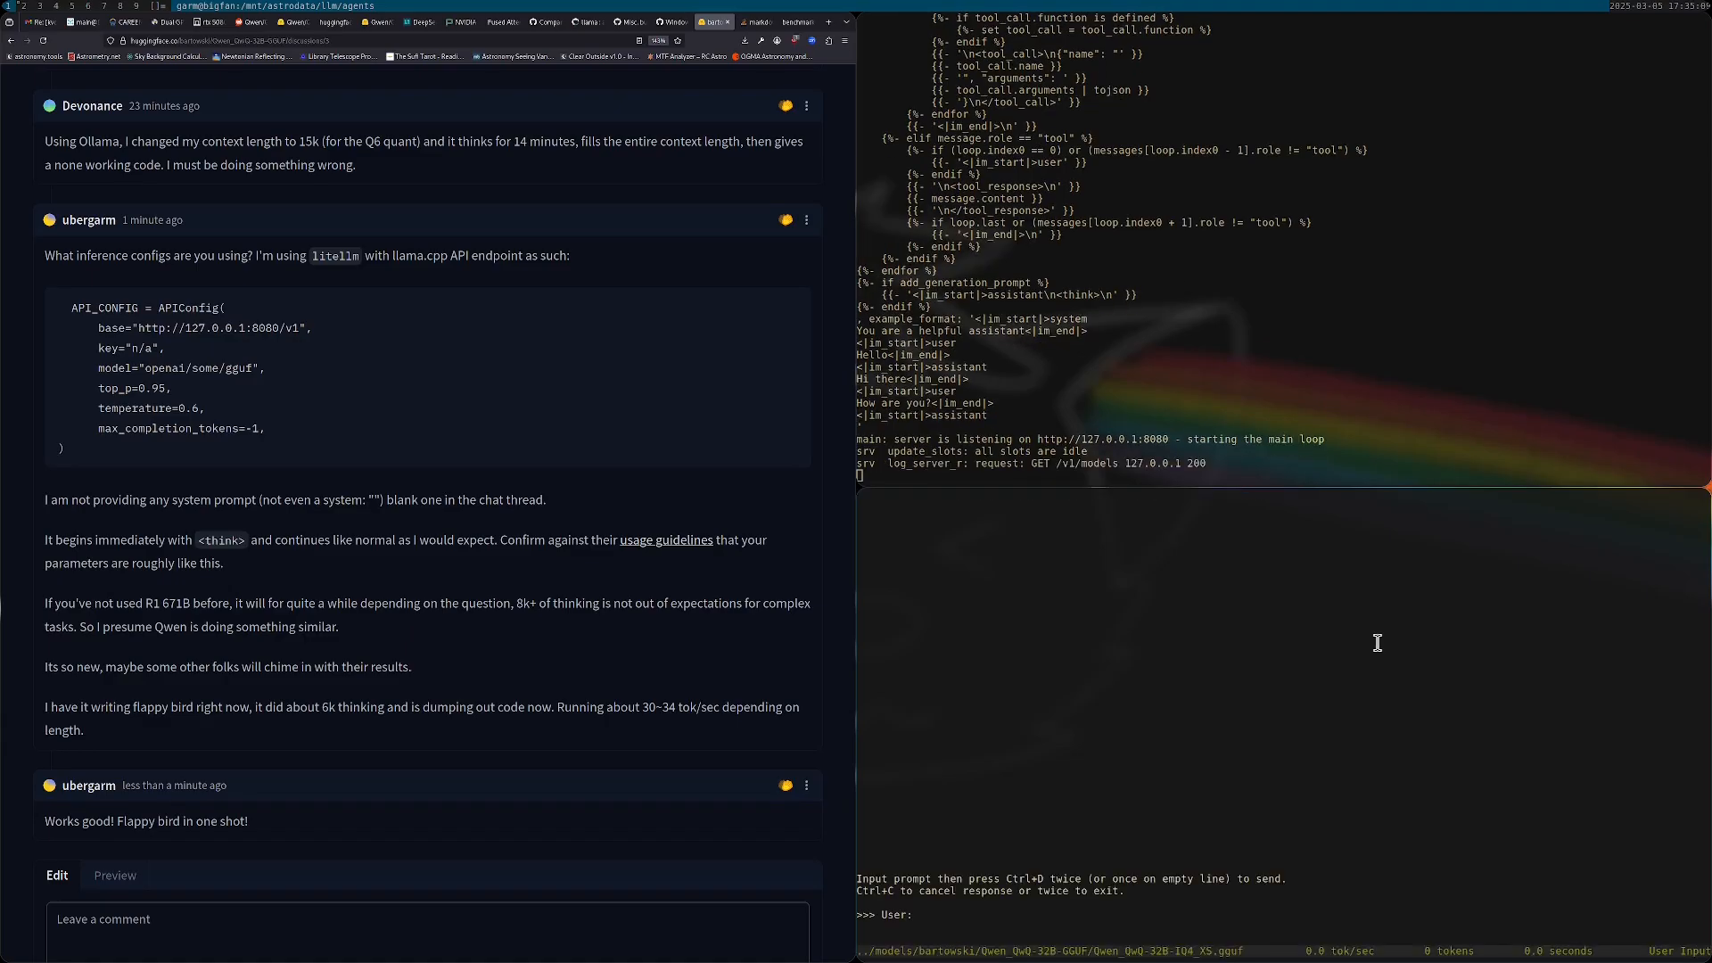
type("Write")
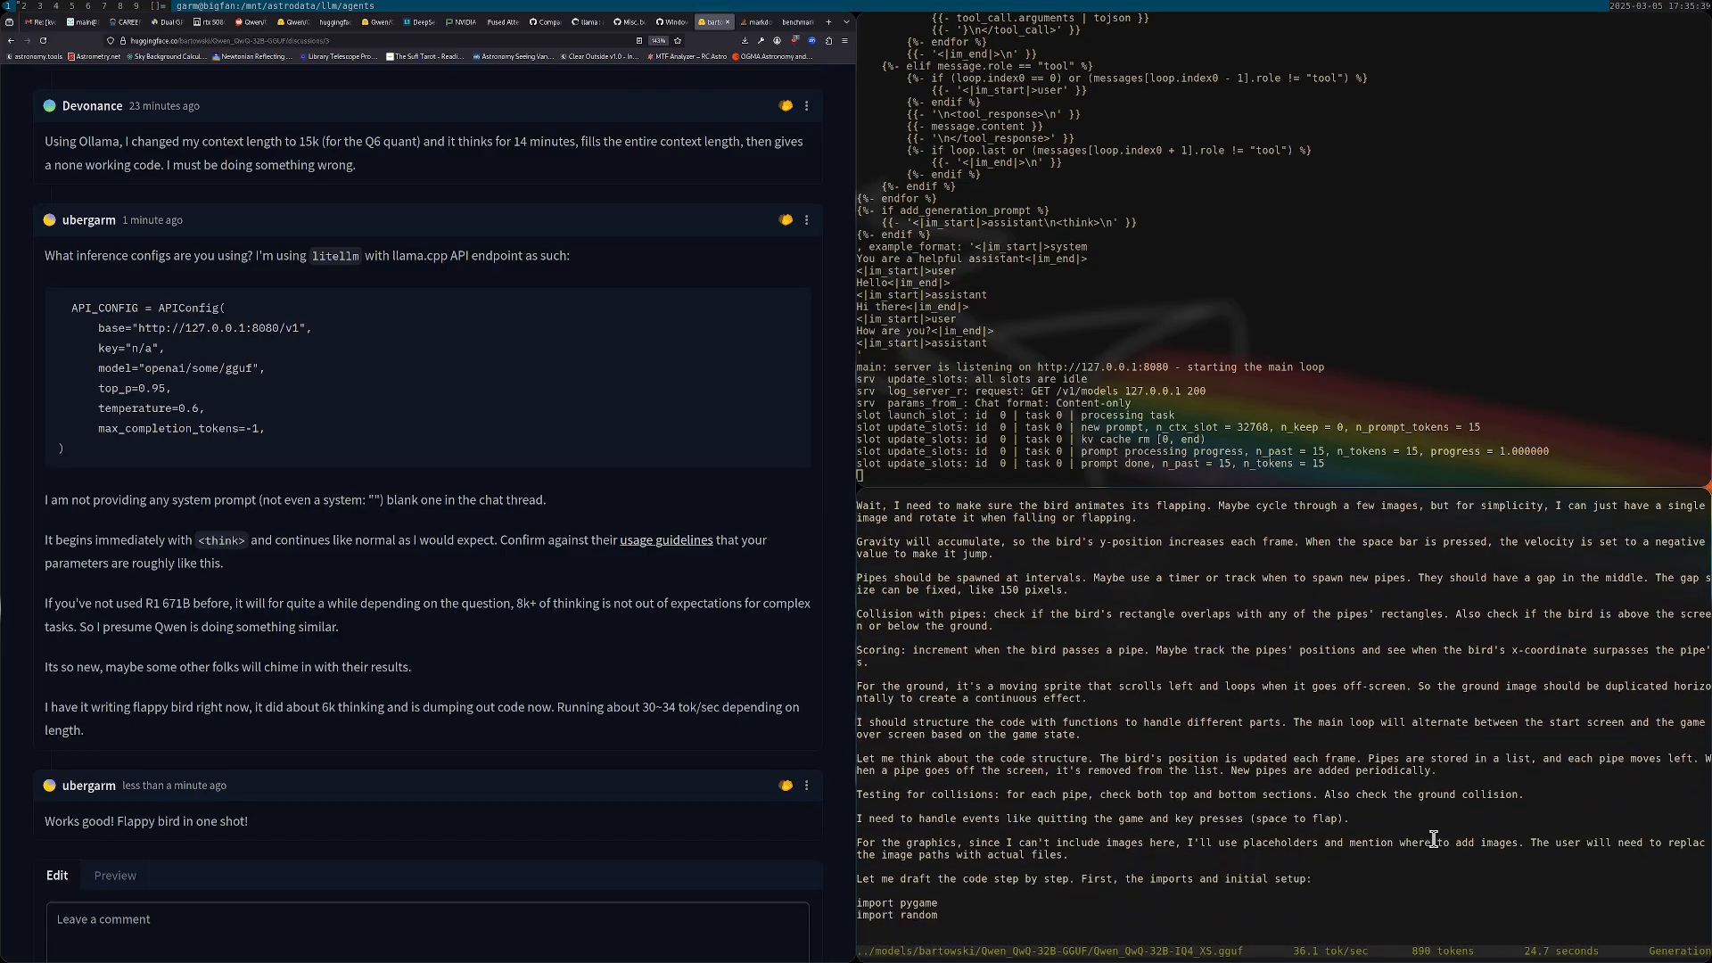
- Scroll the forum thread while the model streams its Flappy Bird reasoning past 3,000 tokens
scroll("down", 3)
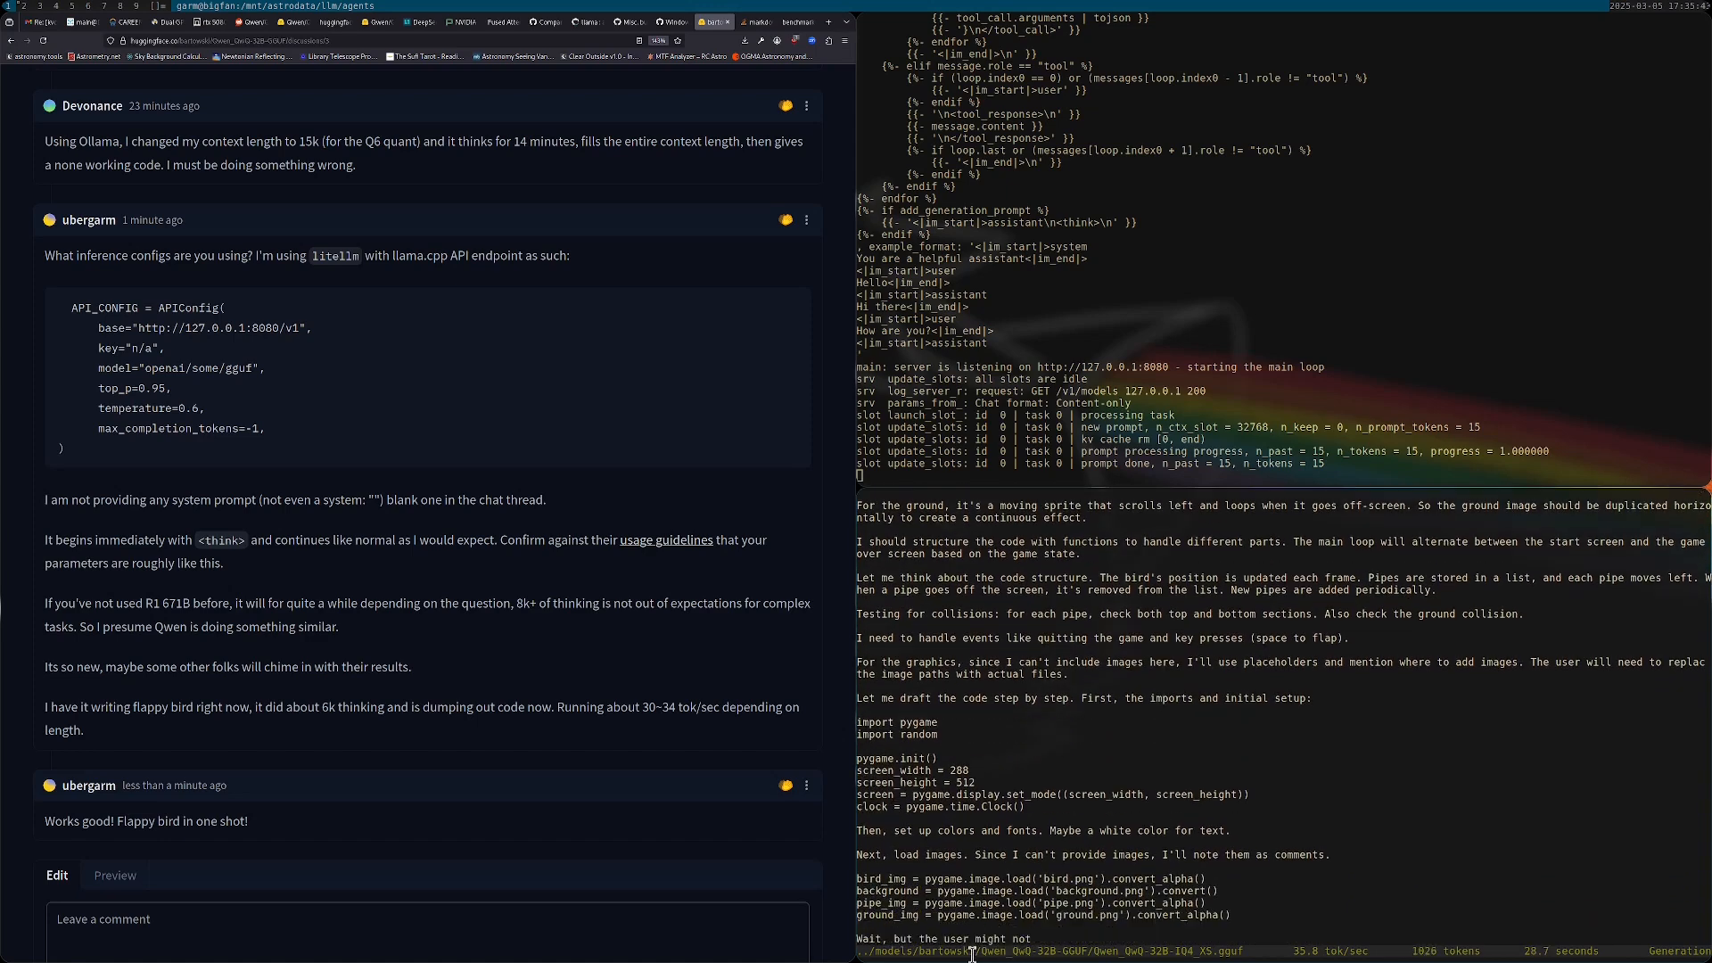
scroll("down", 3)
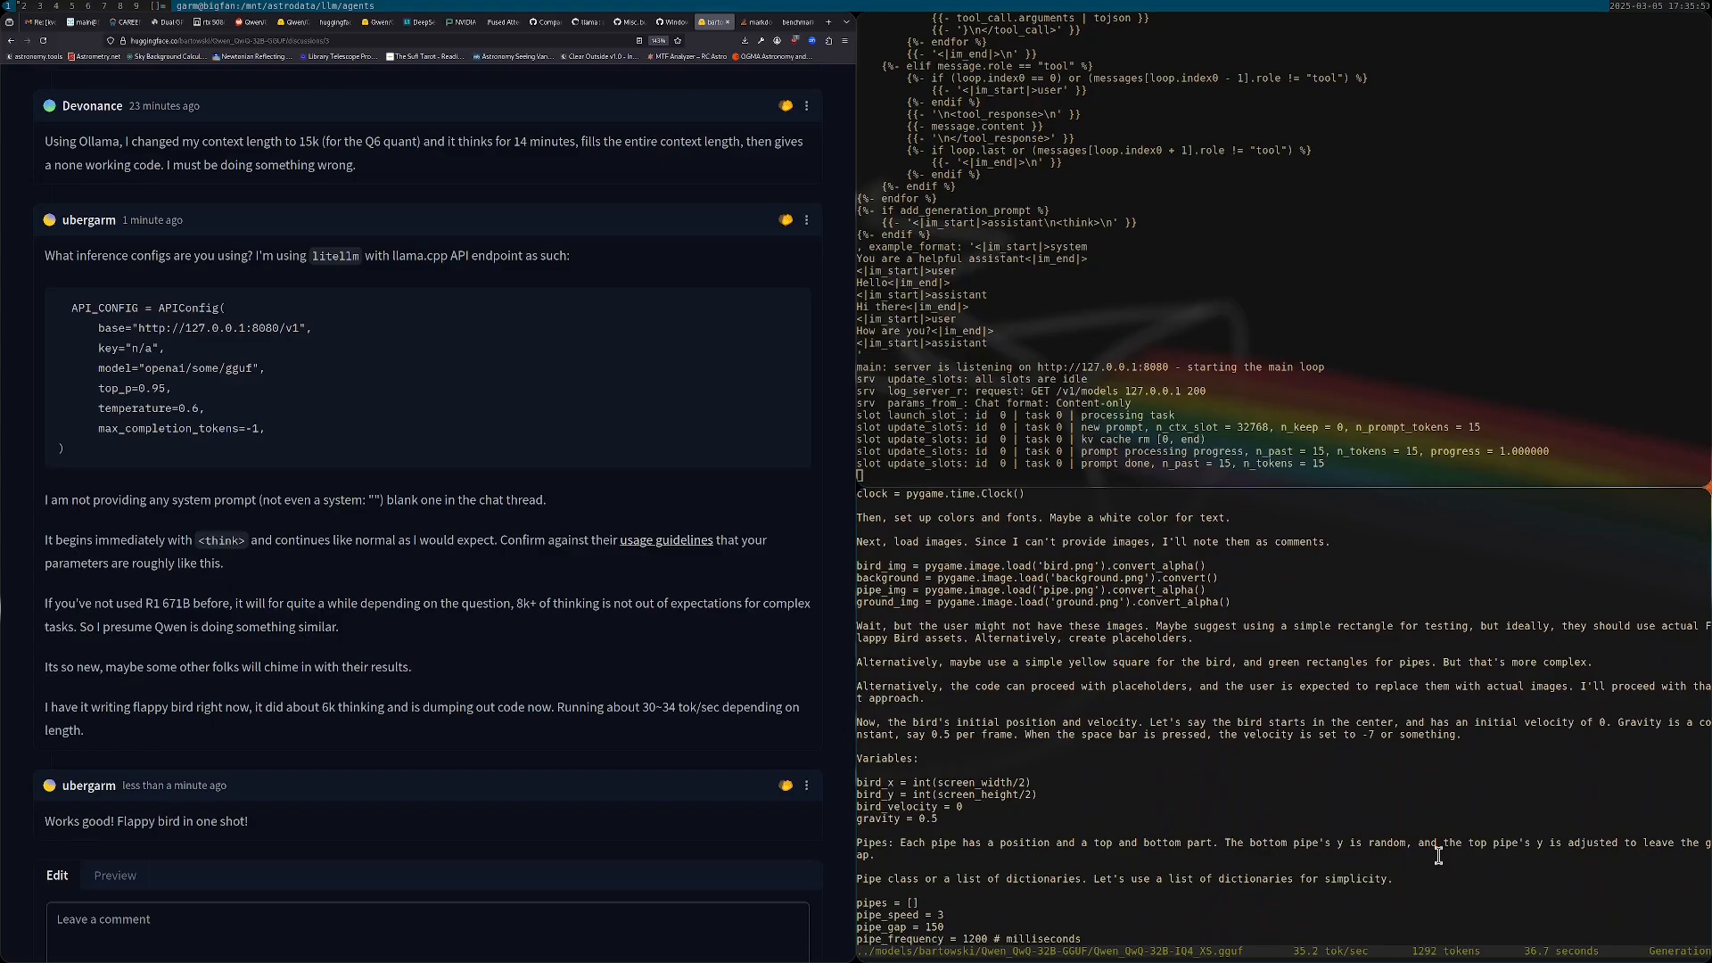
scroll("down", 3)
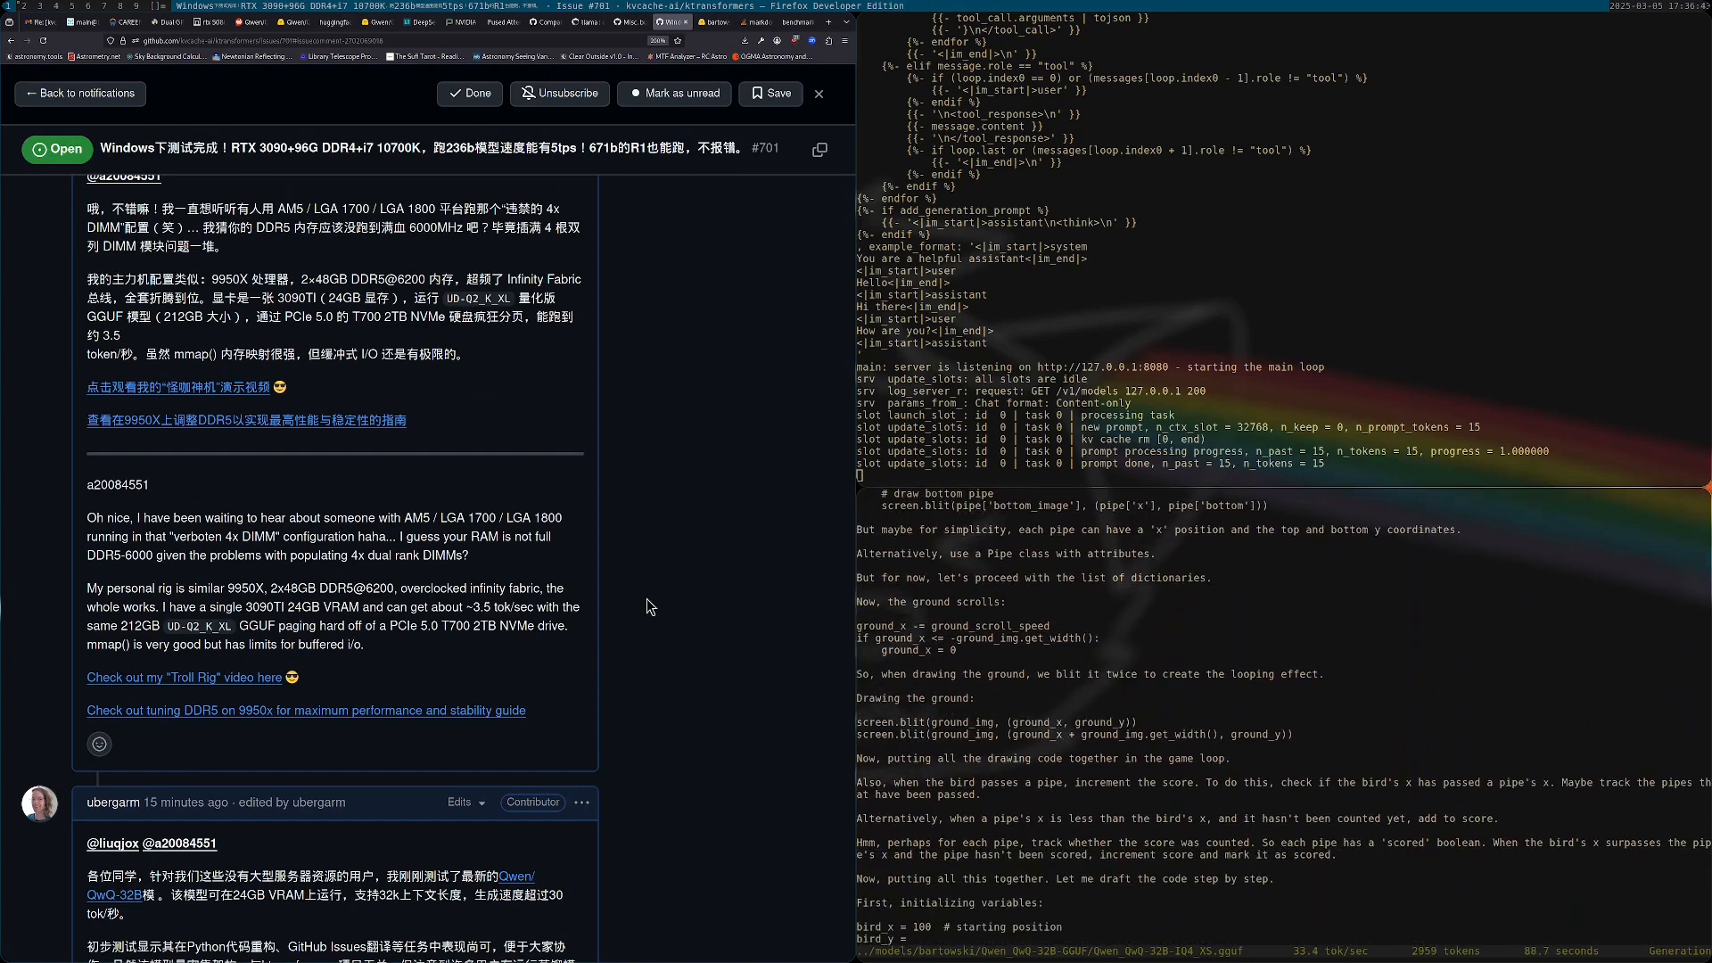
- Scroll through the GitHub issue toward the 3090TI 24GB VRAM community thread while generation continues
scroll("down", 3)
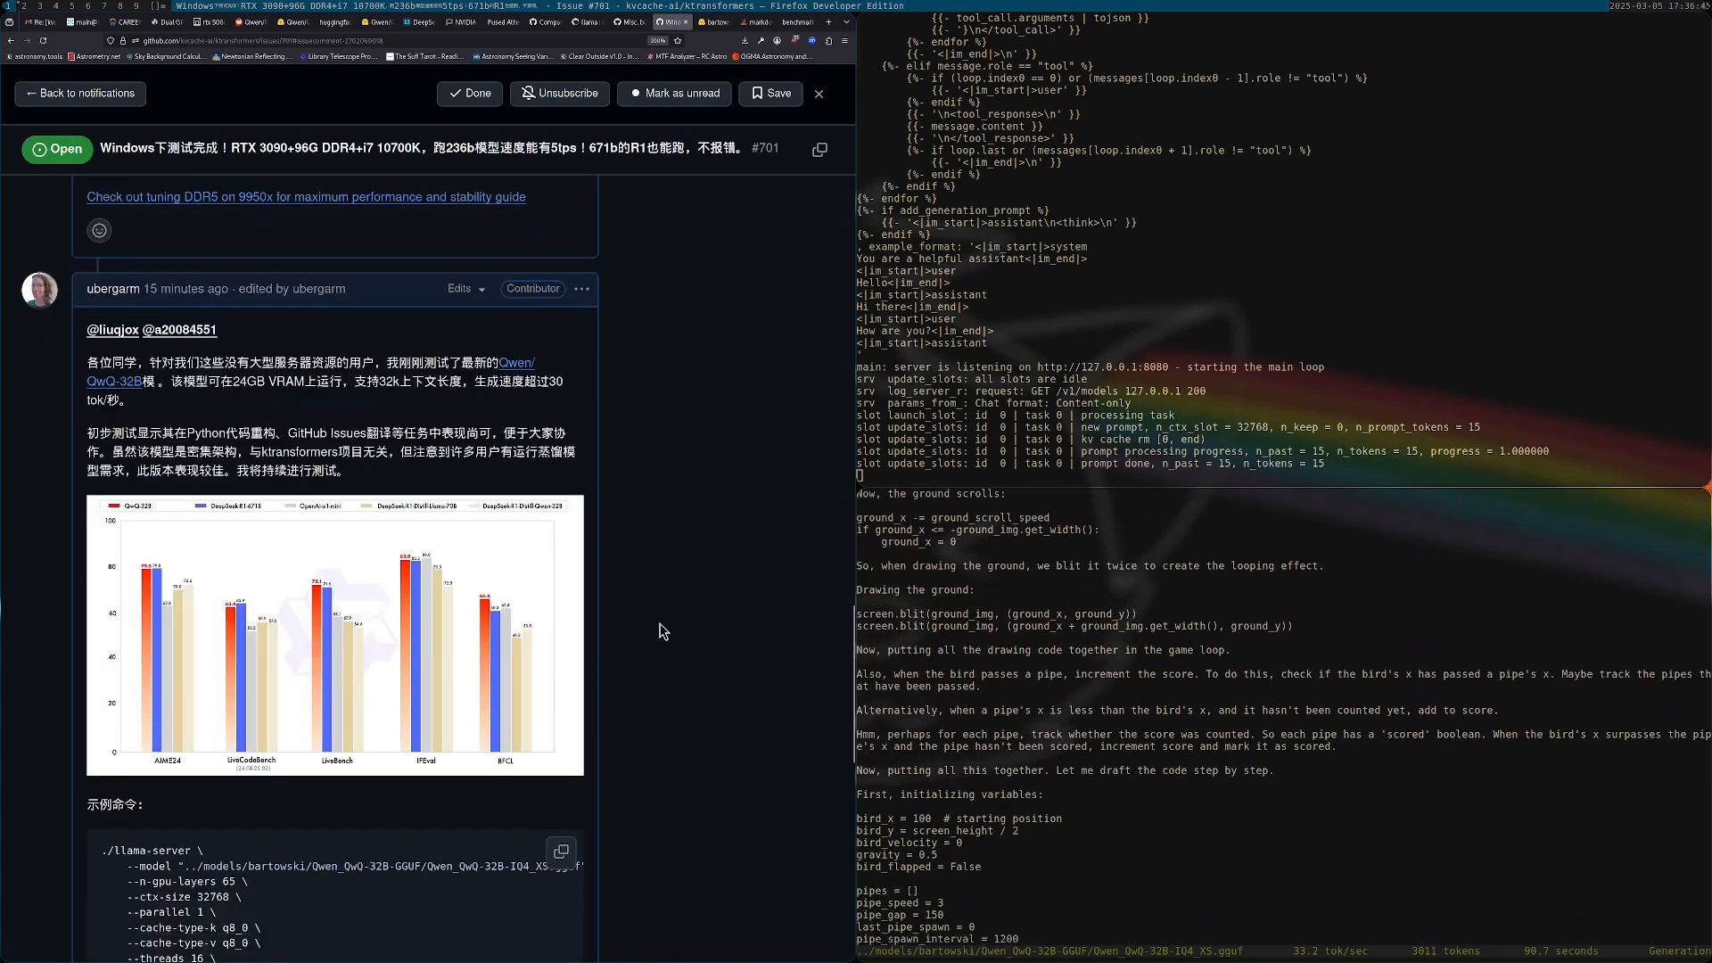
scroll("down", 3)
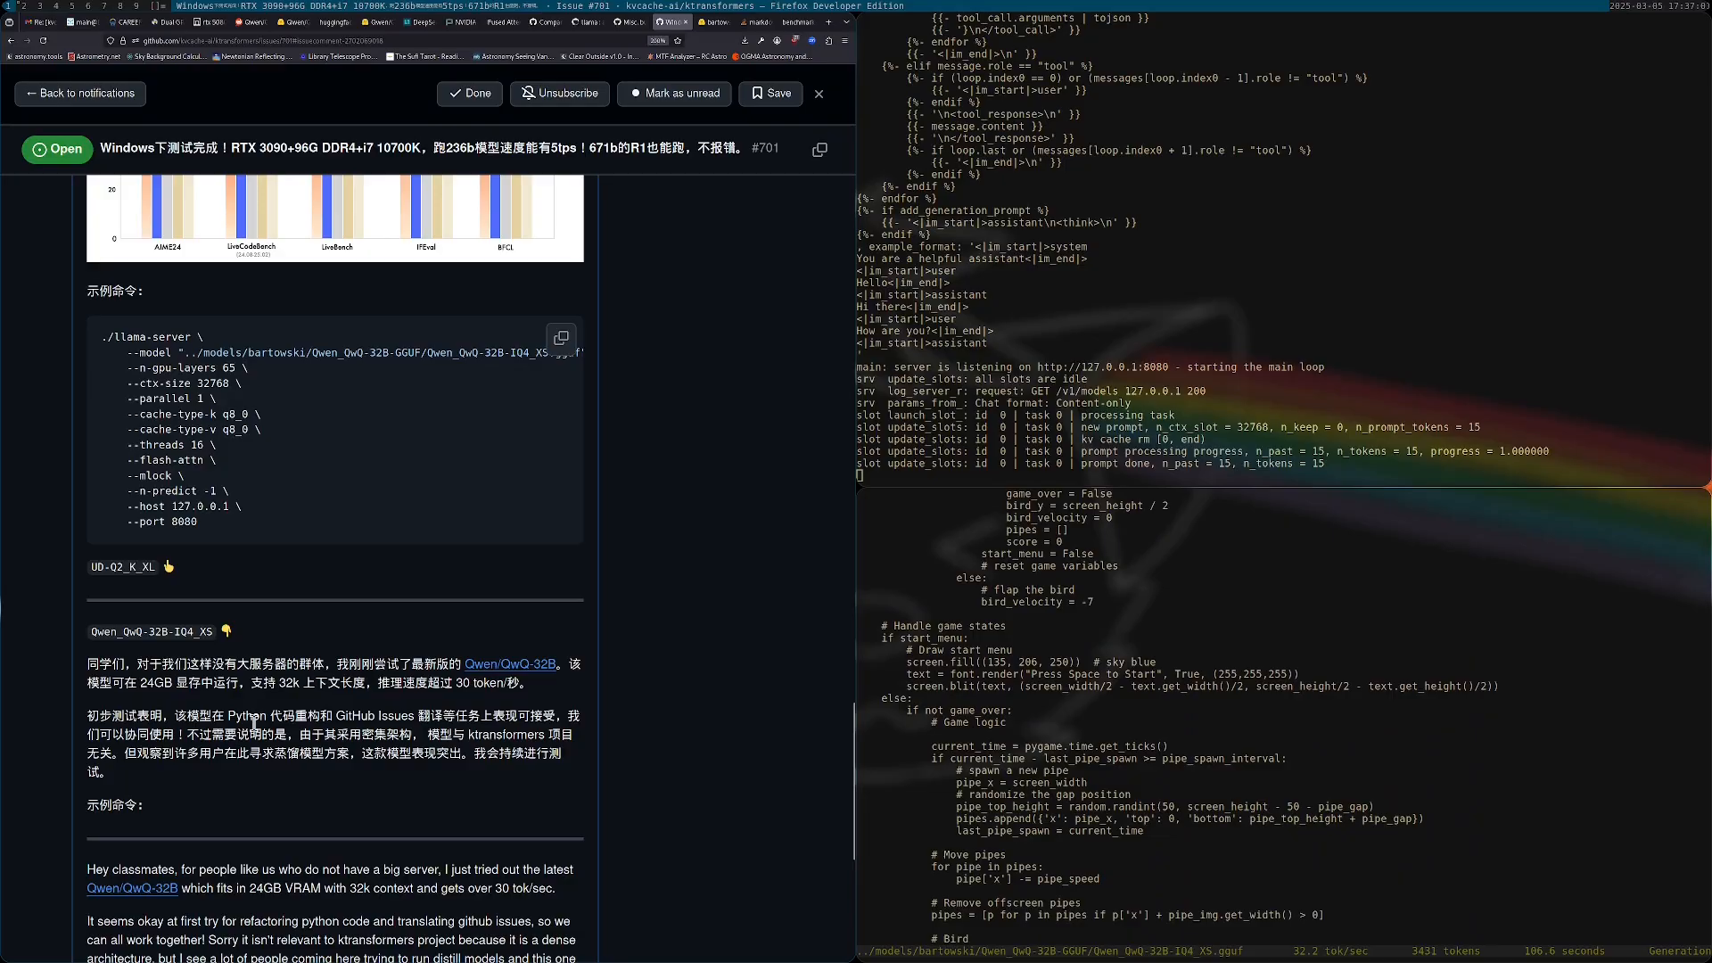
scroll("down", 3)
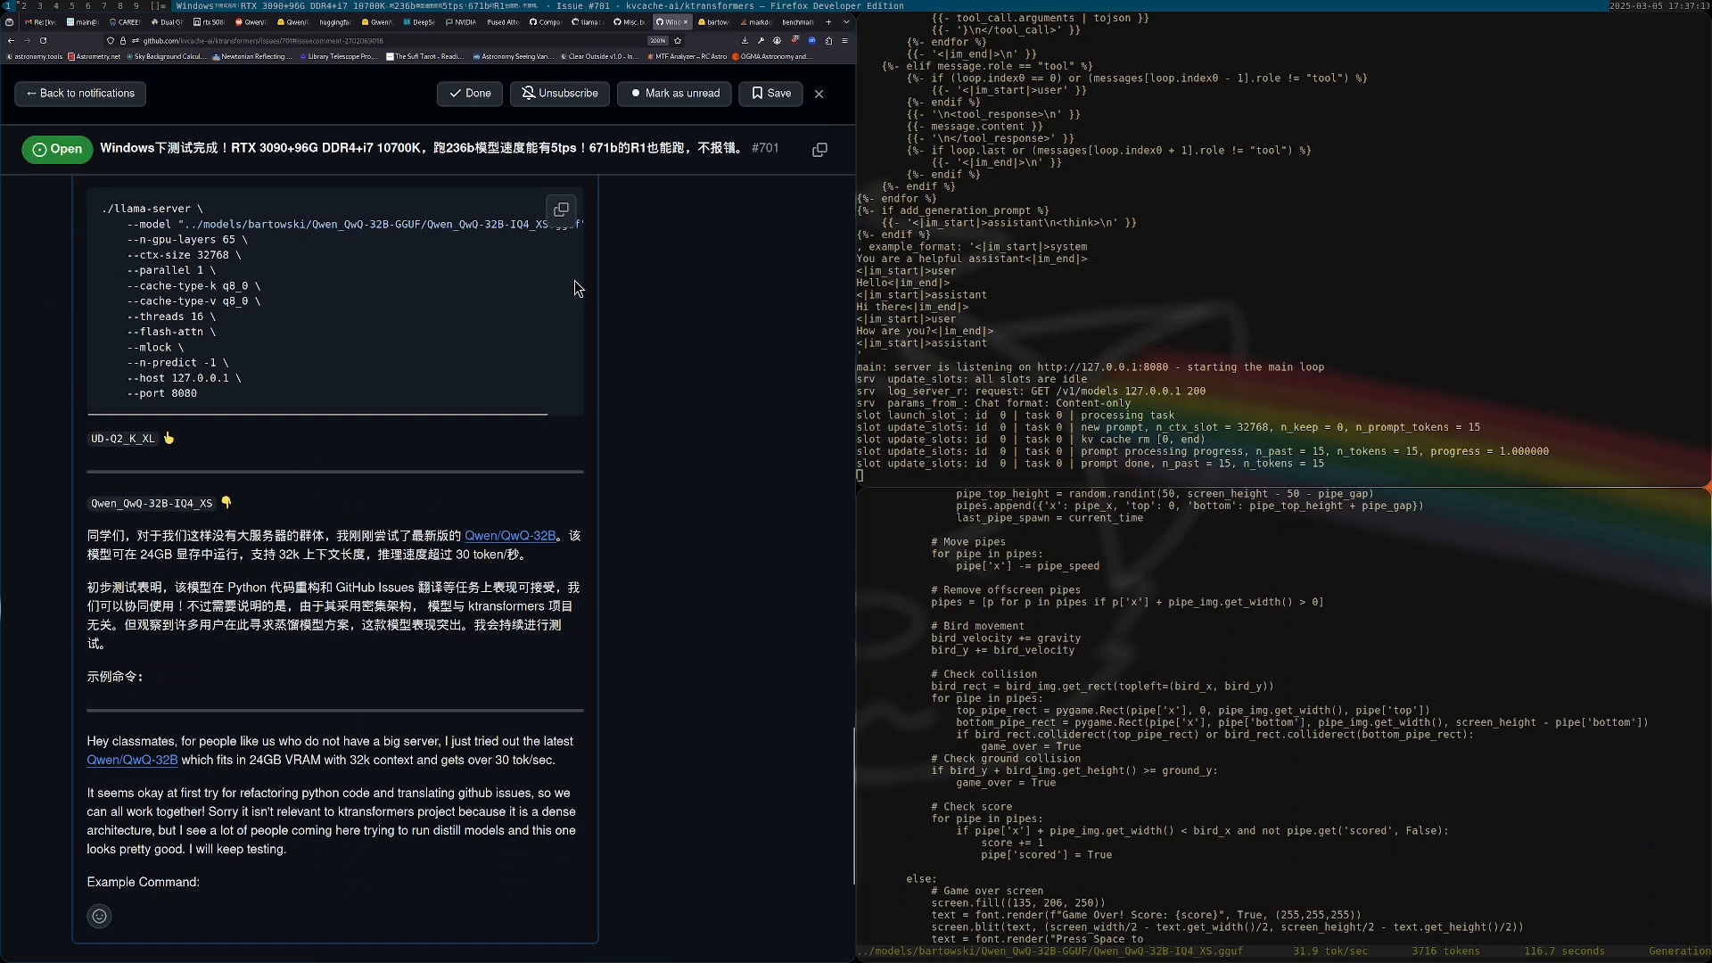
scroll("down", 3)
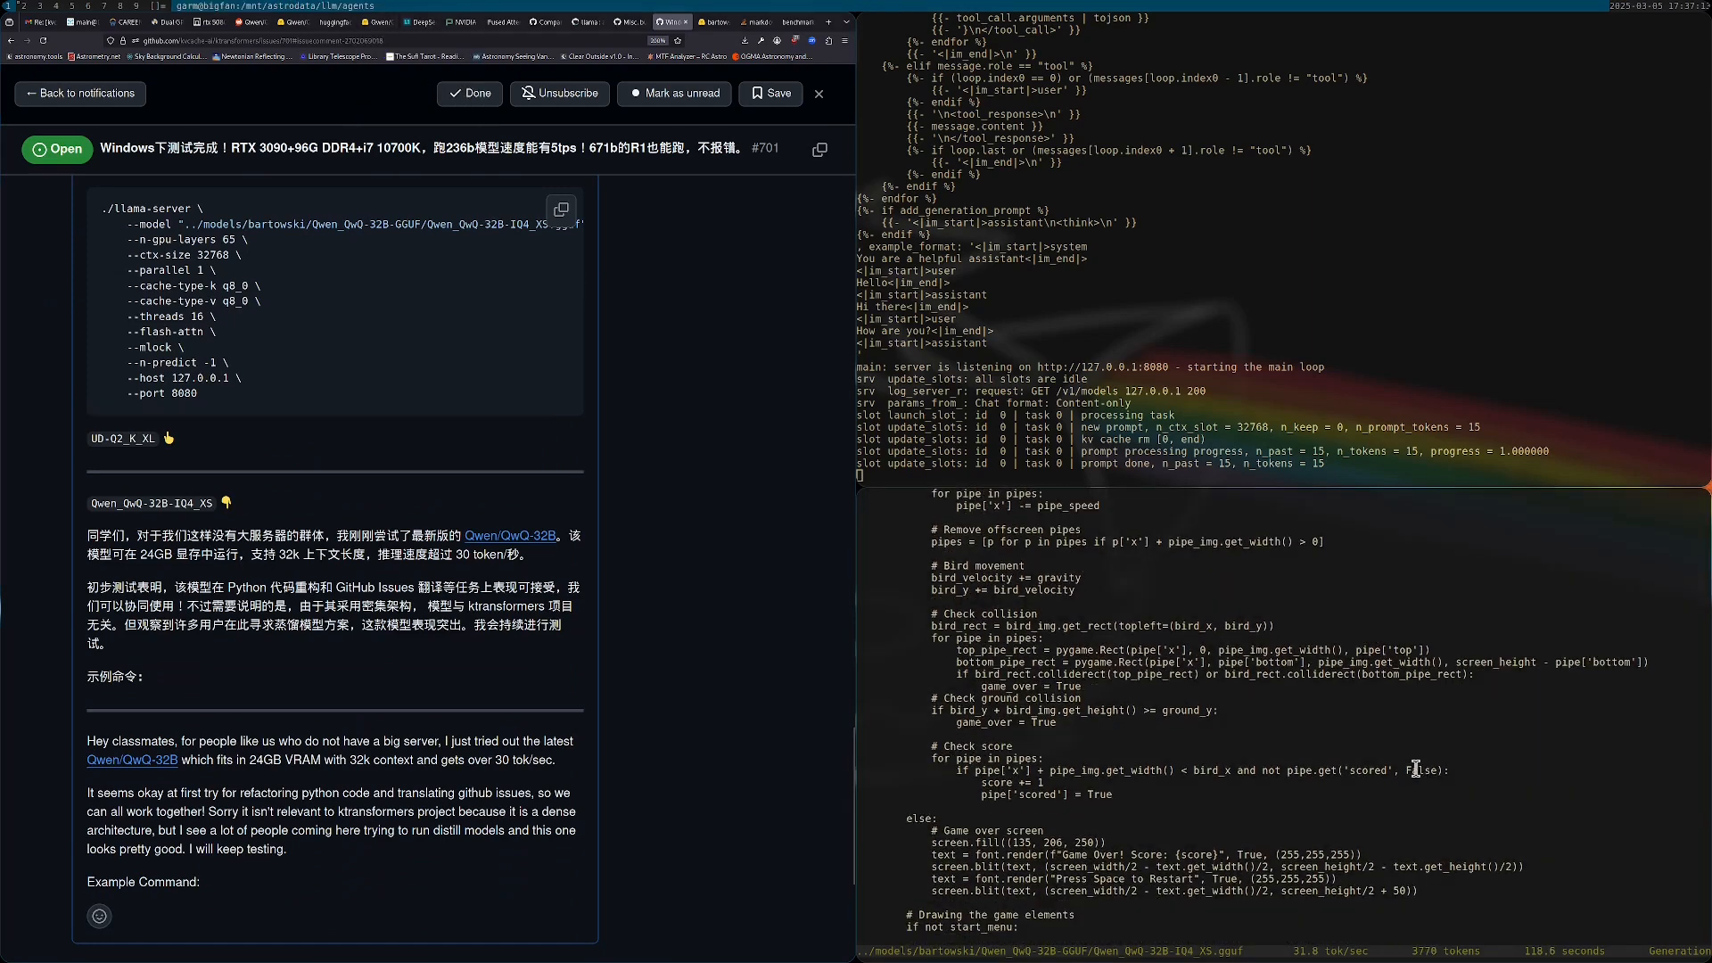
scroll("down", 3)
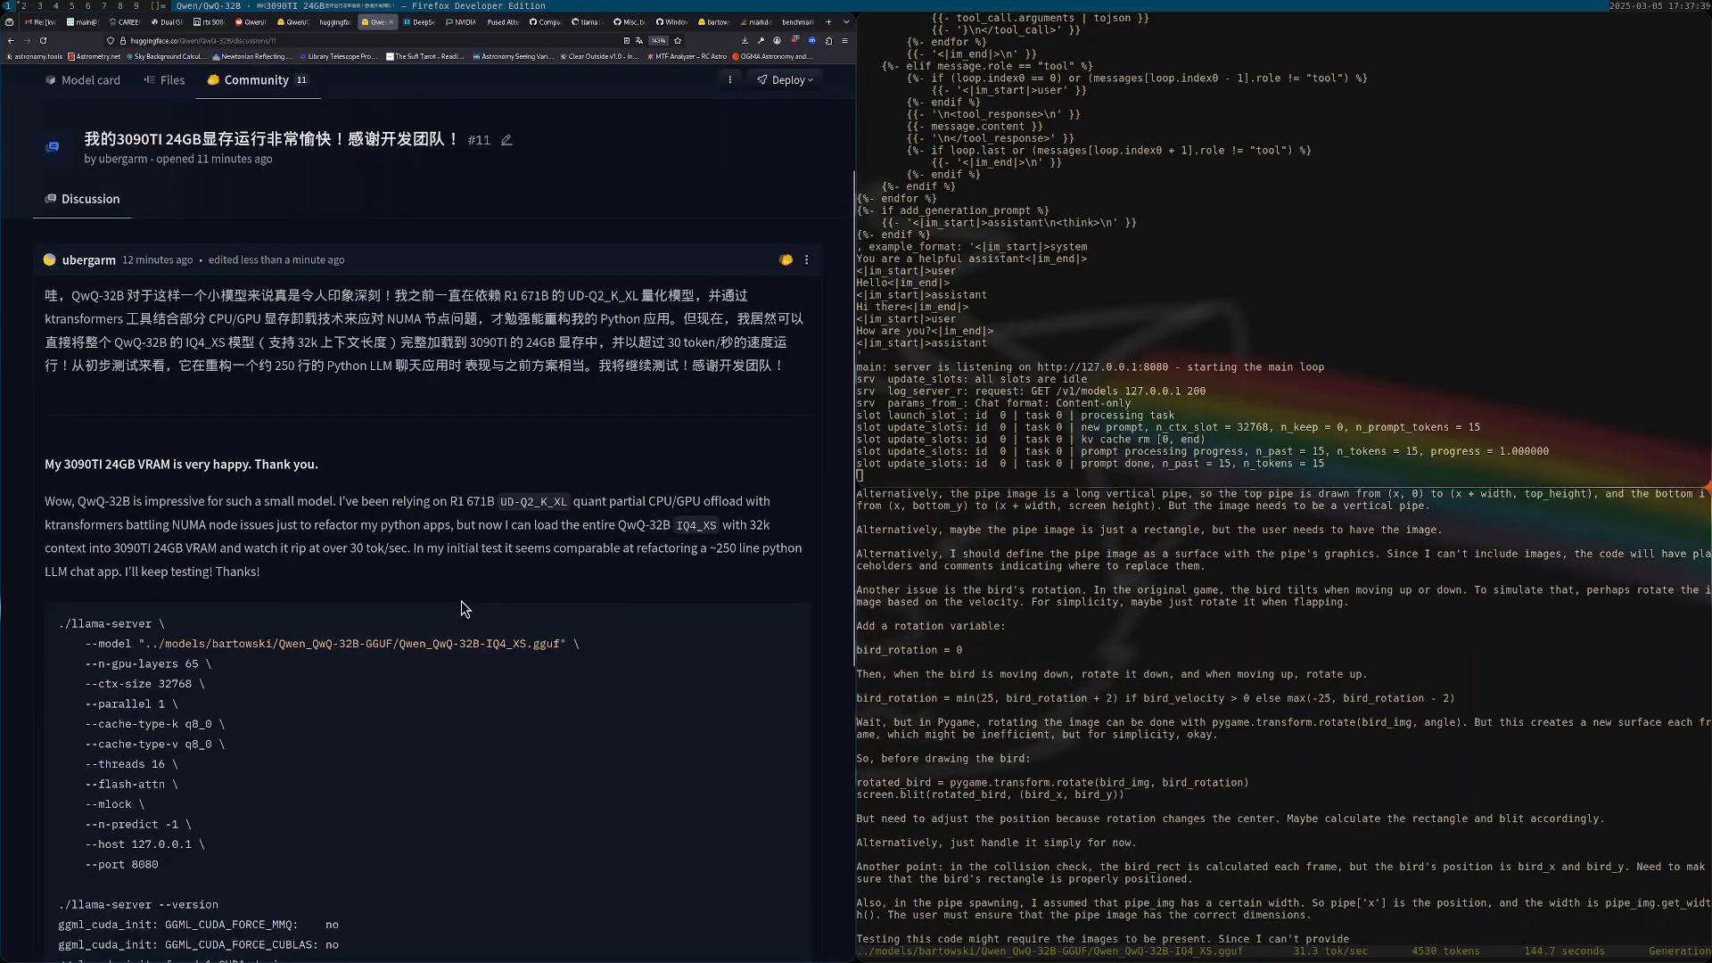
- Scroll the Level1Techs thread before returning to the GGUF discussion with the 'Flappy bird in one shot' reply
scroll("down", 3)
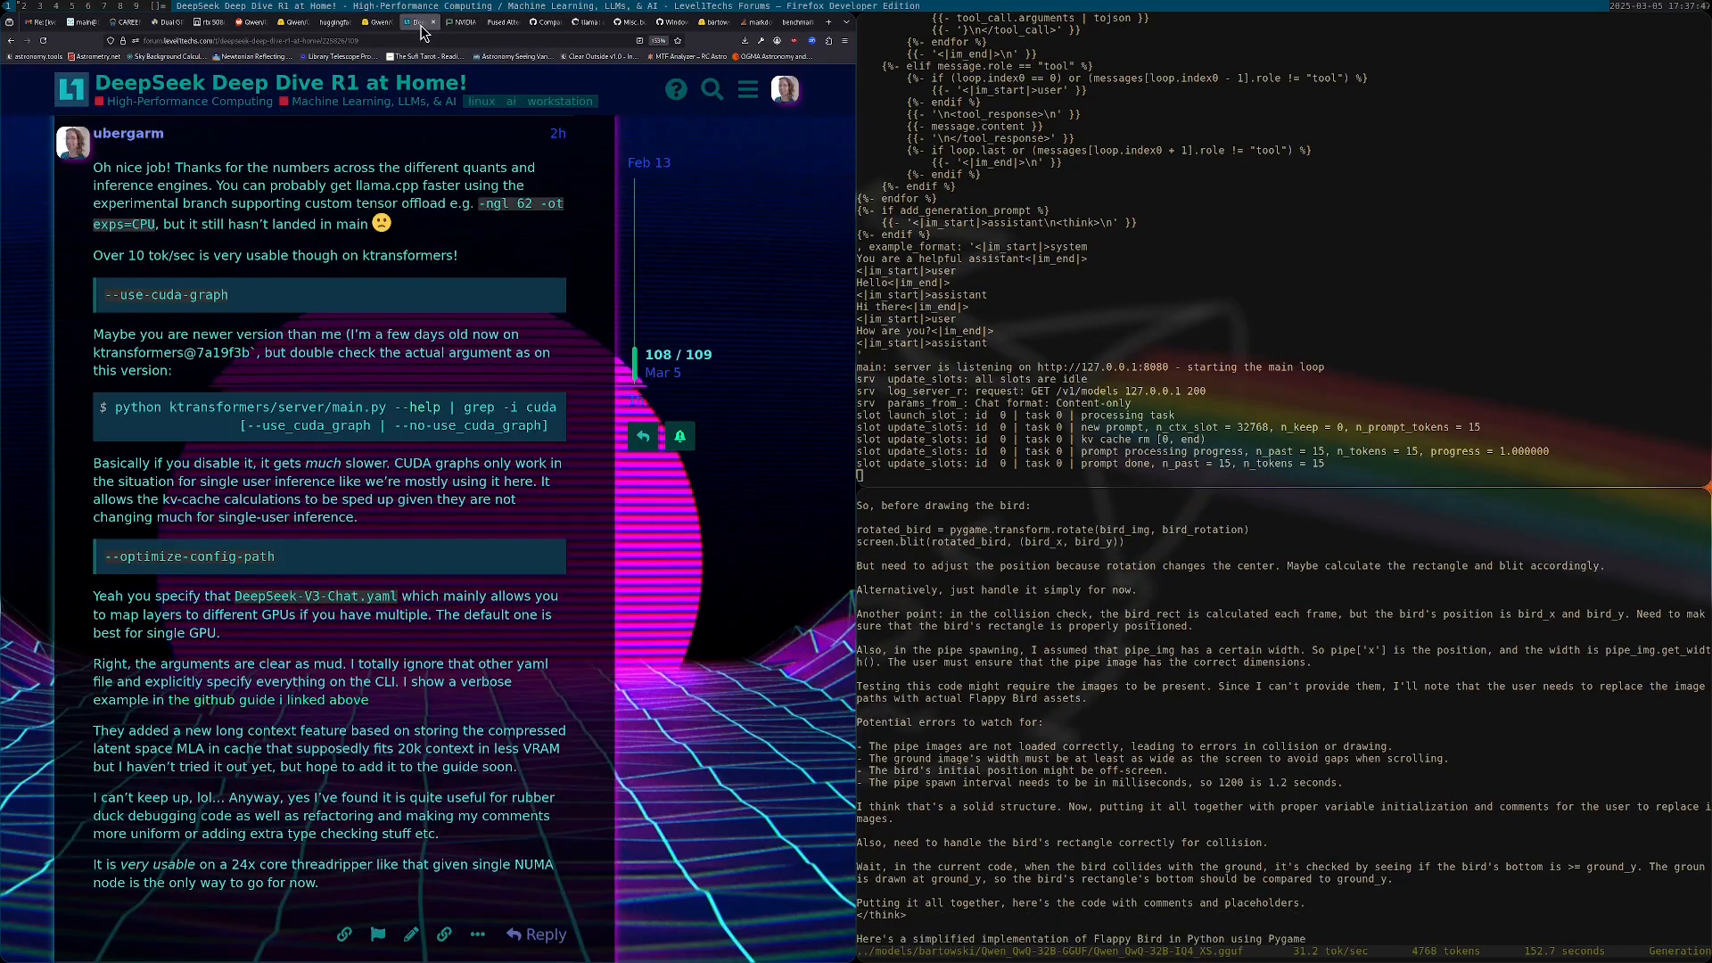
scroll("down", 3)
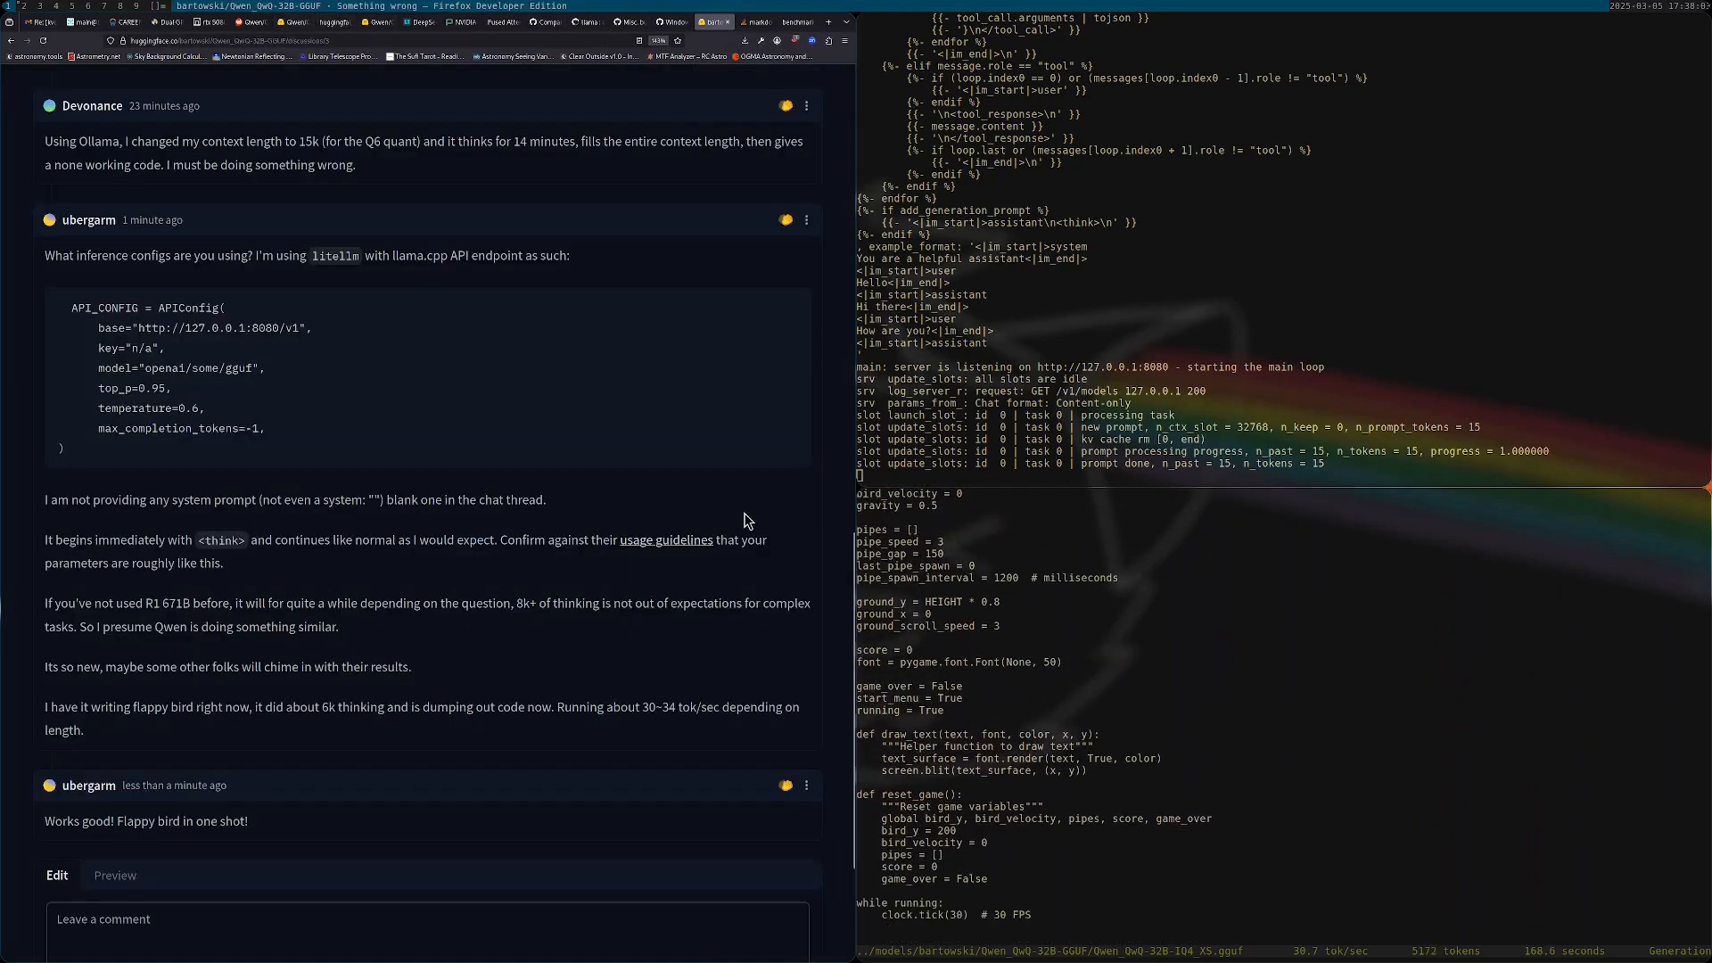
- Scroll the page once before moving to workspace 2 with the idle Alacritty shell
scroll("down", 3)
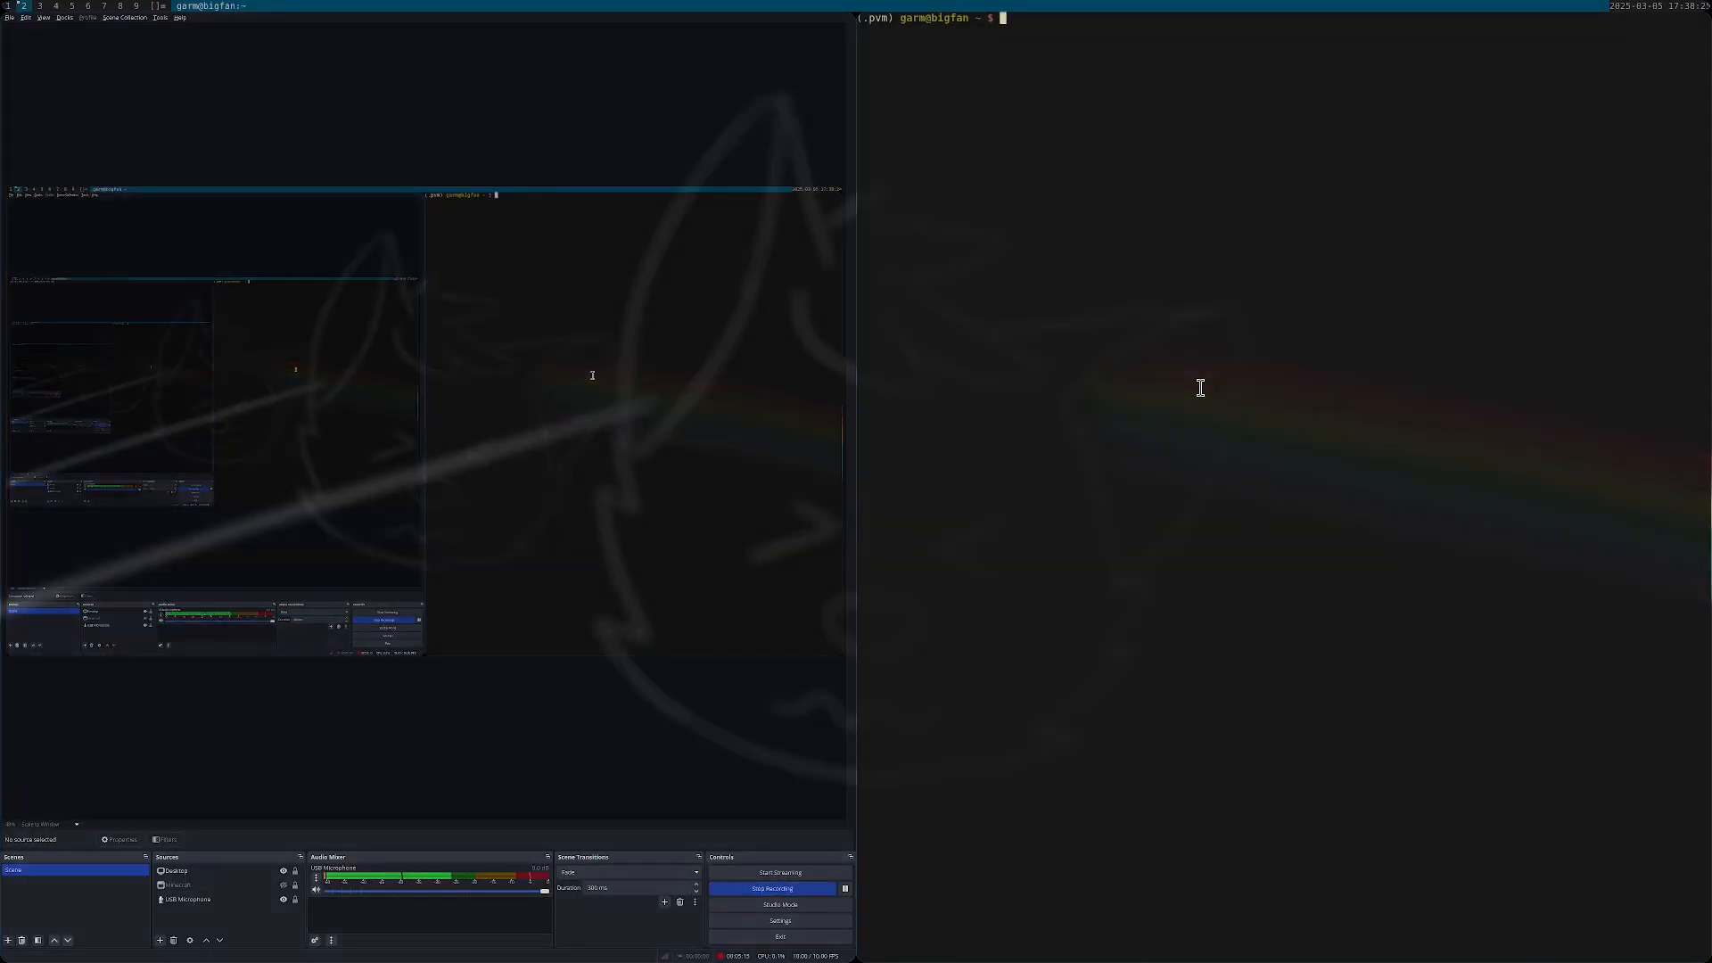
- Run nvidia-smi to see llama-server holding about 21 GB on the RTX 3090 Ti
type("nvidia-smi")
type("btop")
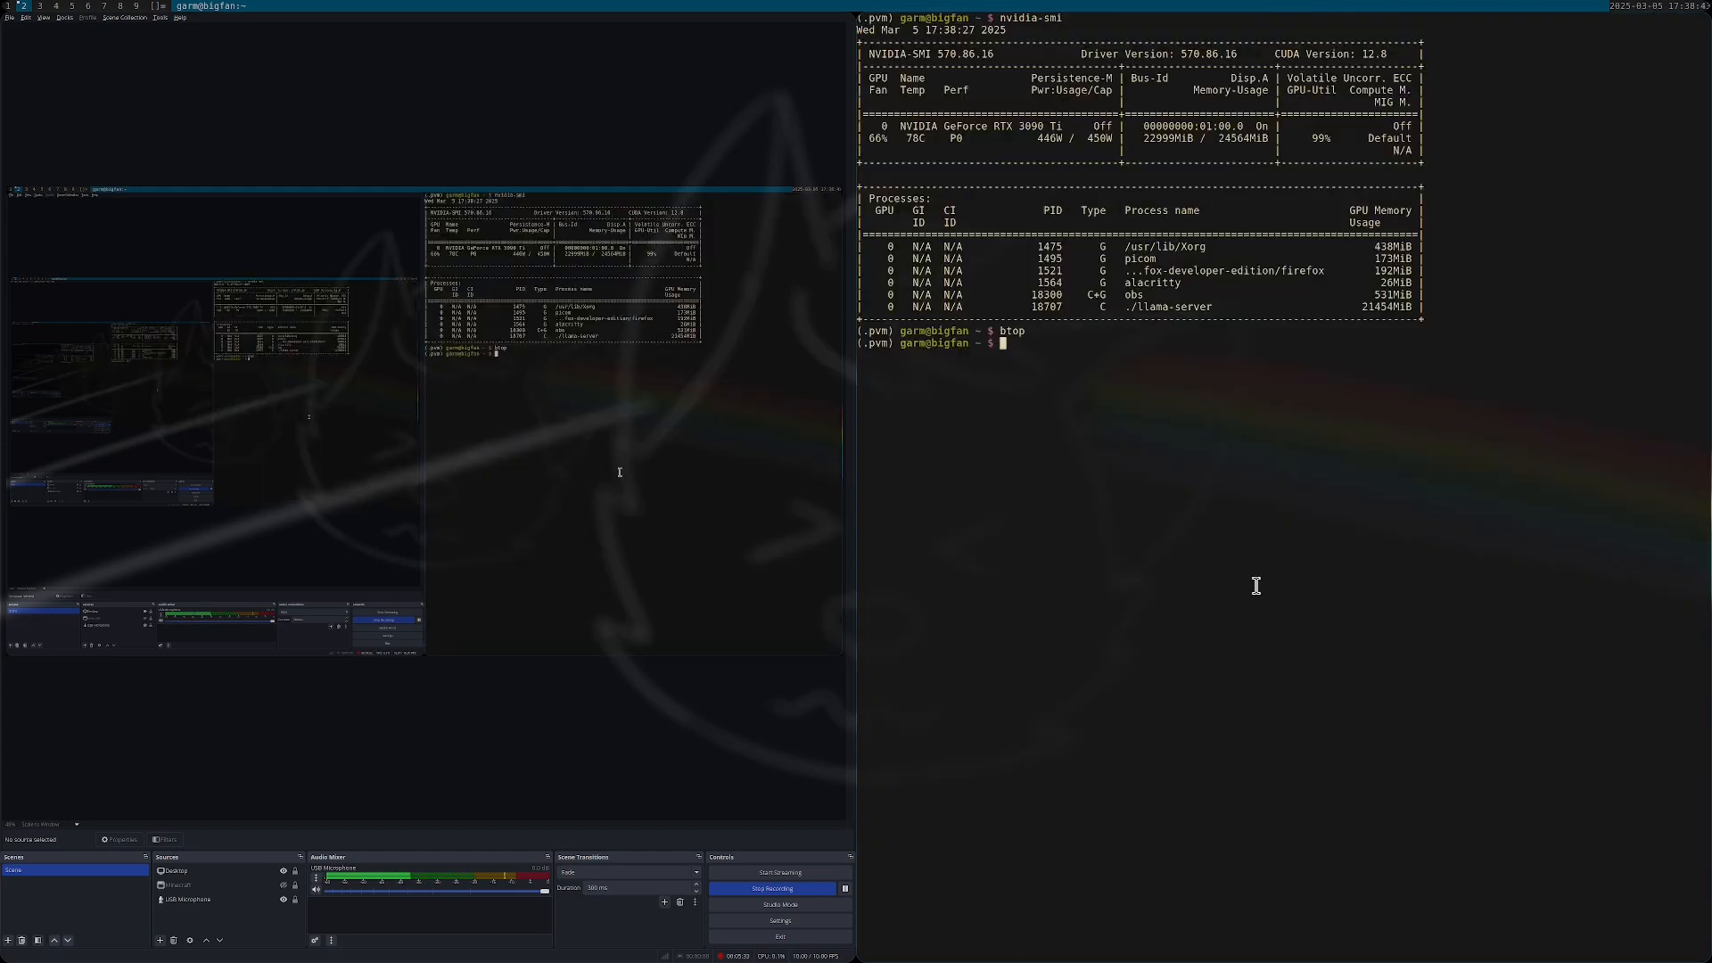
mouse_move(1084, 142)
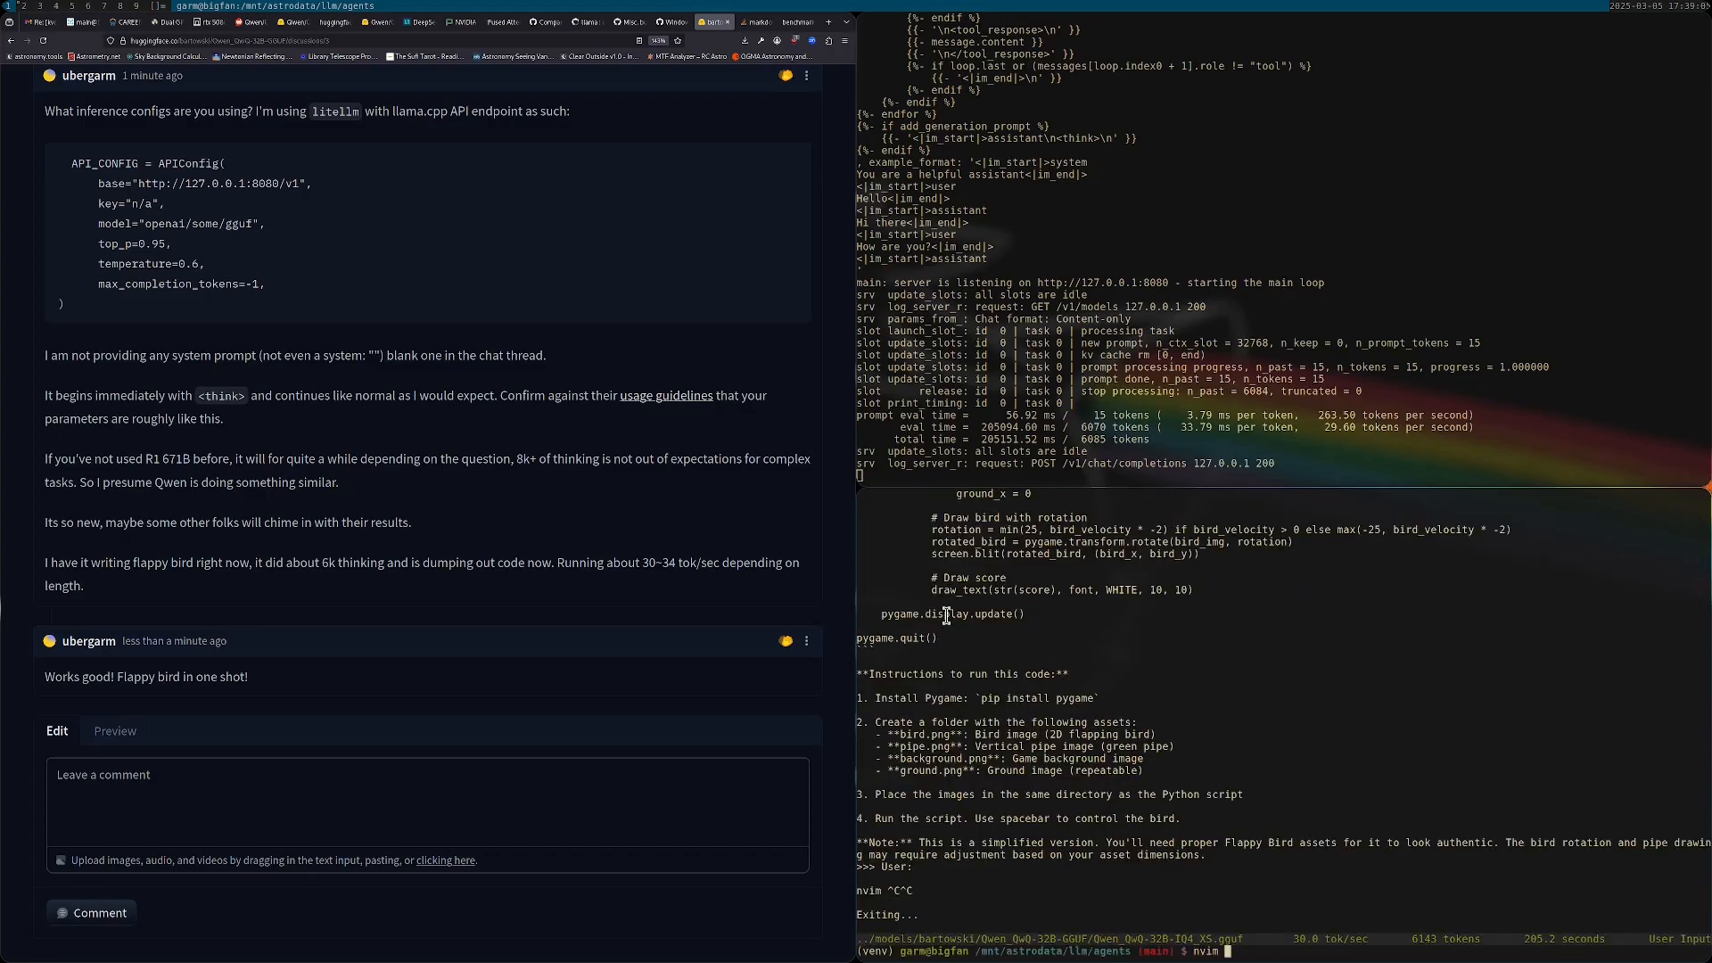
- Save the generated code as flappy-test.py in nvim and run it, hitting the missing bird.png error
type("flappy")
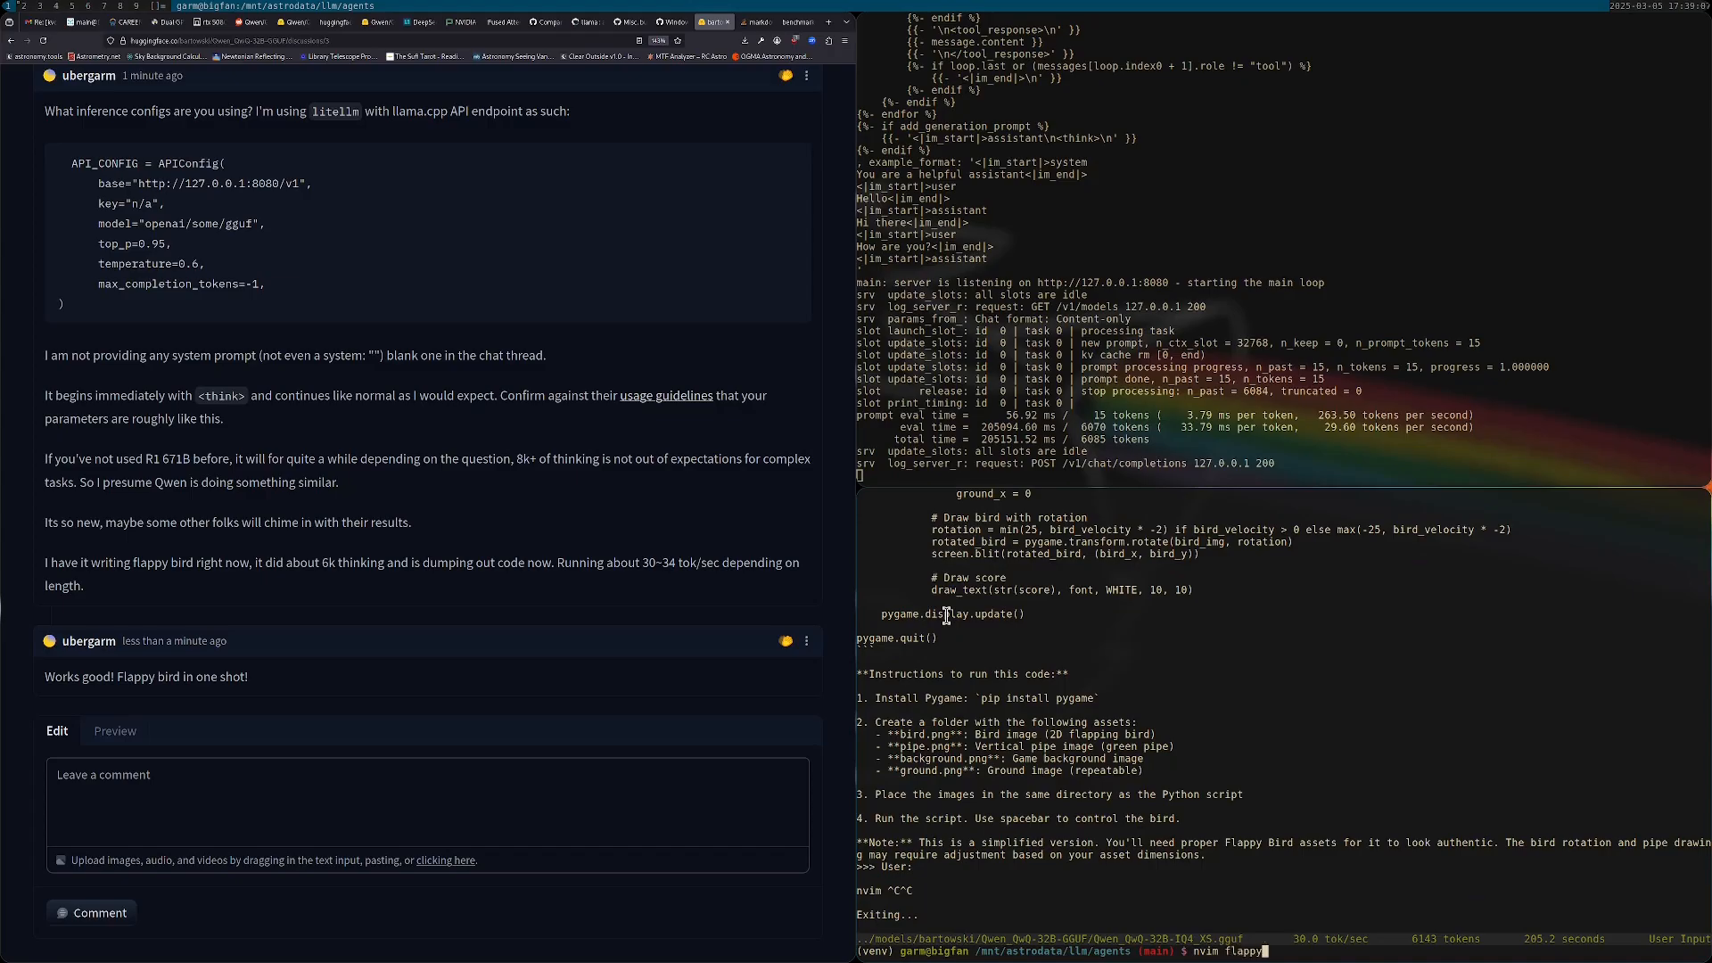
type("-test.py")
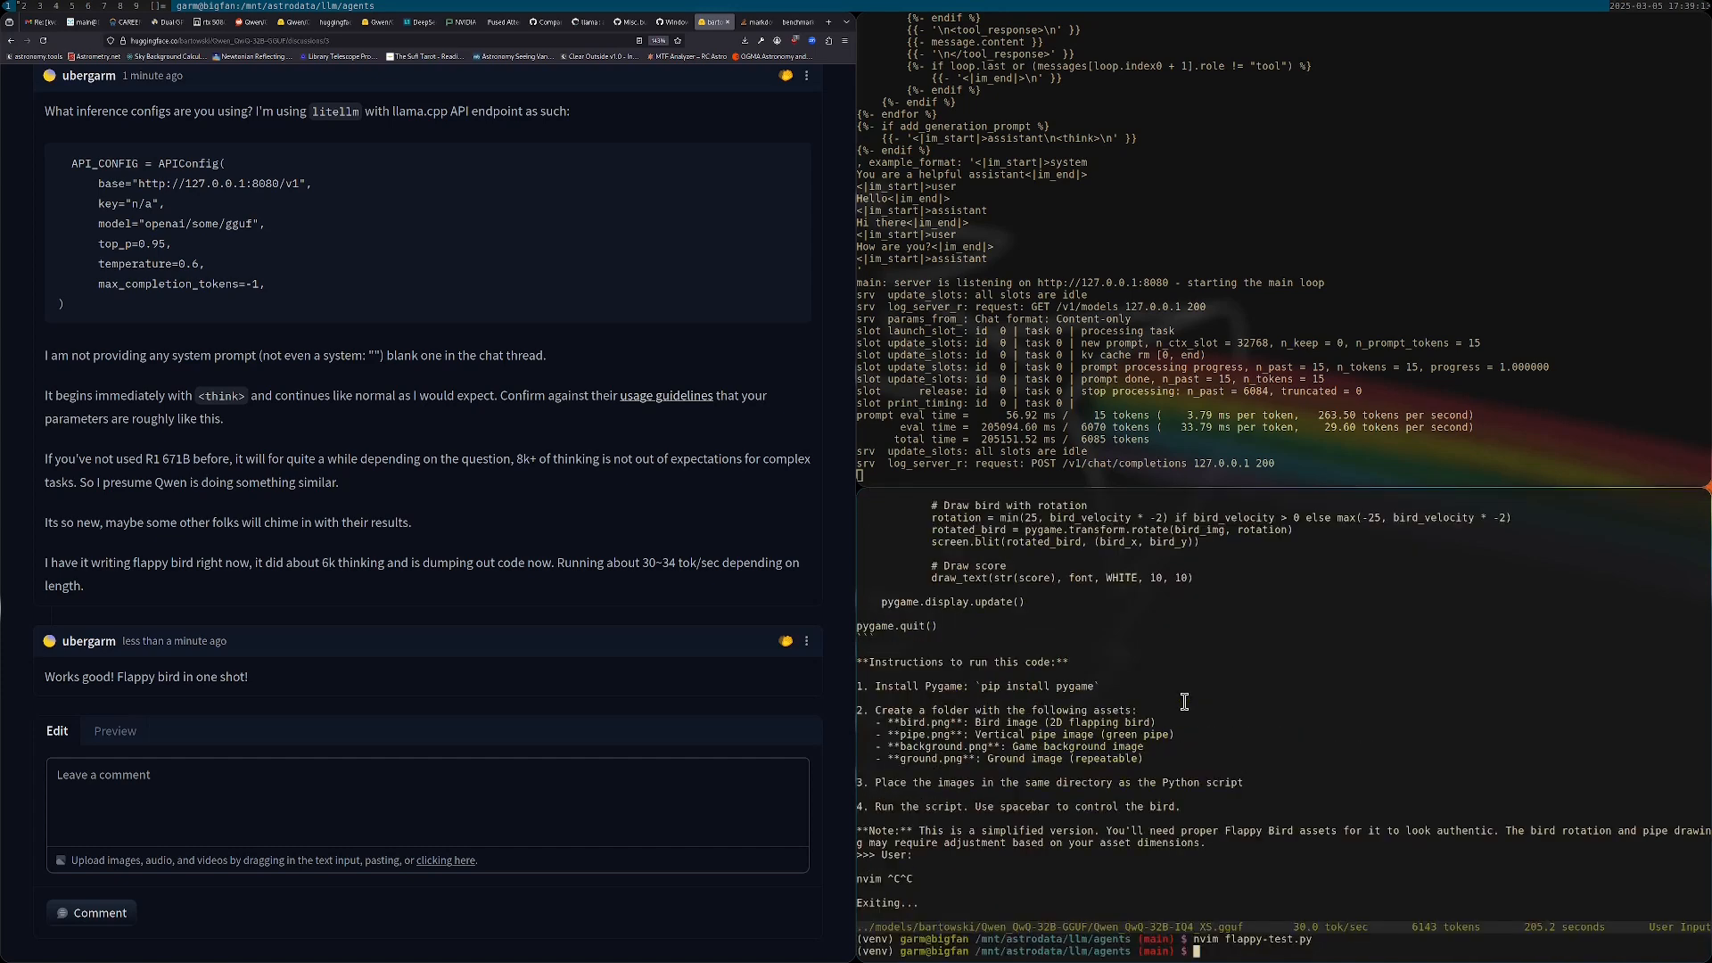
type("python flappy-test.py")
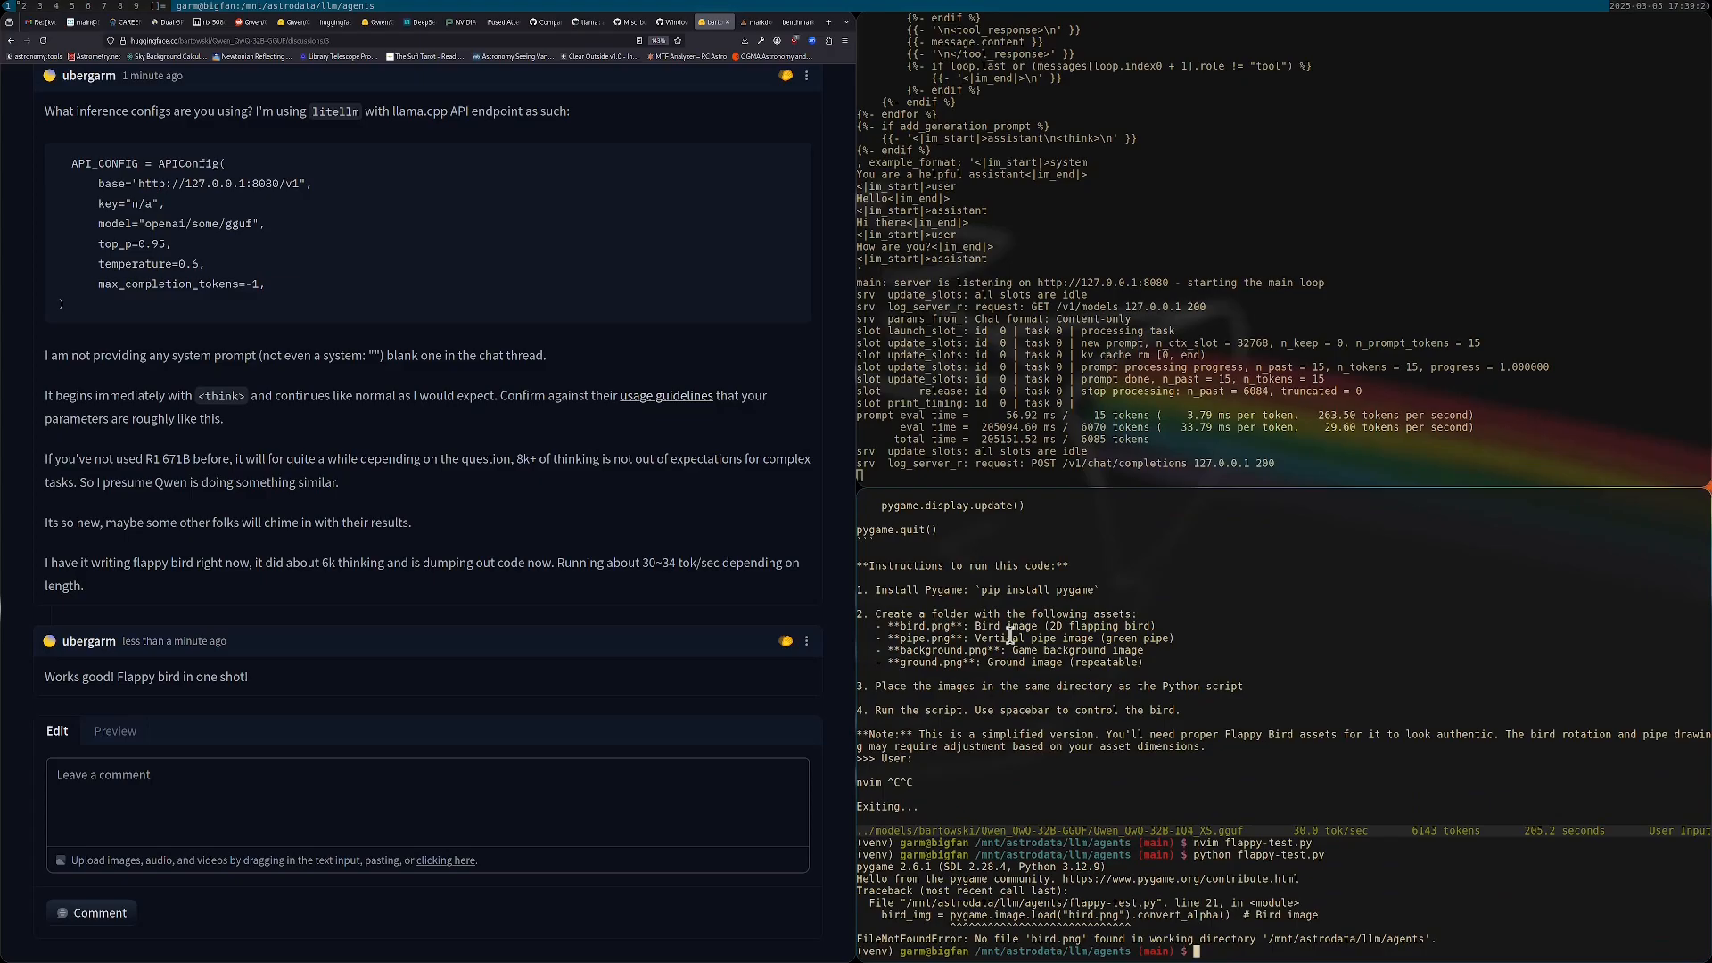
mouse_move(1004, 636)
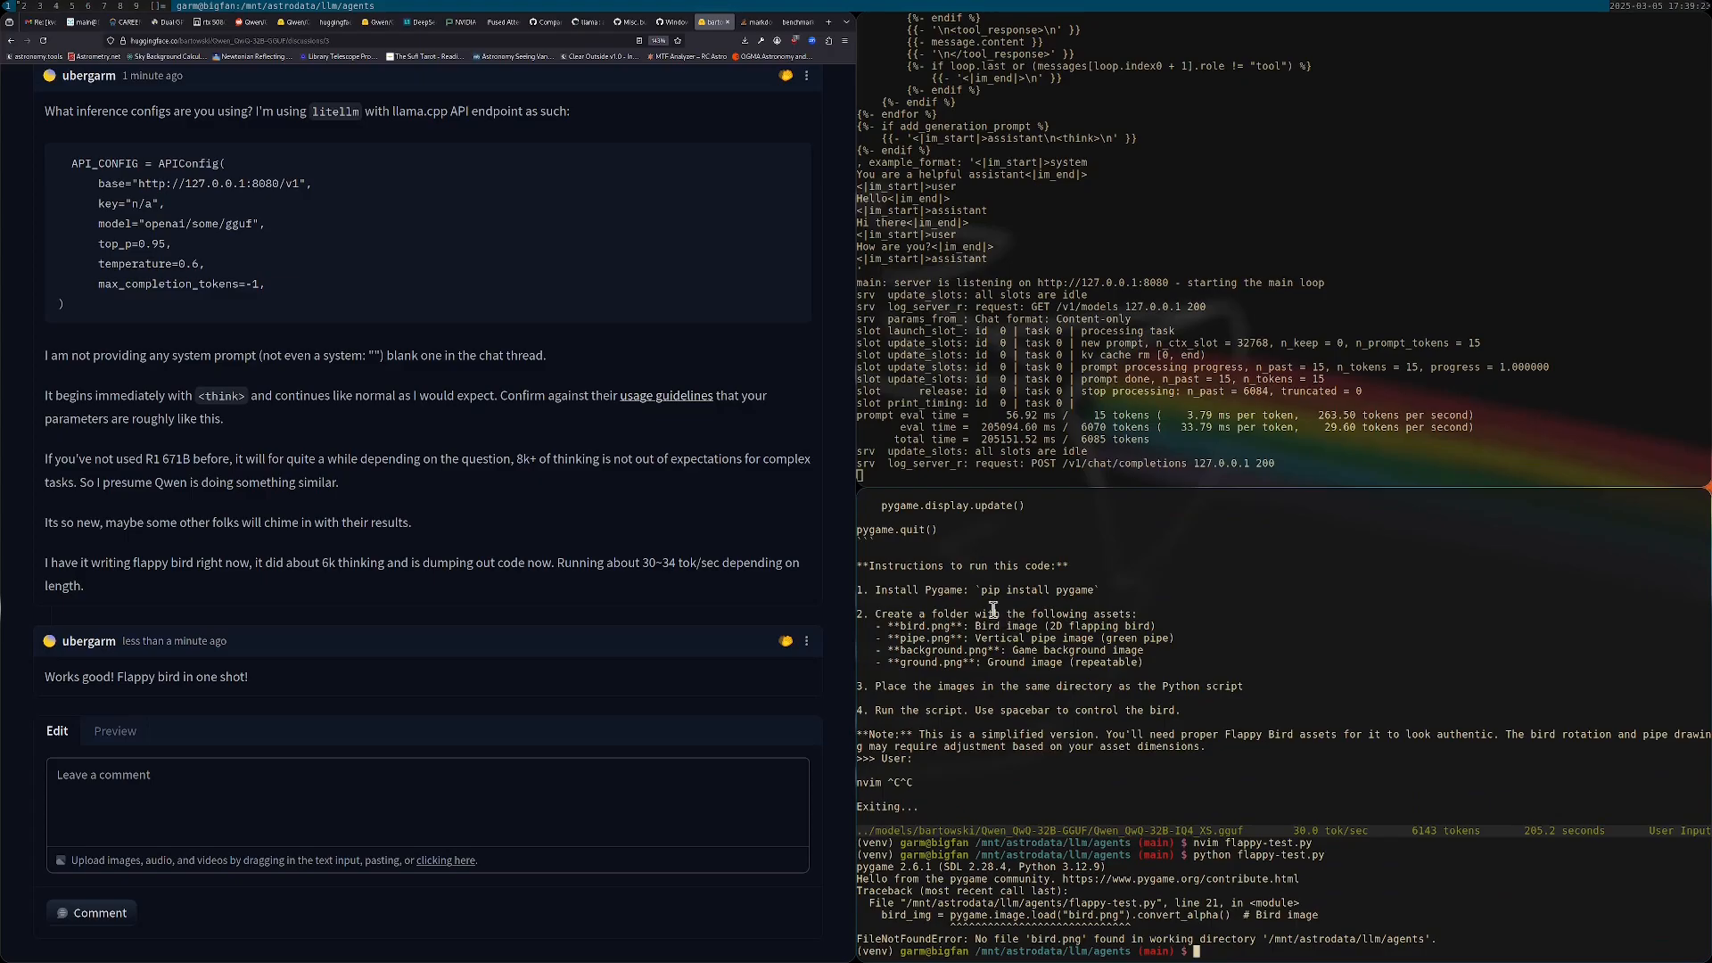
mouse_move(988, 610)
type("python flappy-test.py")
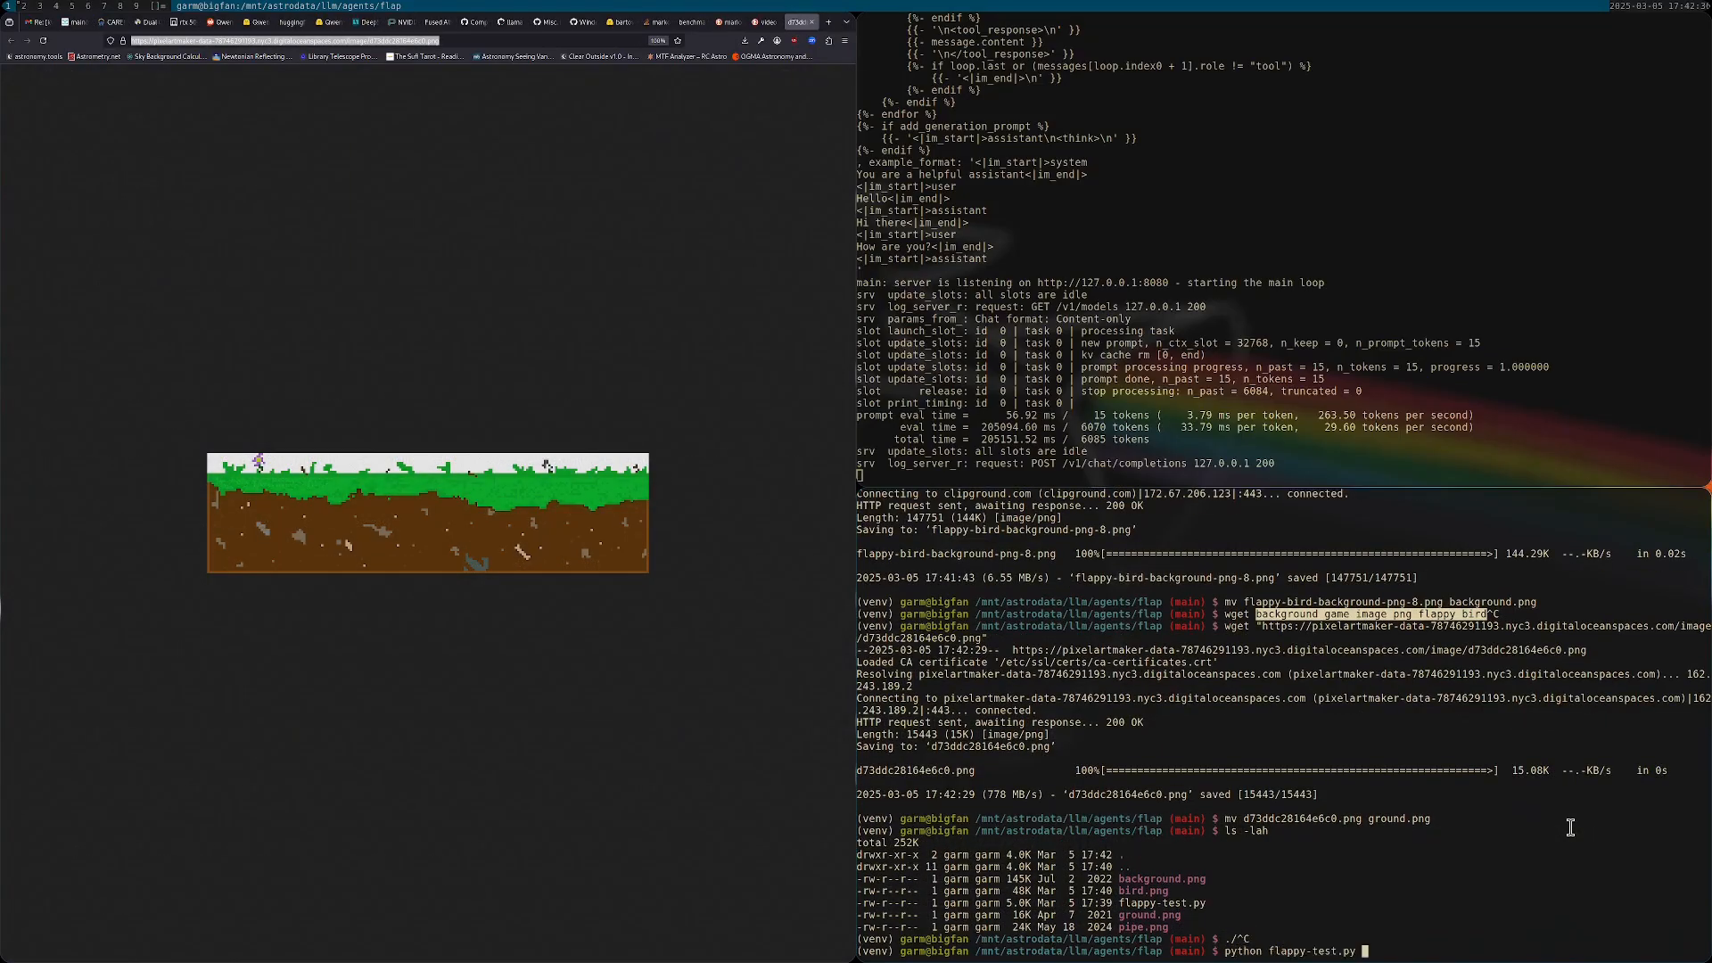
- Launch flappy-test.py to its press-space start screen, then stop the game
key("Return")
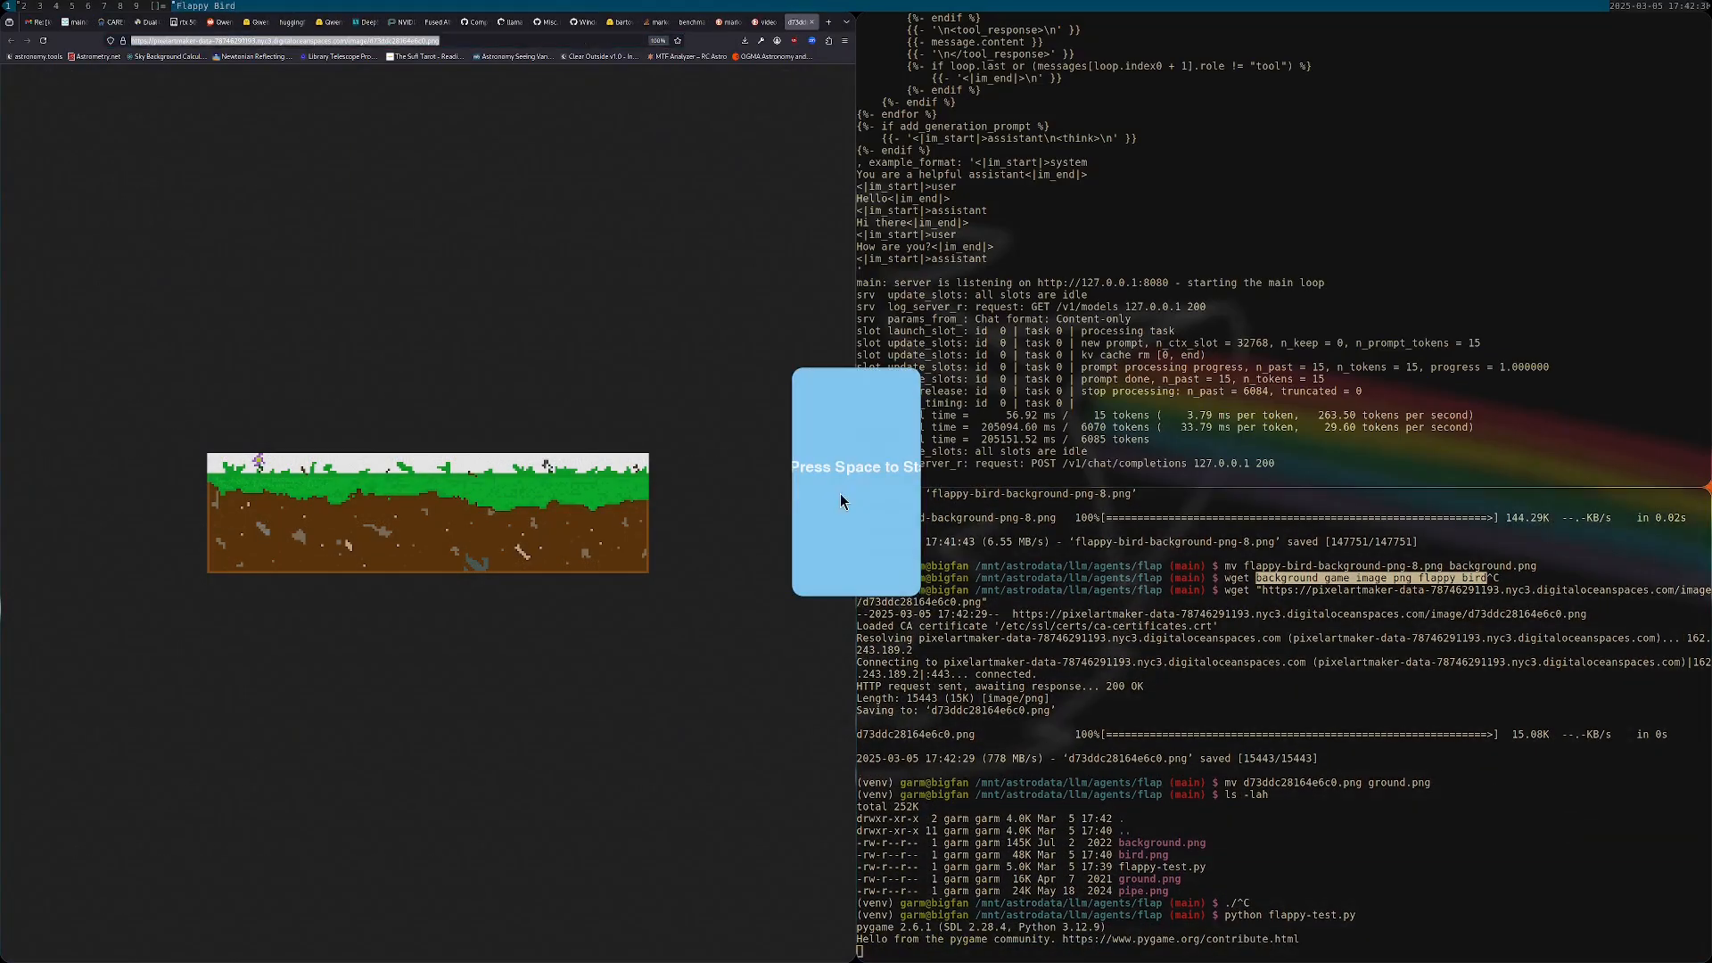
key("space")
type("python flappy-test.py")
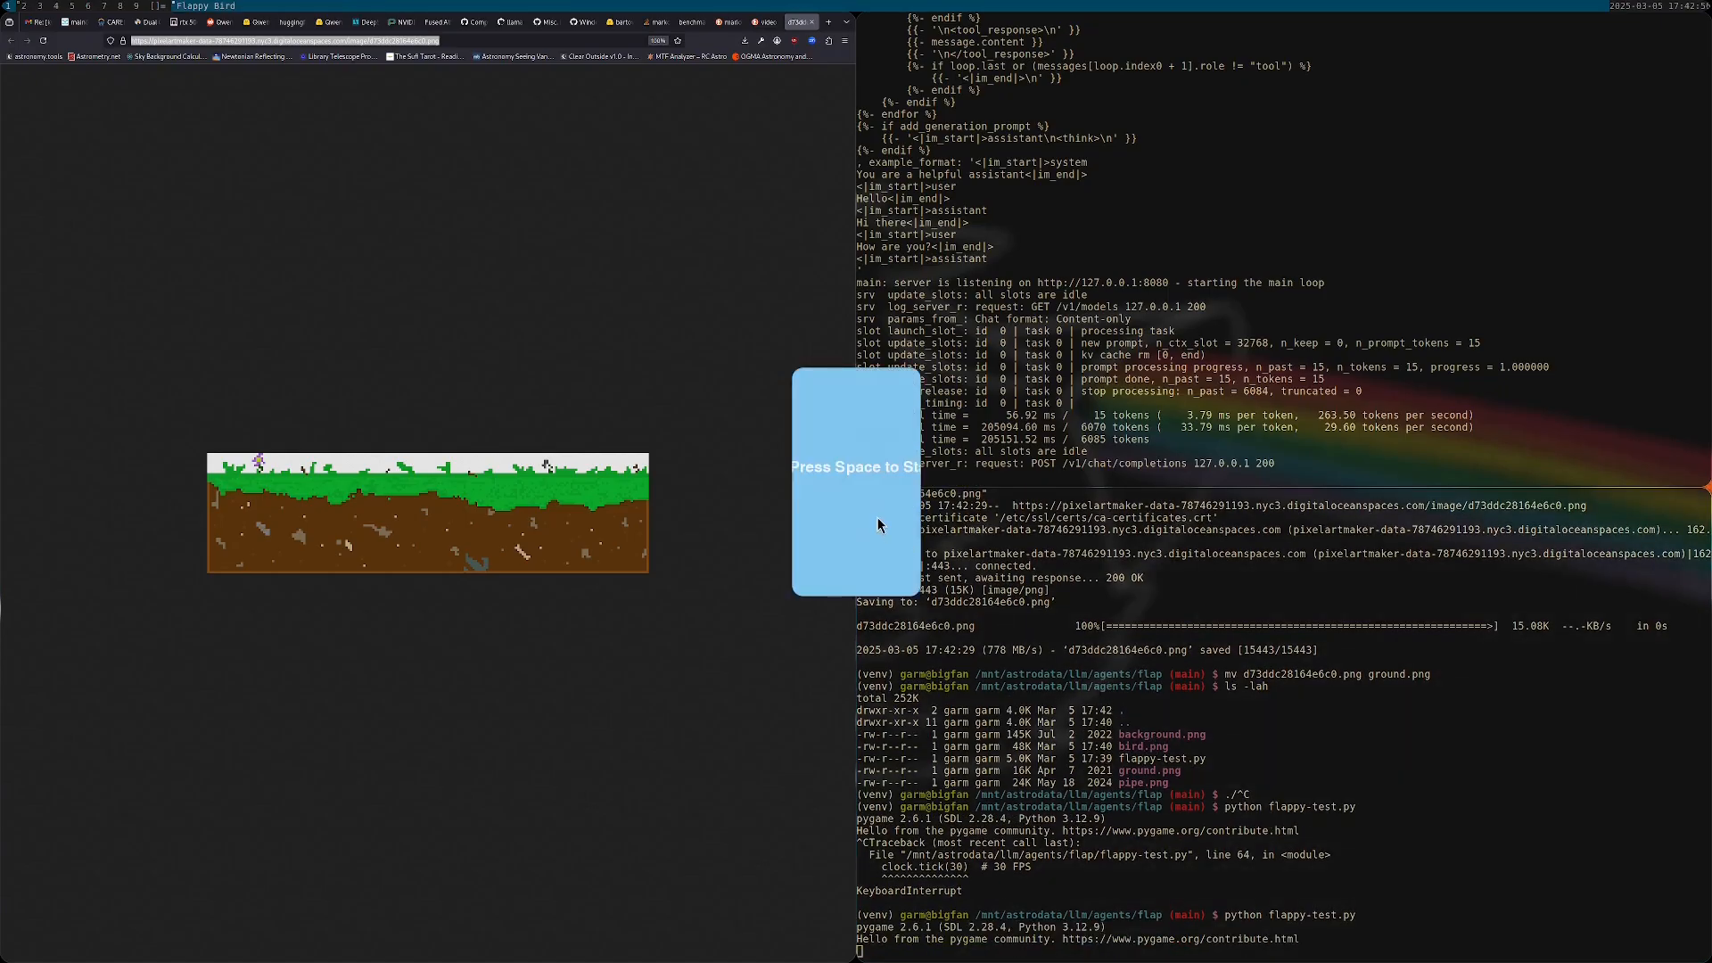
key("space")
type("cd ..")
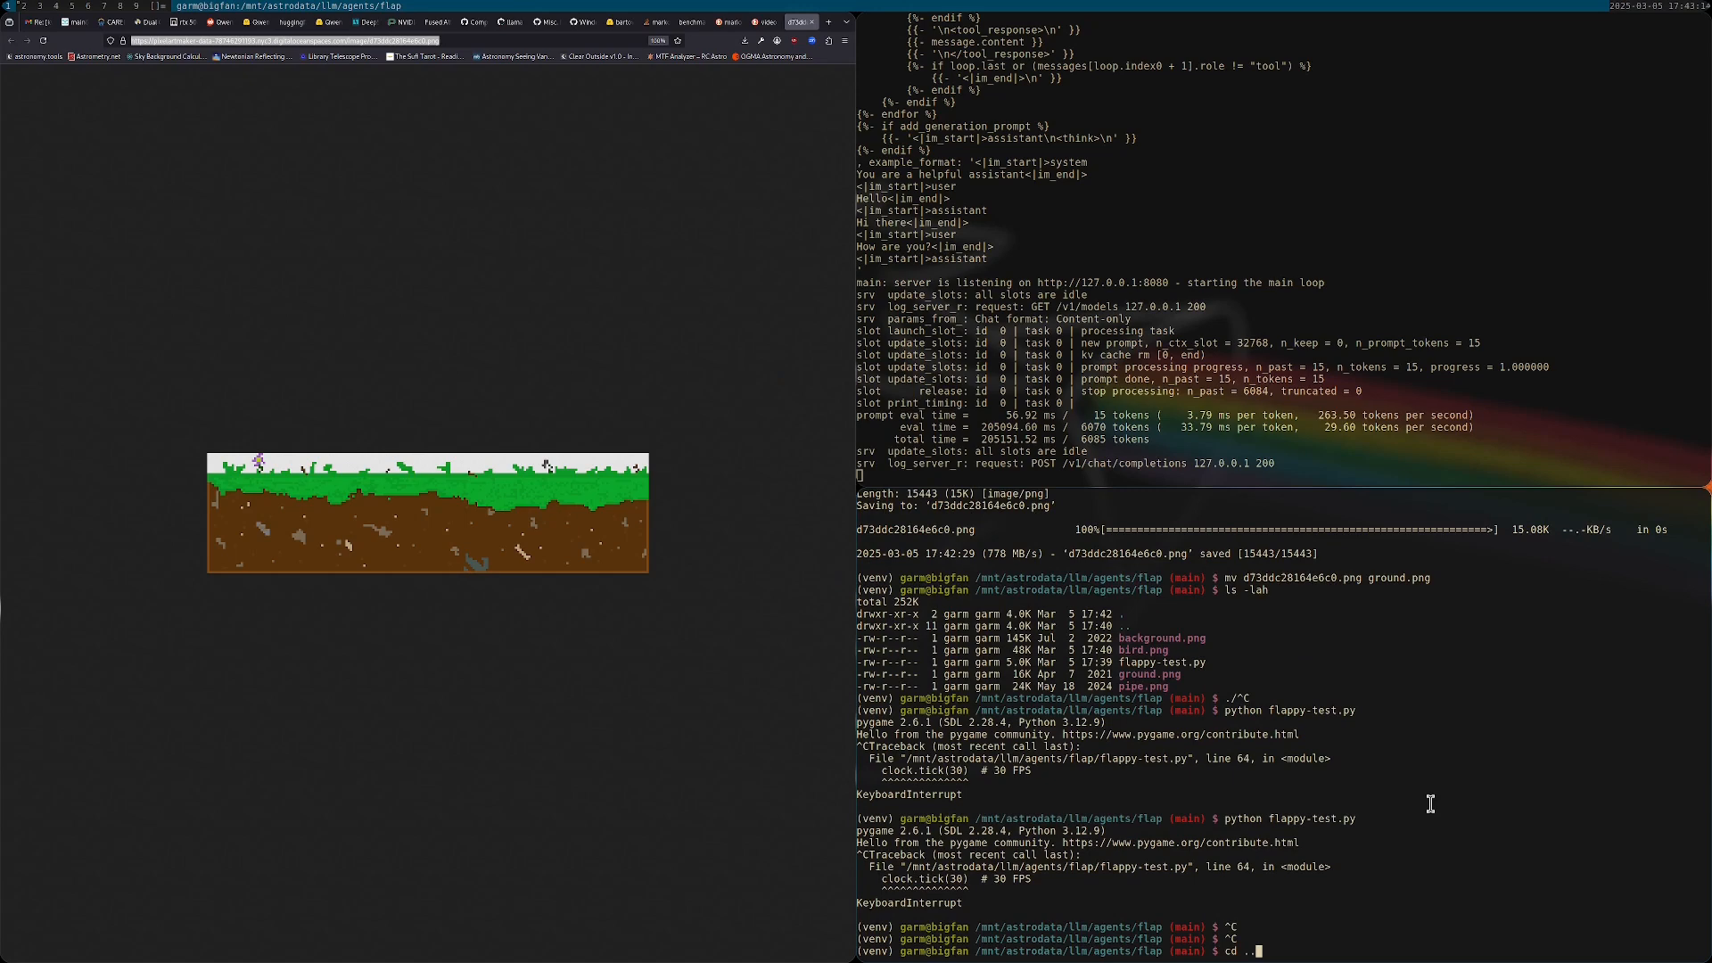
- Run python flappy.py from the parent agents directory
type("python")
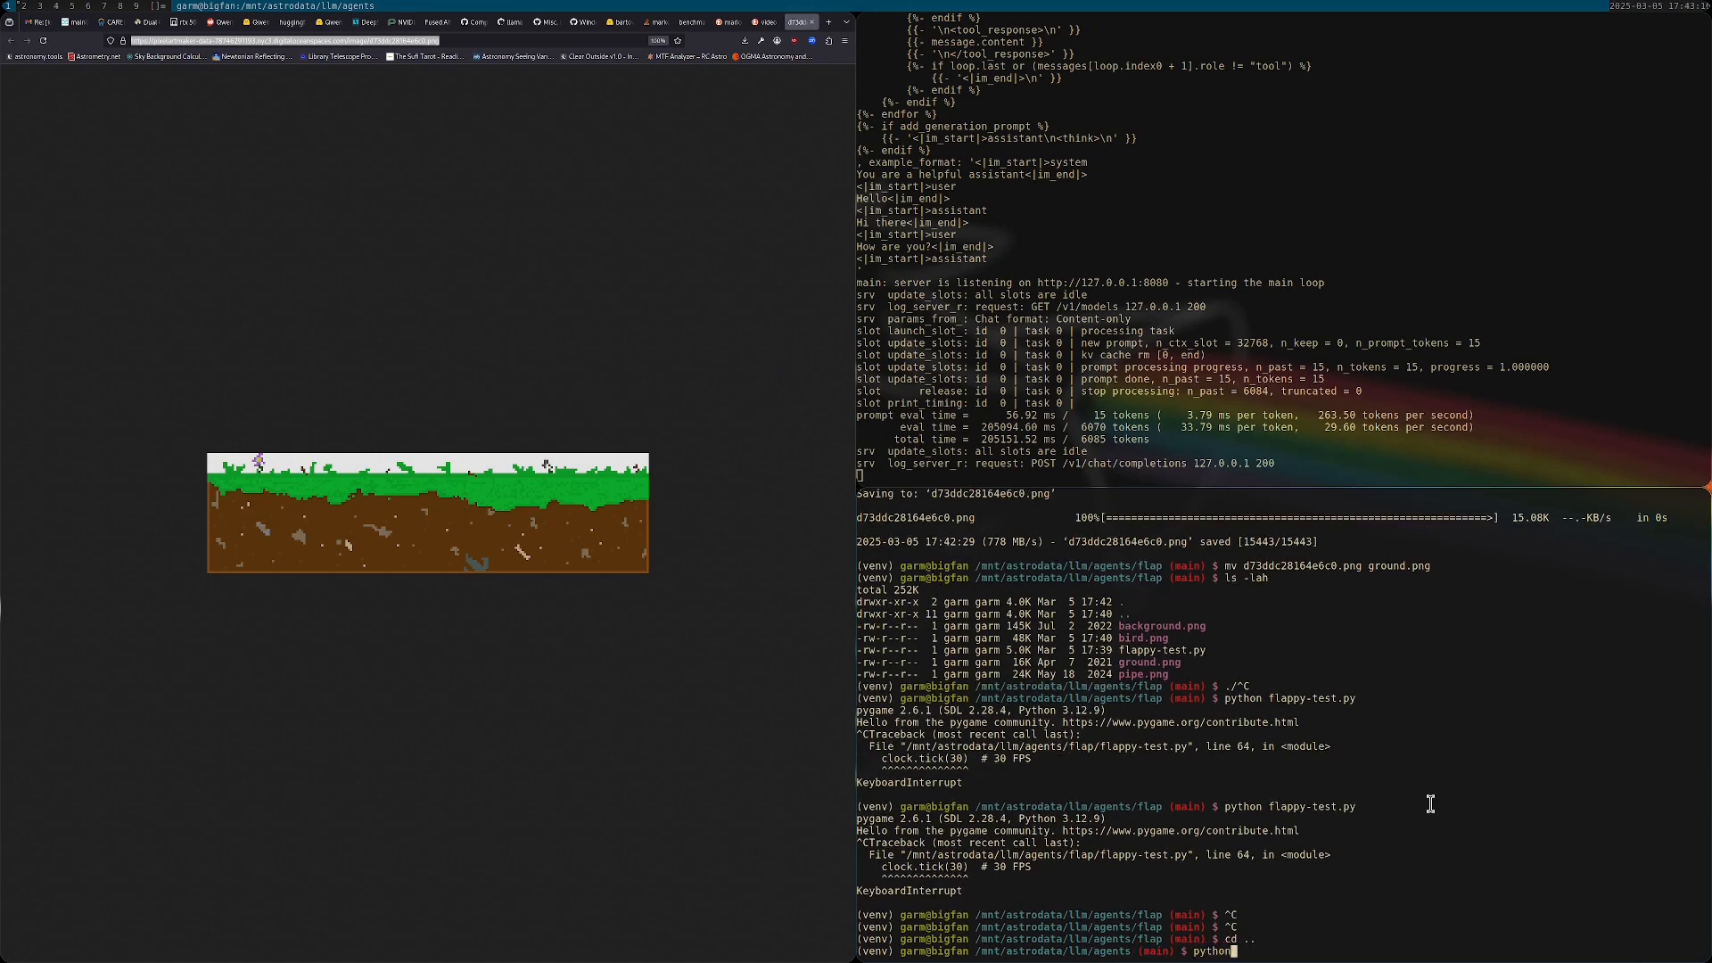
type("flappy.py")
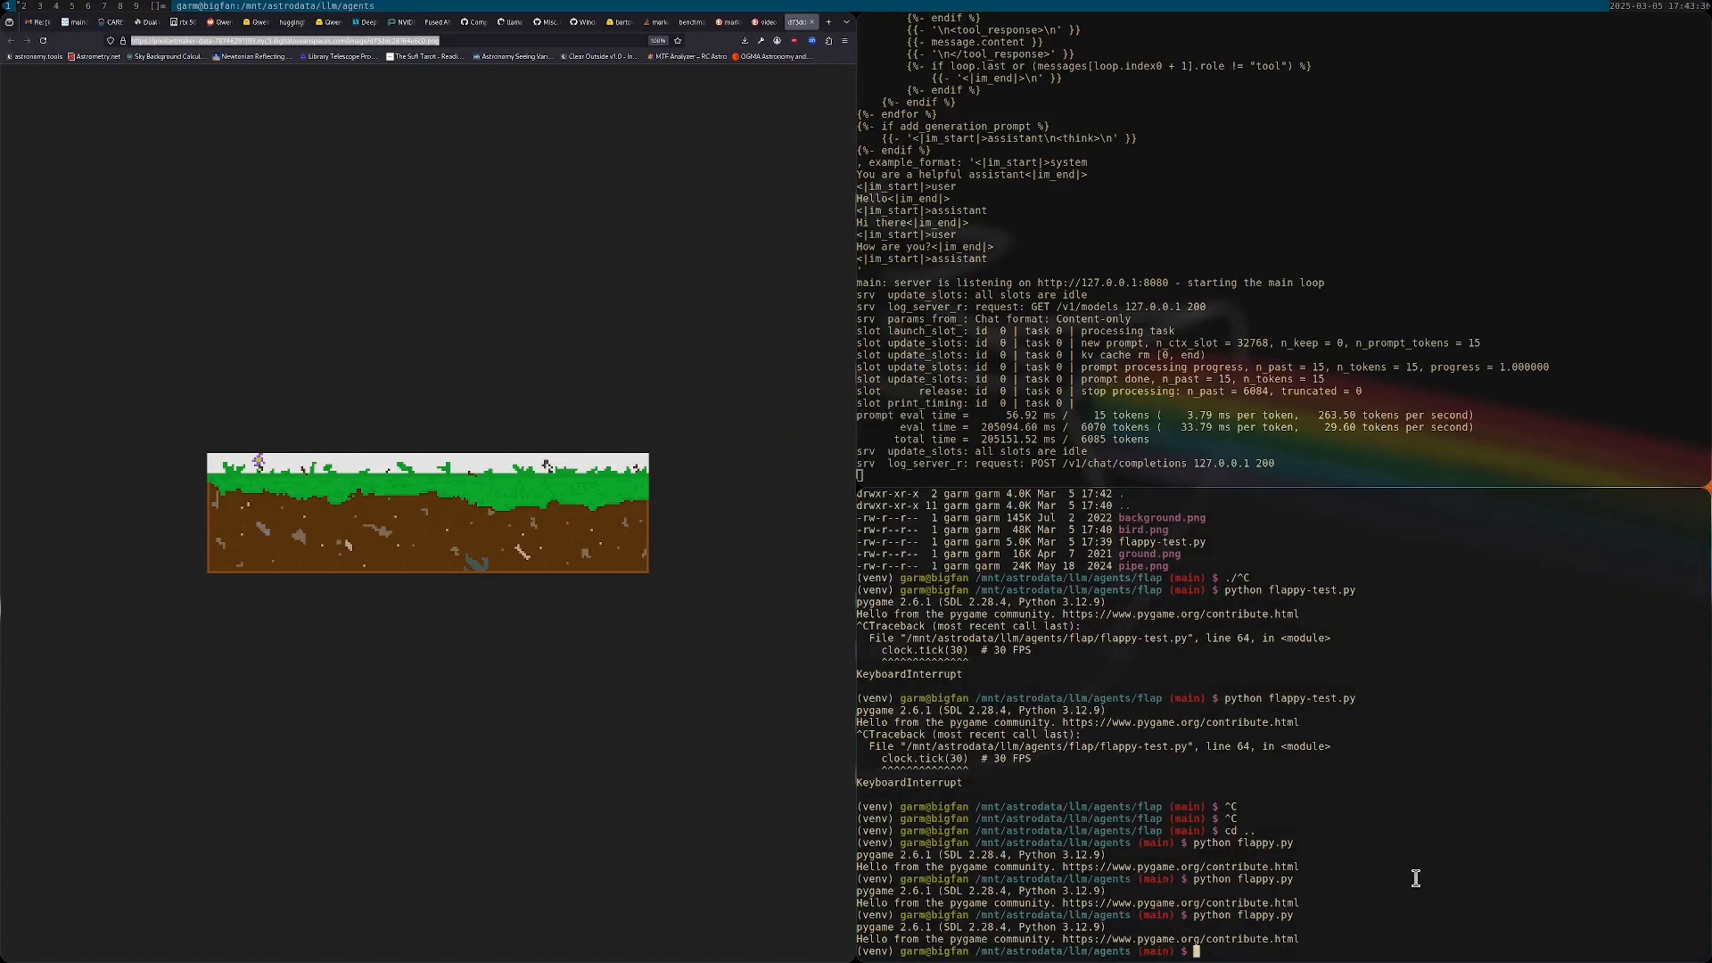
mouse_move(997, 674)
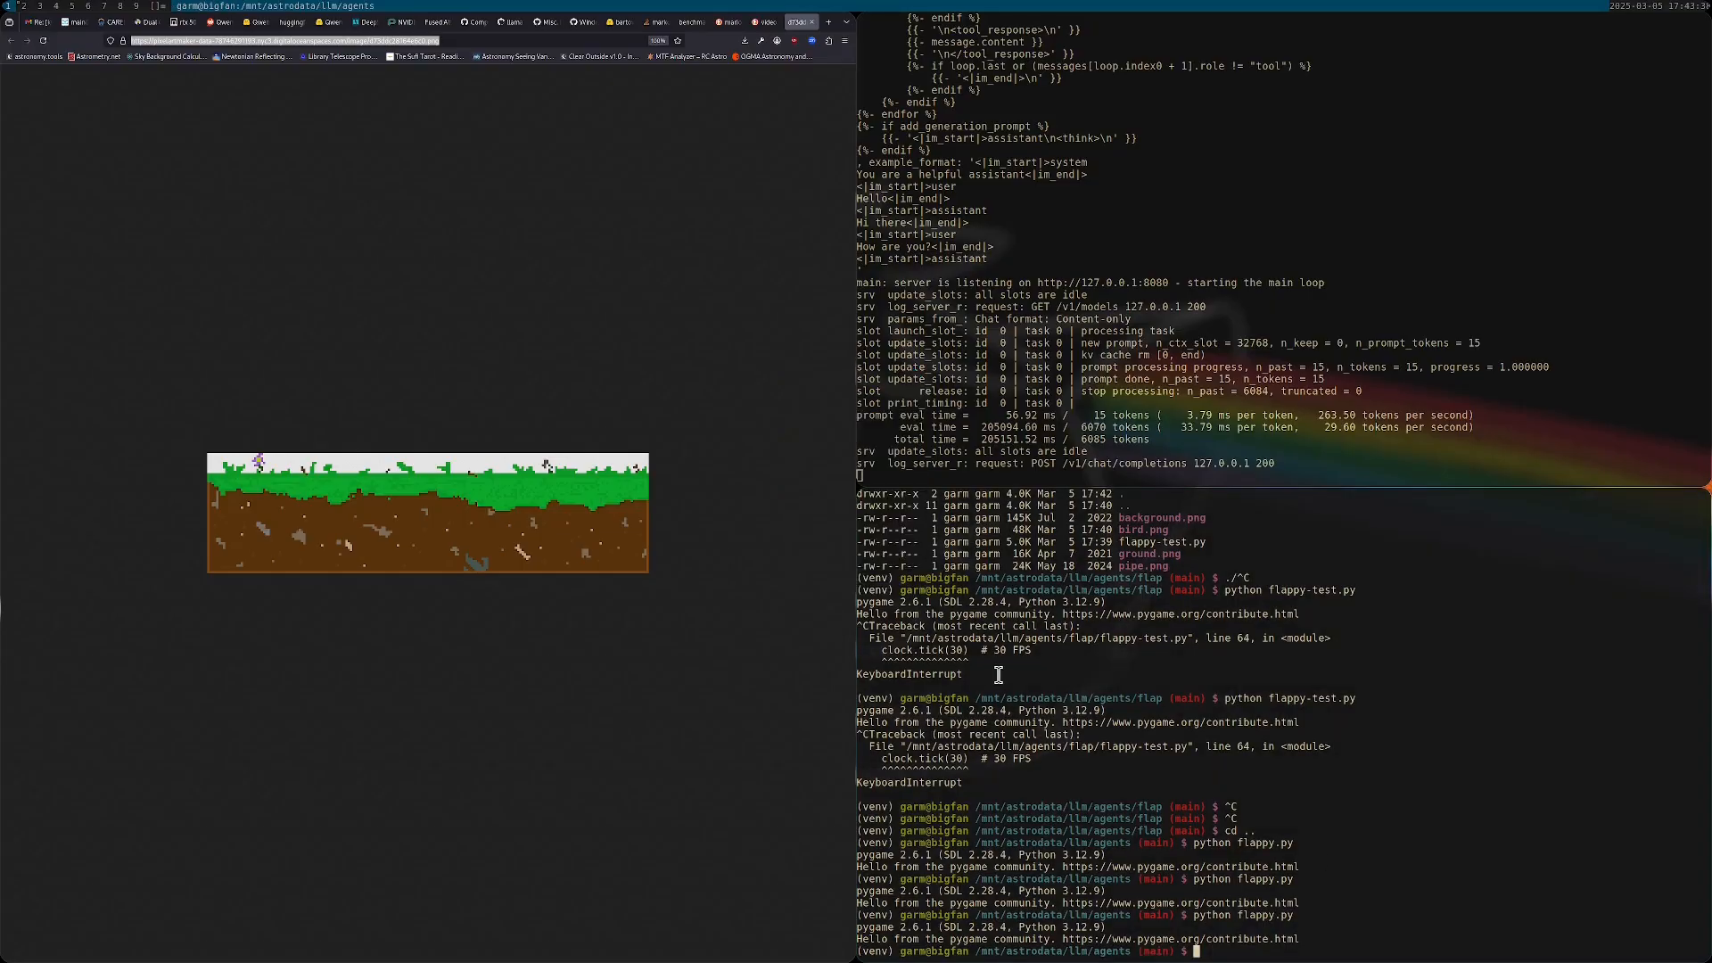